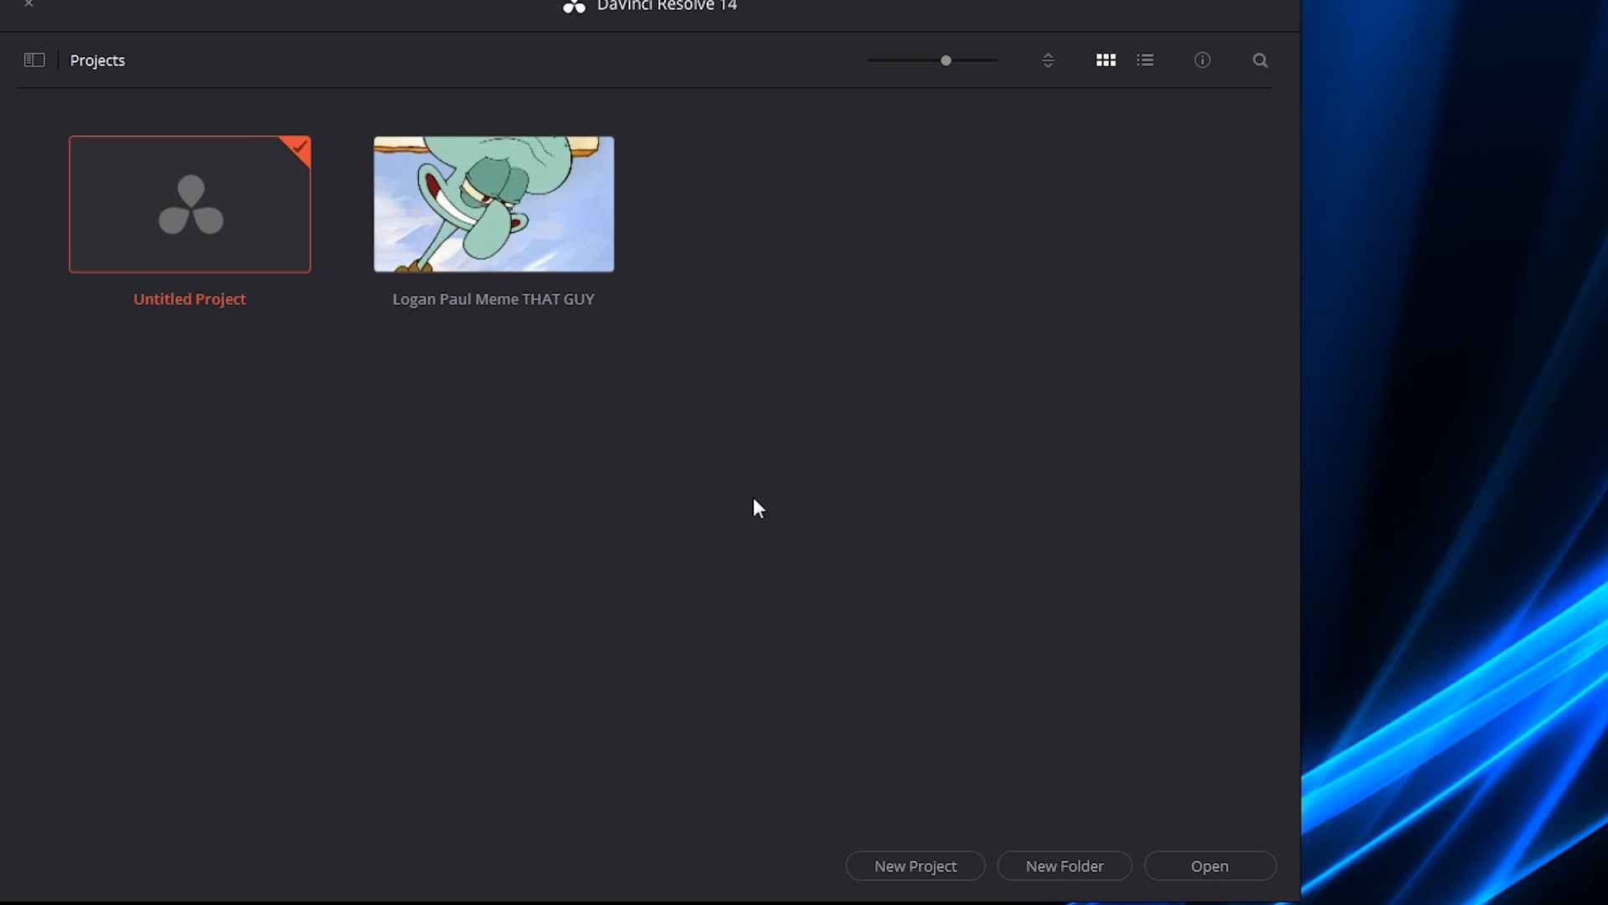
{"action": "mouse_move", "coordinate": [694, 514]}
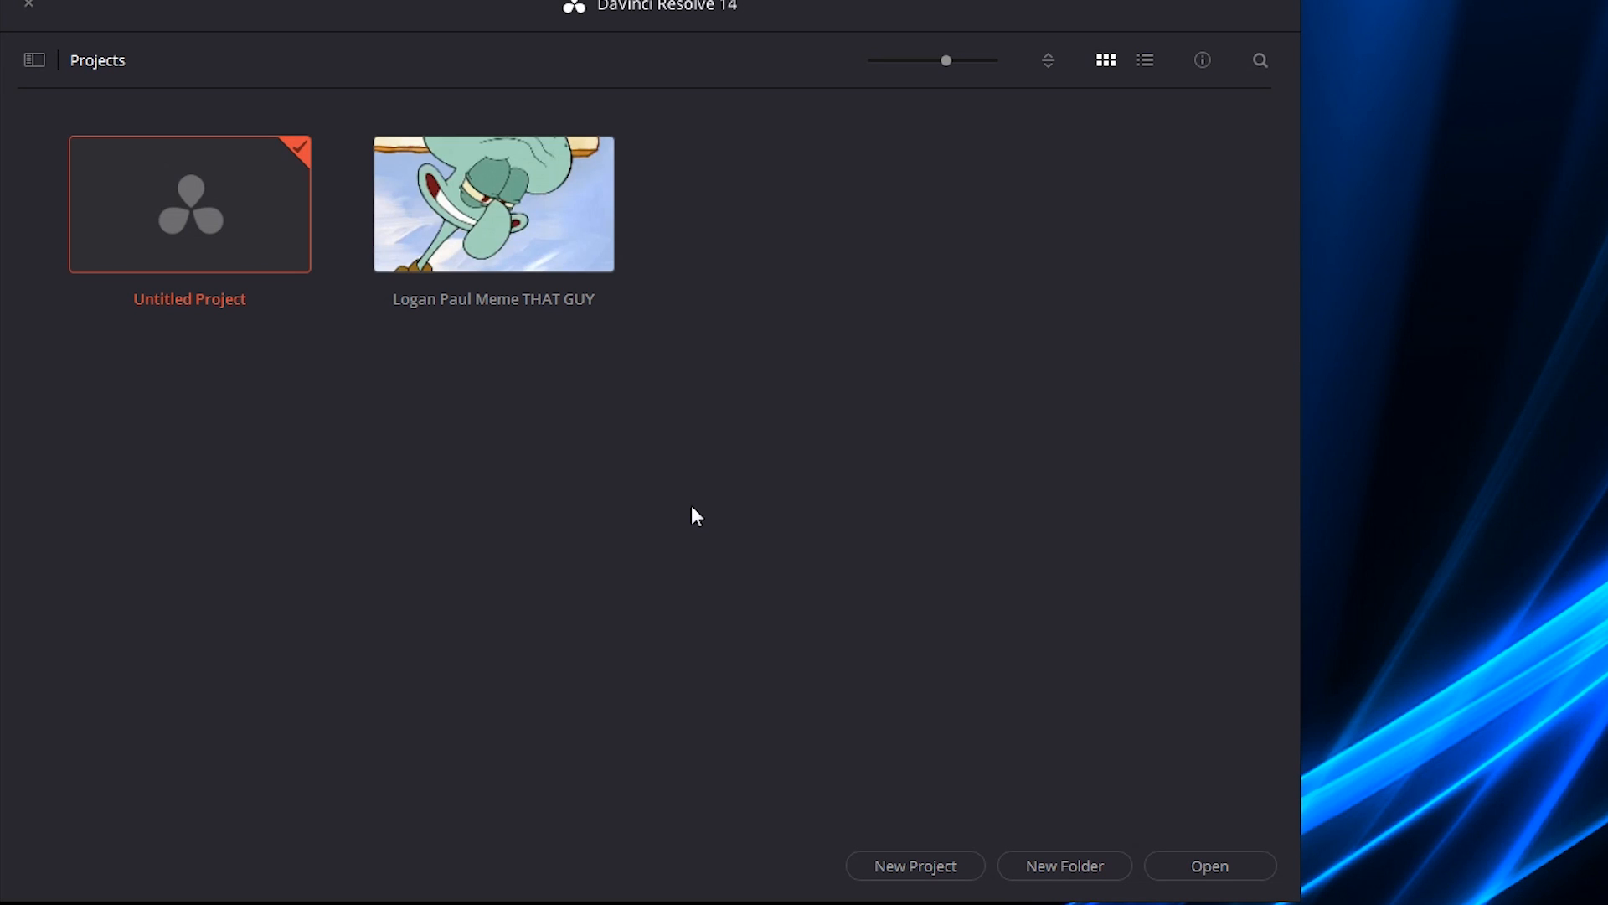
{"action": "mouse_move", "coordinate": [745, 571]}
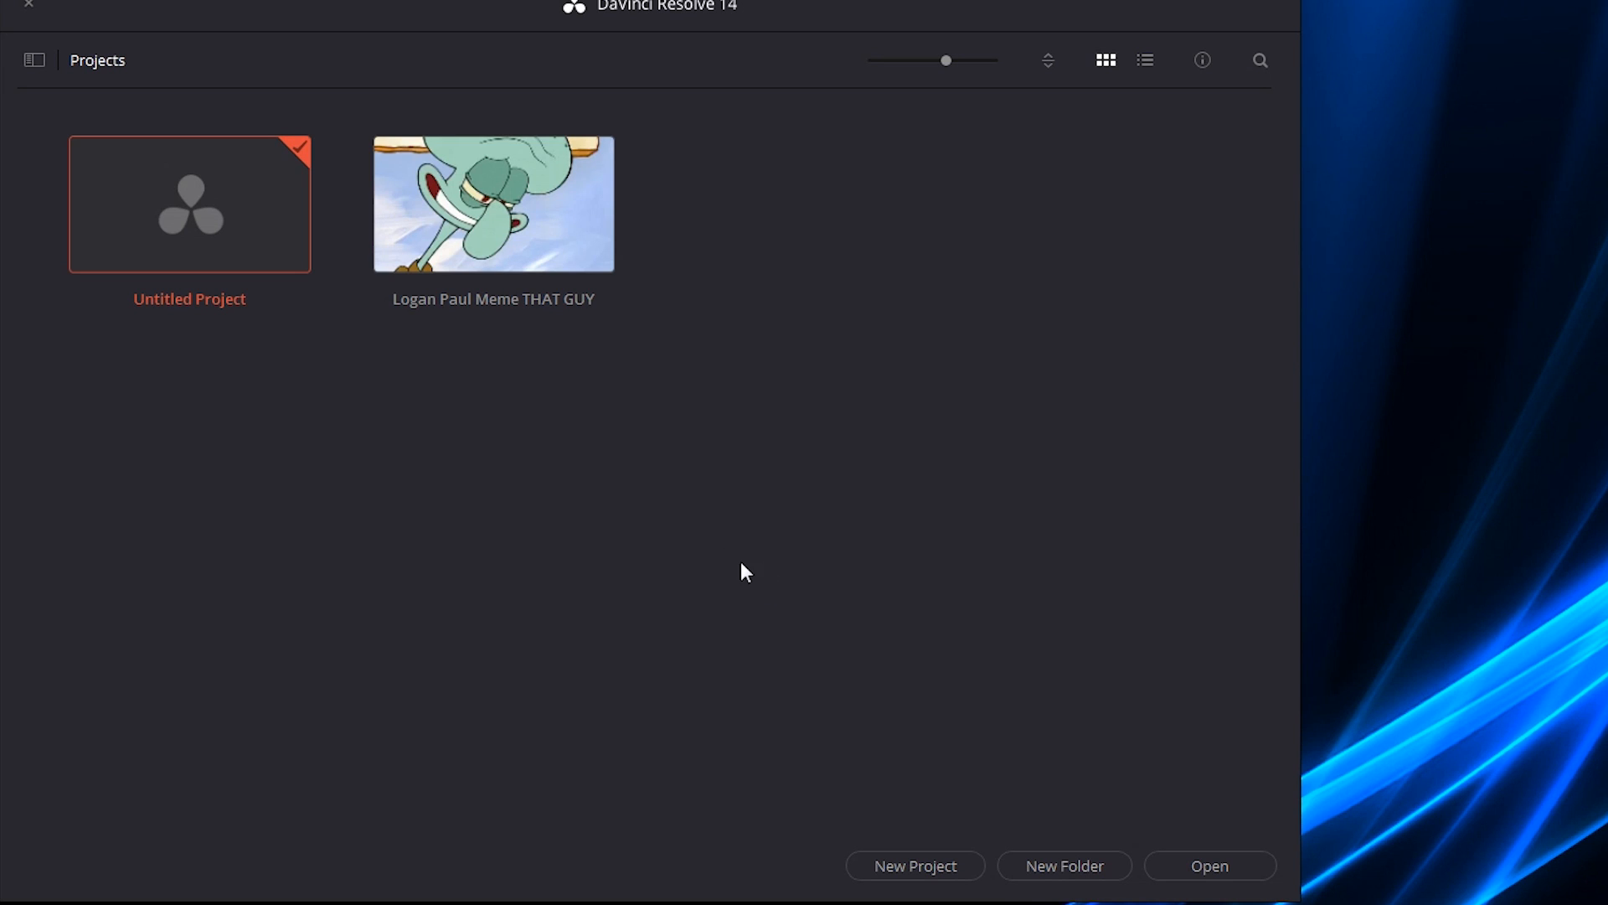
{"action": "mouse_move", "coordinate": [913, 865]}
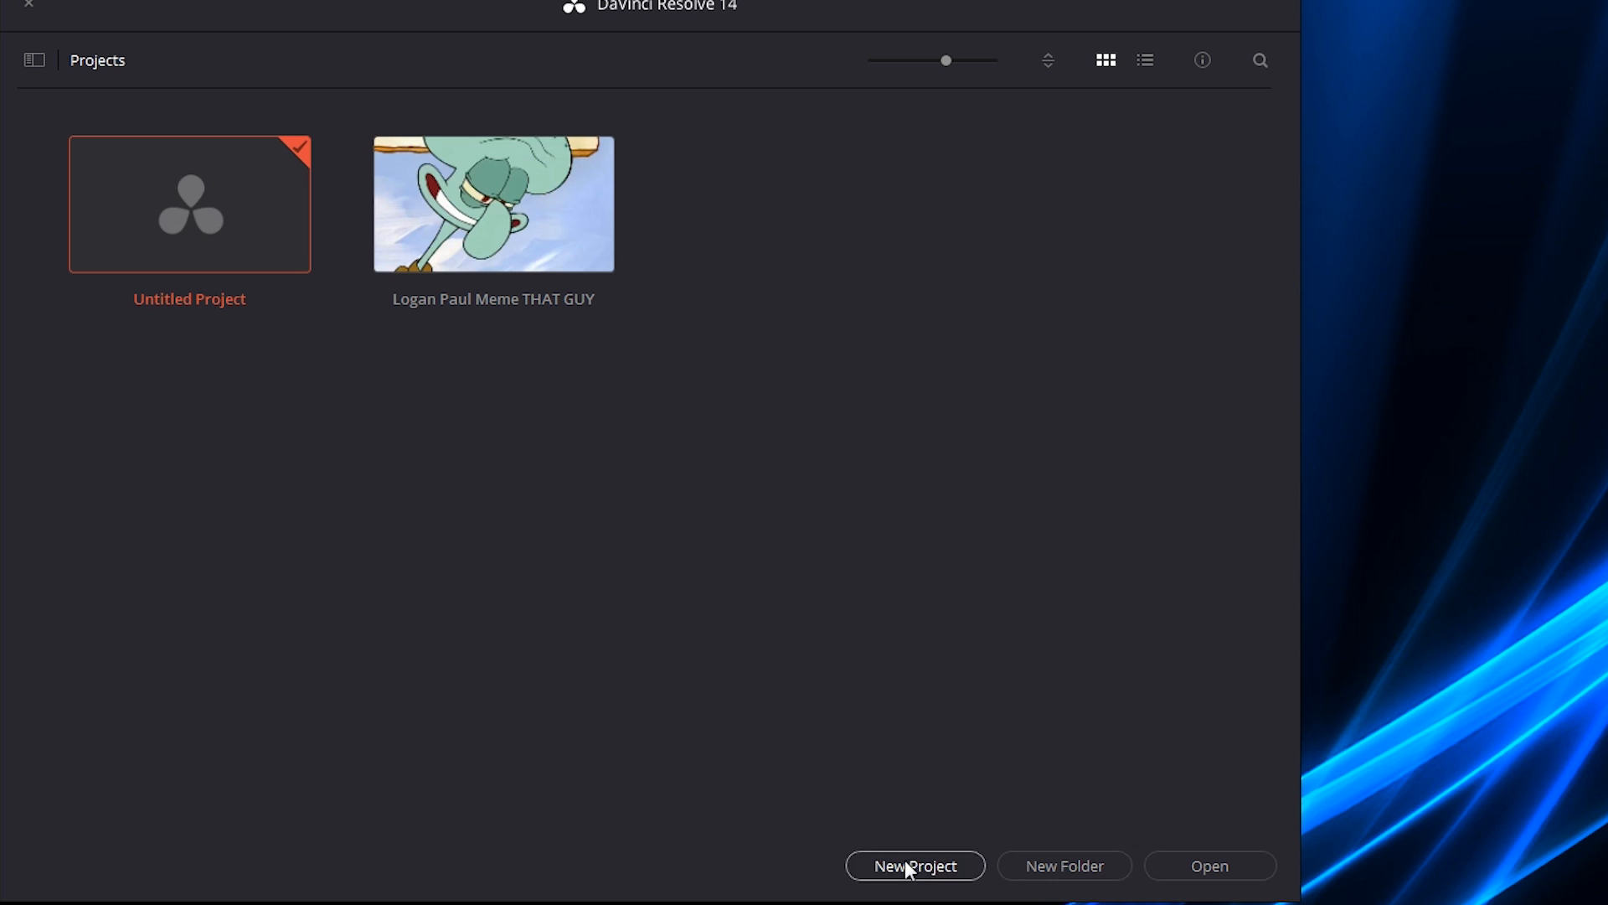
- Create a new project named 'Tutorial Thing' in the Project Manager
{"action": "left_click", "coordinate": [913, 864]}
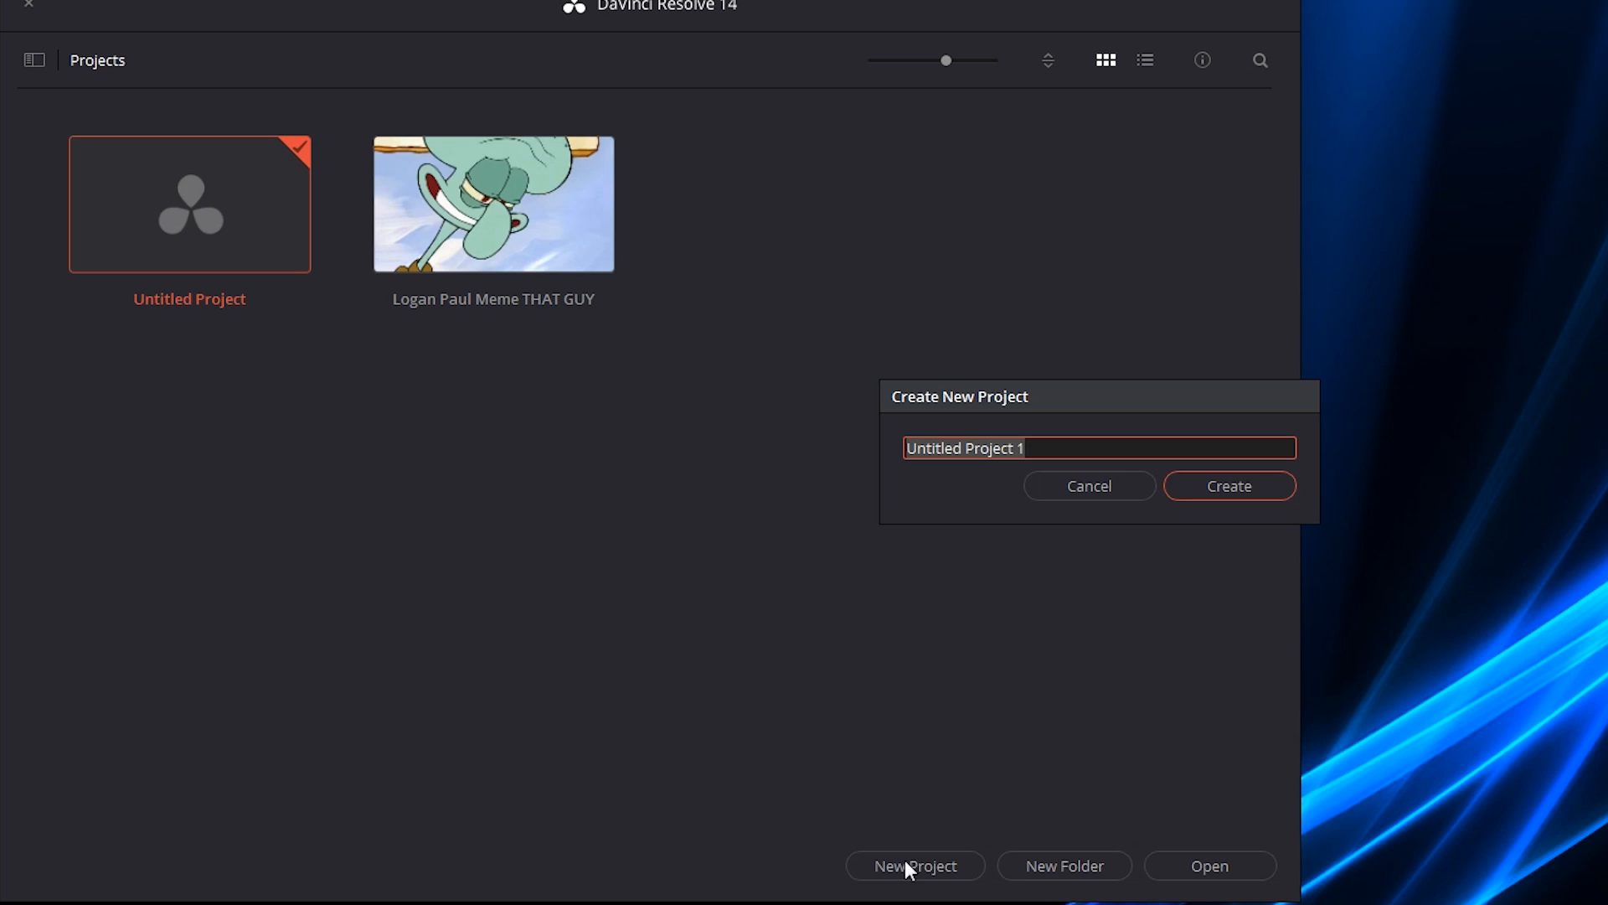
{"action": "type", "text": "Tutorial Thing"}
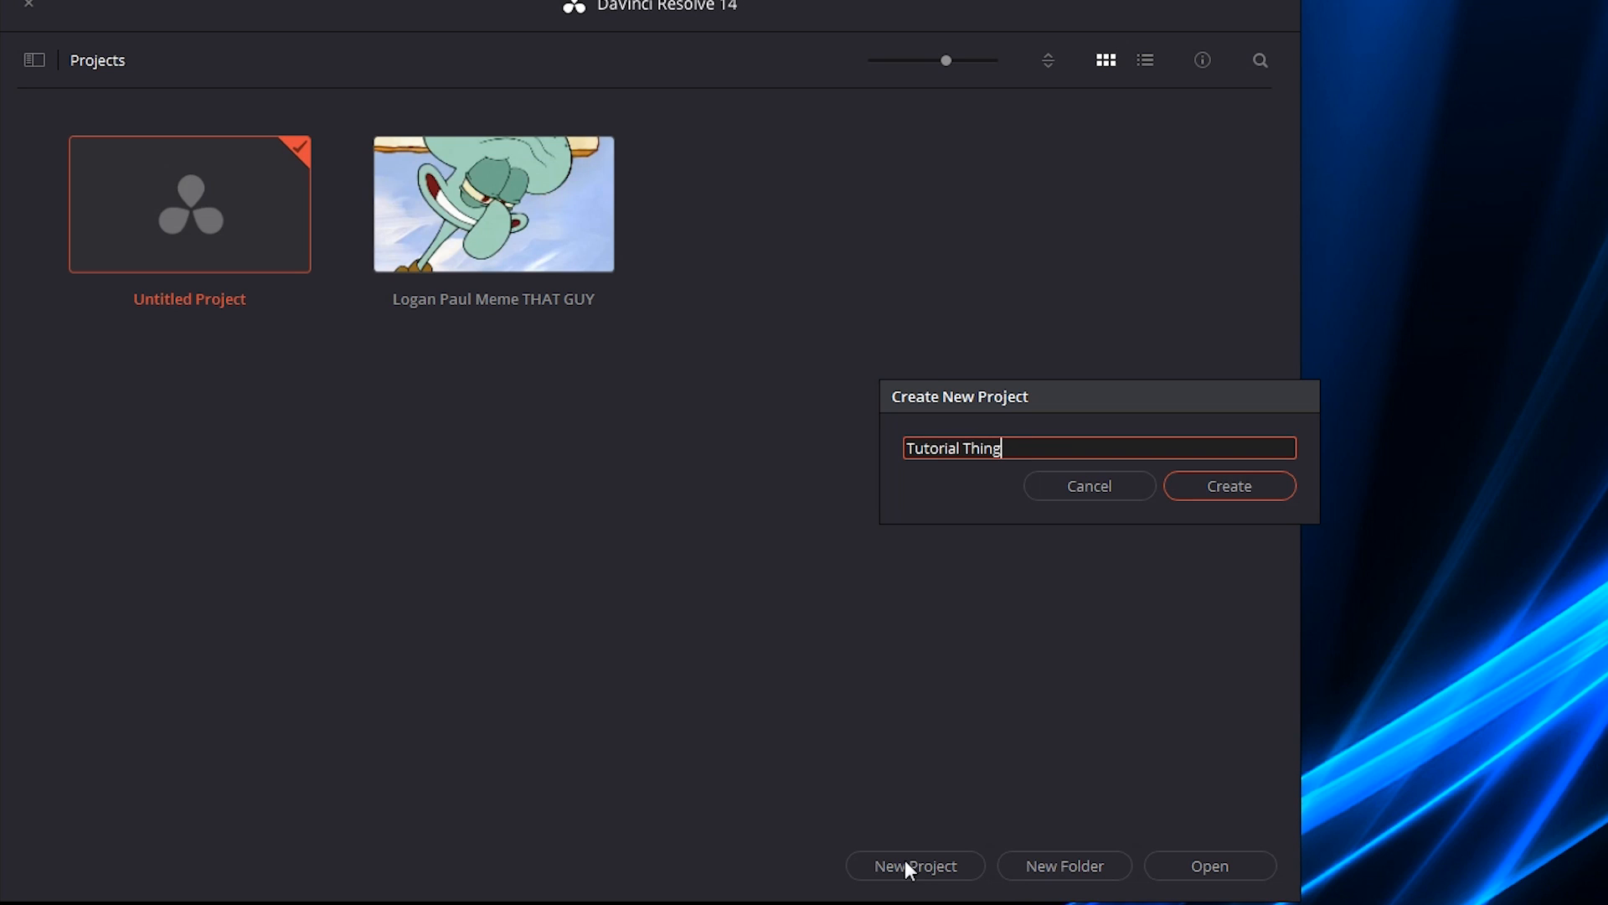
{"action": "left_click", "coordinate": [1228, 485]}
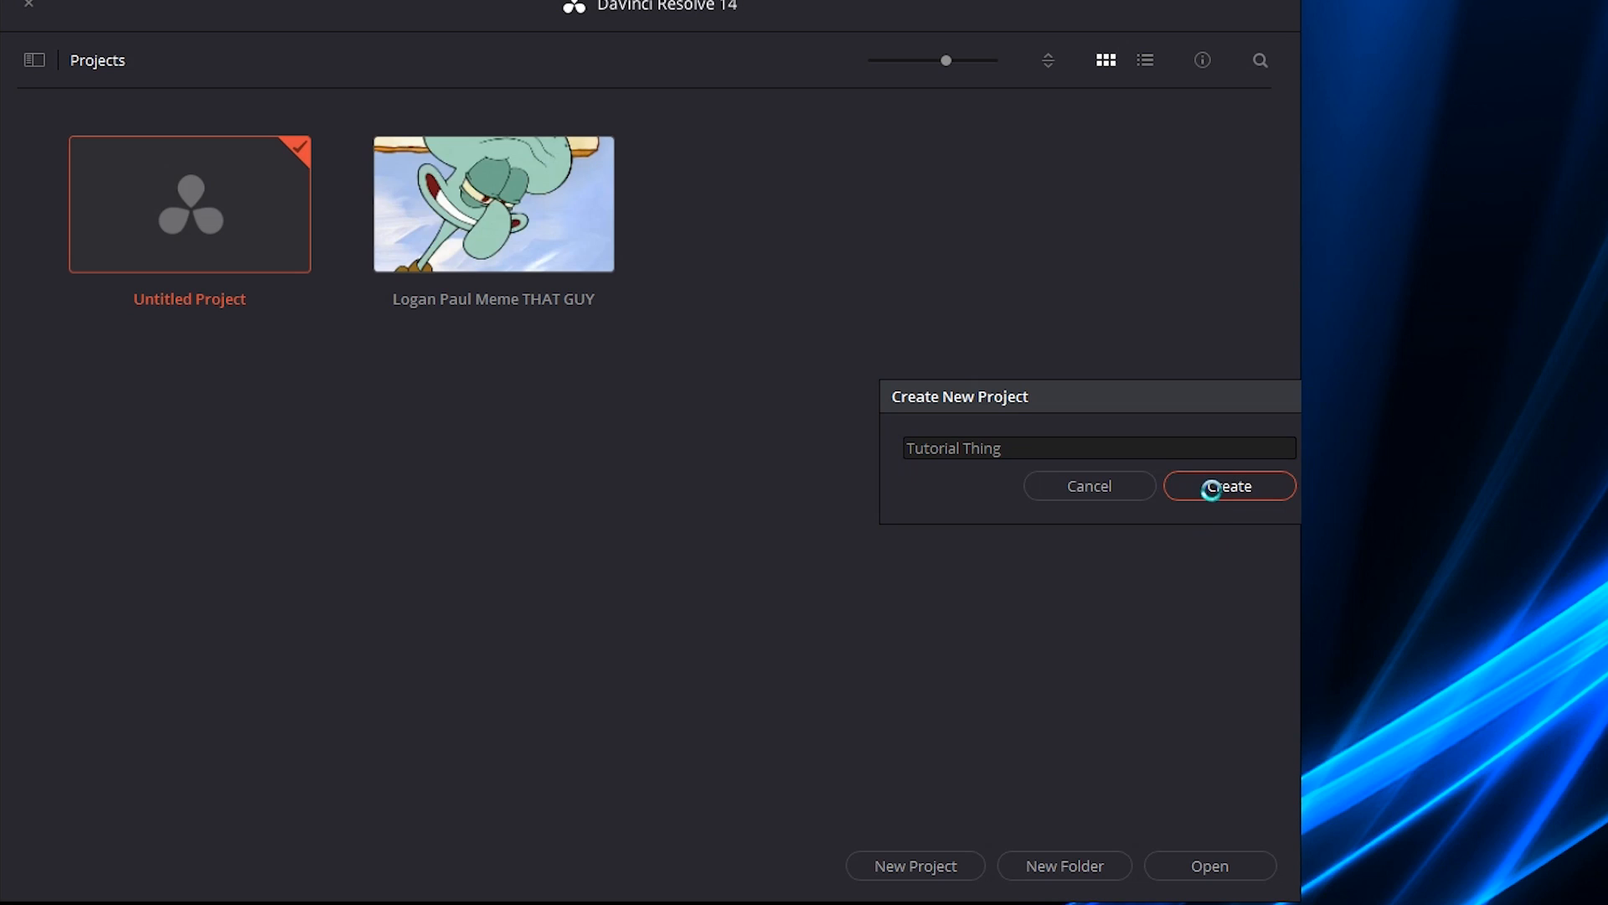
- Confirm creation so Tutorial Thing loads into an empty editing workspace
{"action": "left_click", "coordinate": [1228, 485]}
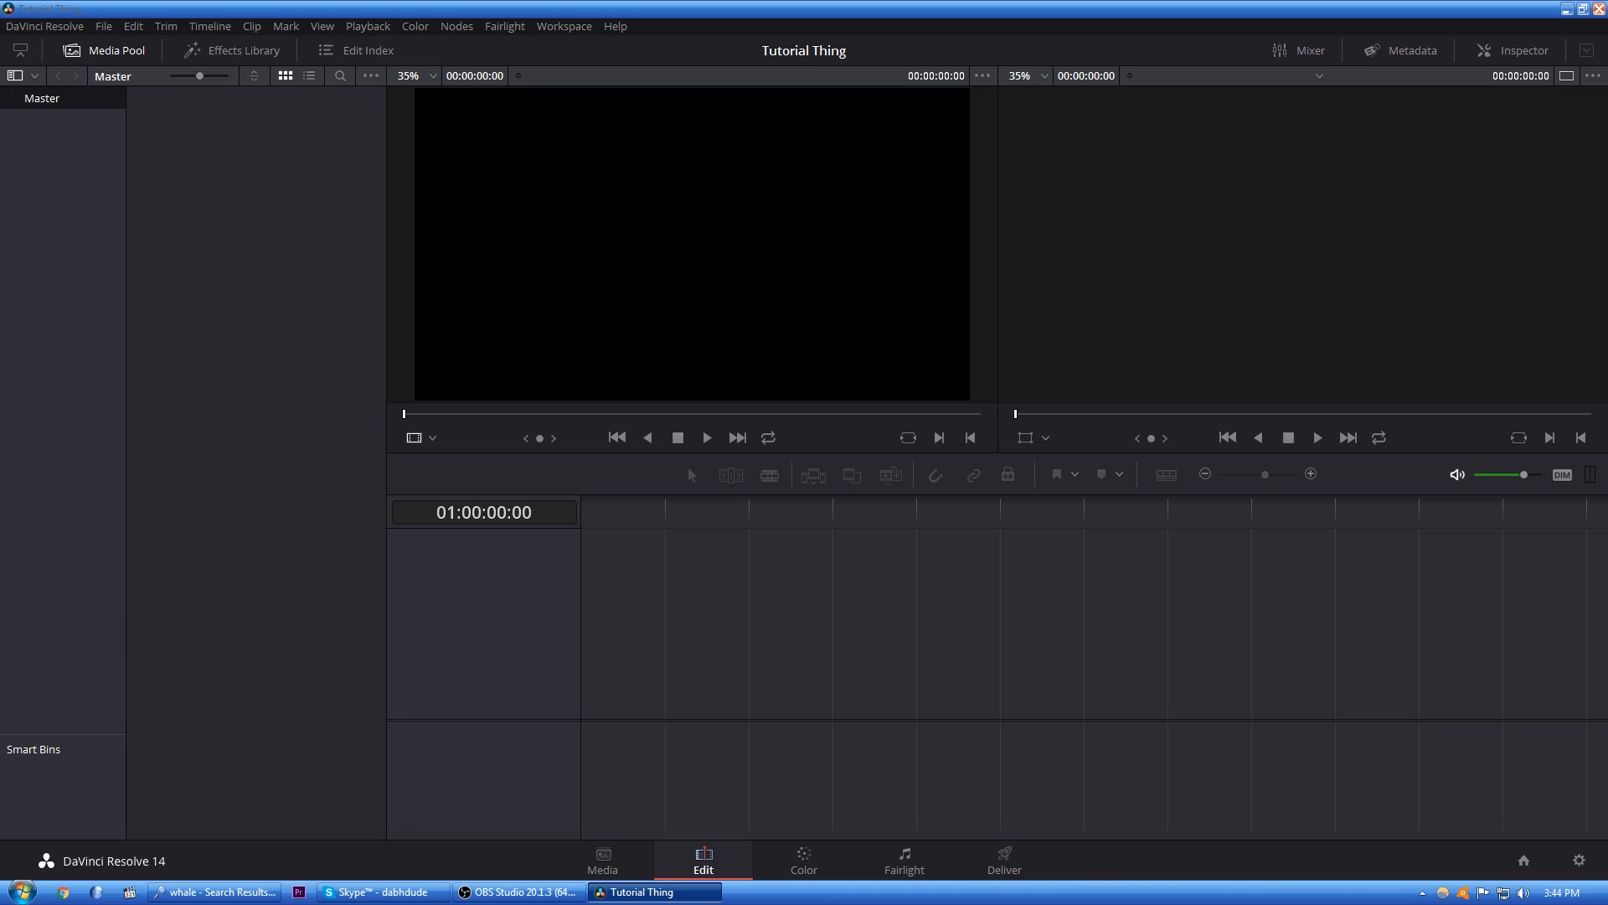
{"action": "mouse_move", "coordinate": [437, 580]}
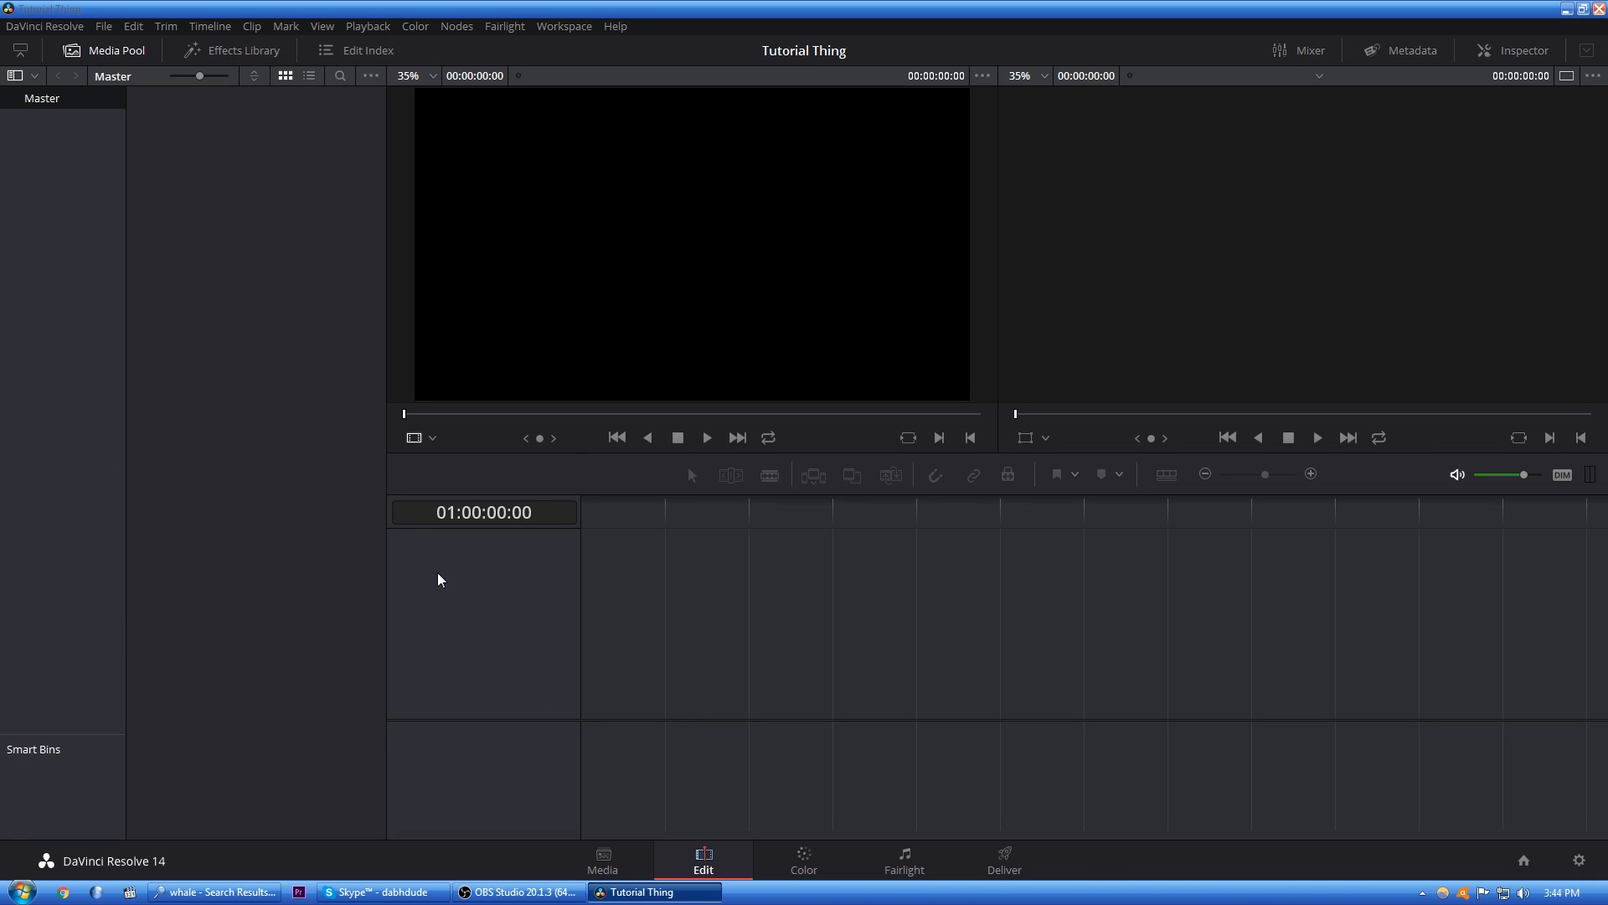
{"action": "mouse_move", "coordinate": [641, 612]}
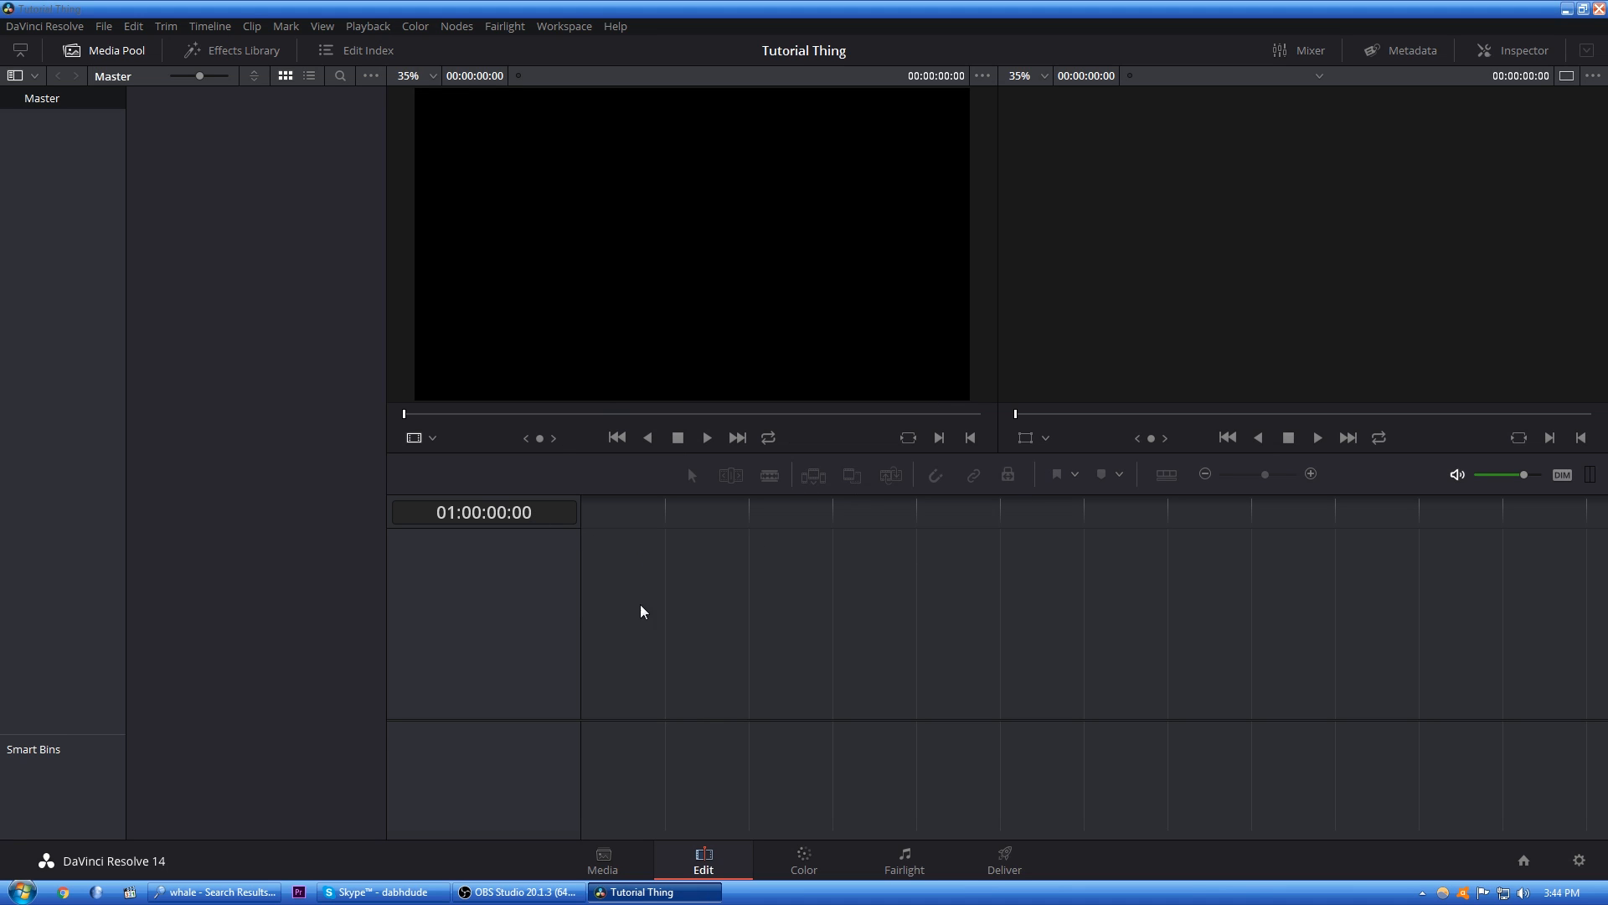
{"action": "mouse_move", "coordinate": [1156, 119]}
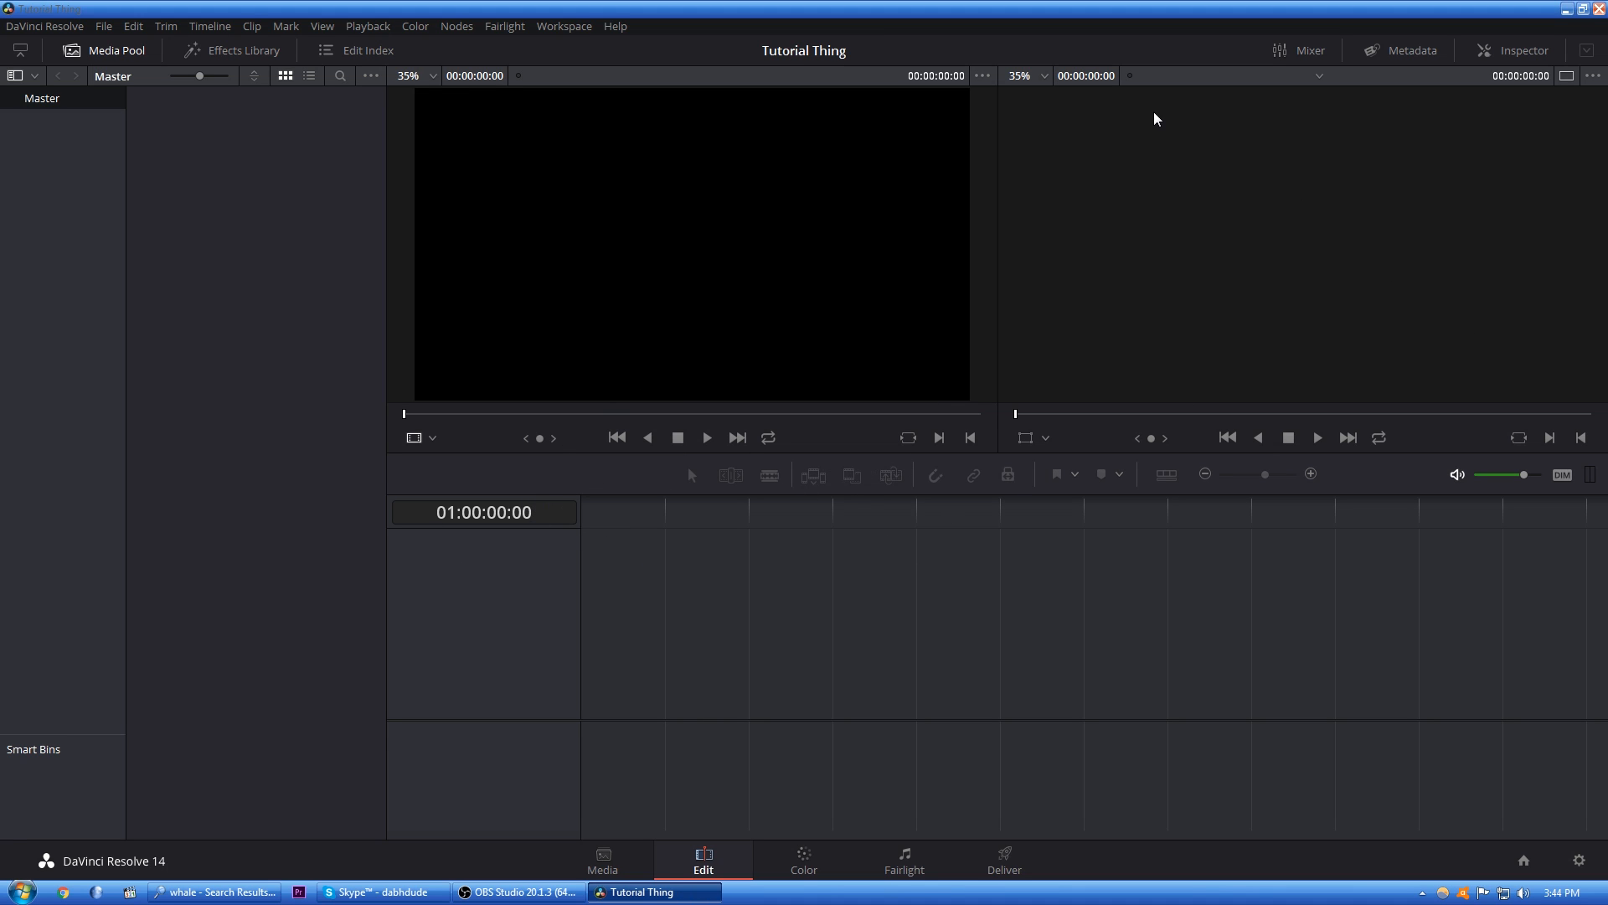
{"action": "mouse_move", "coordinate": [657, 174]}
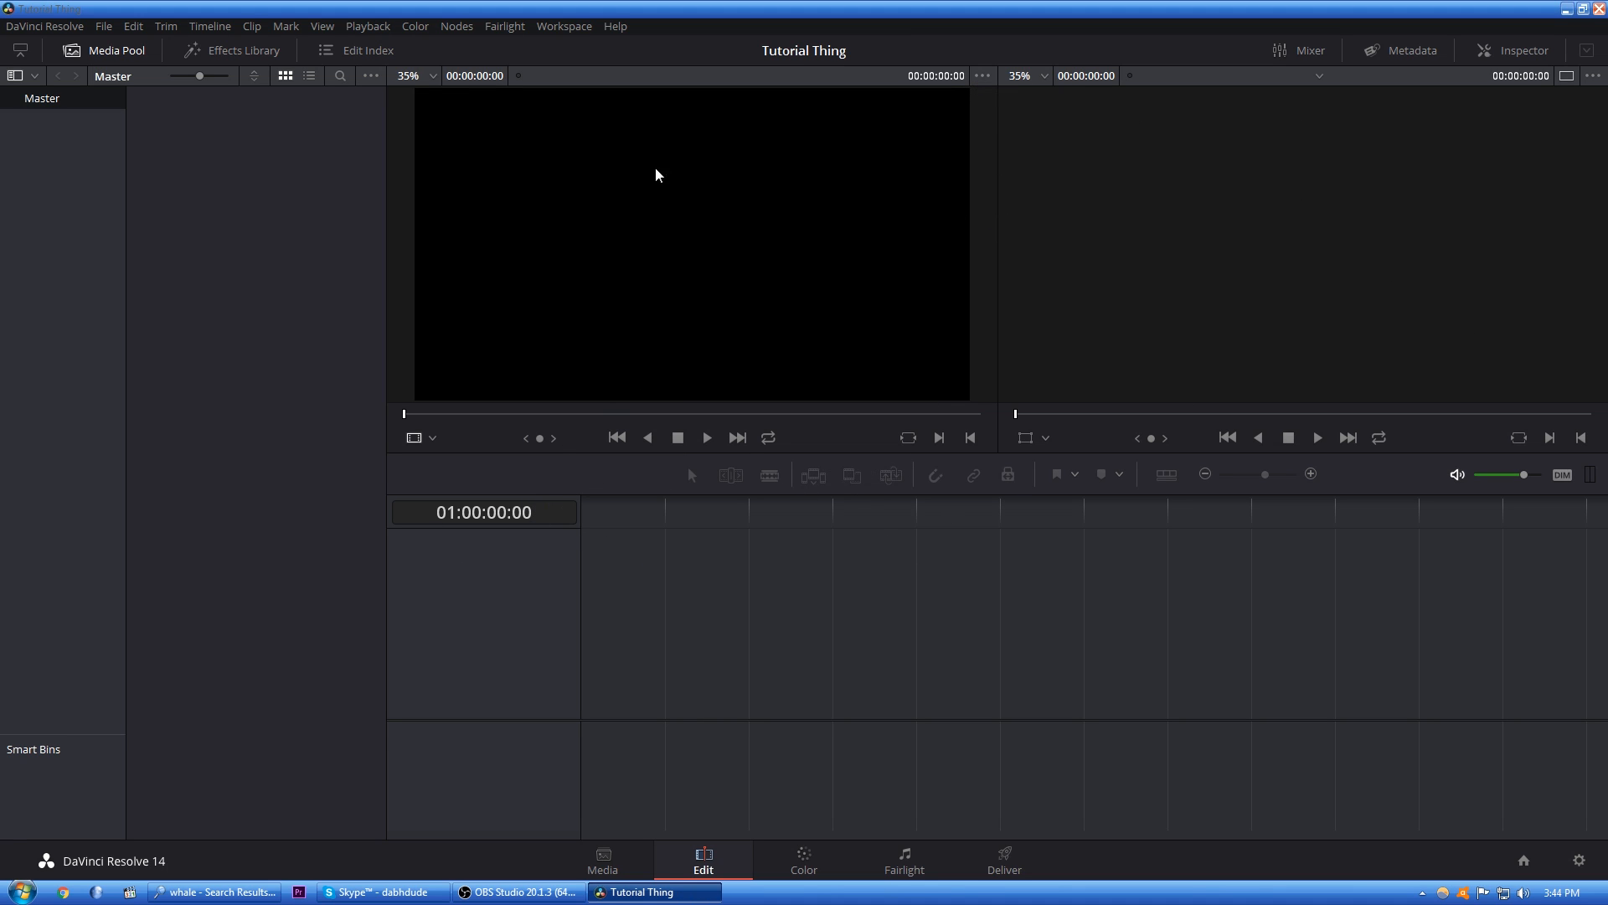
{"action": "mouse_move", "coordinate": [804, 632]}
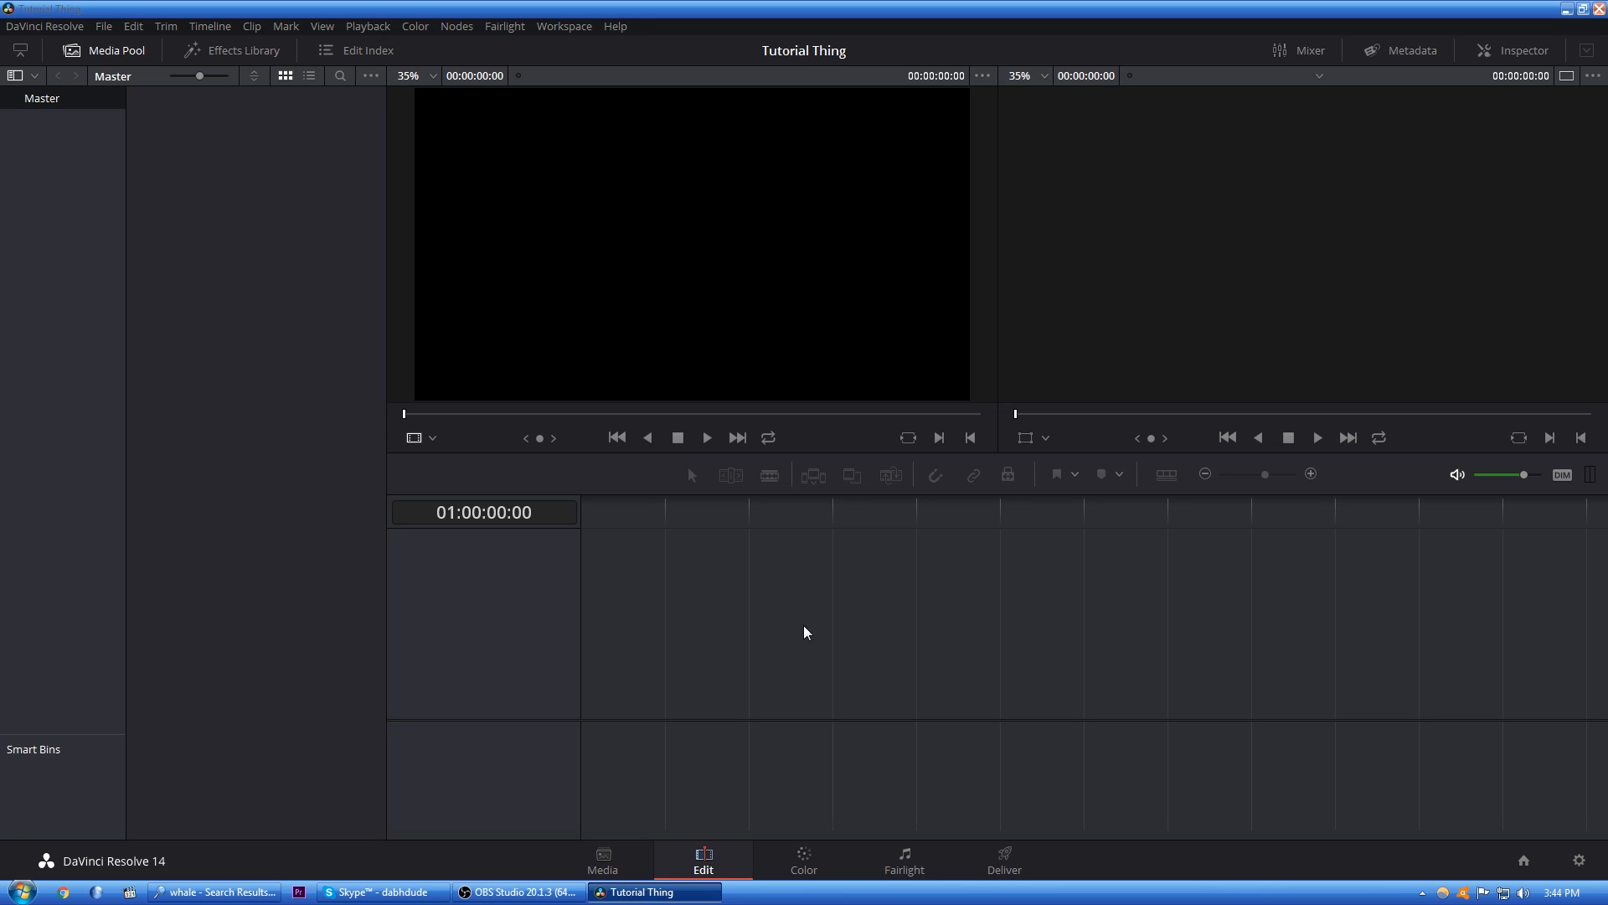
{"action": "mouse_move", "coordinate": [1541, 527]}
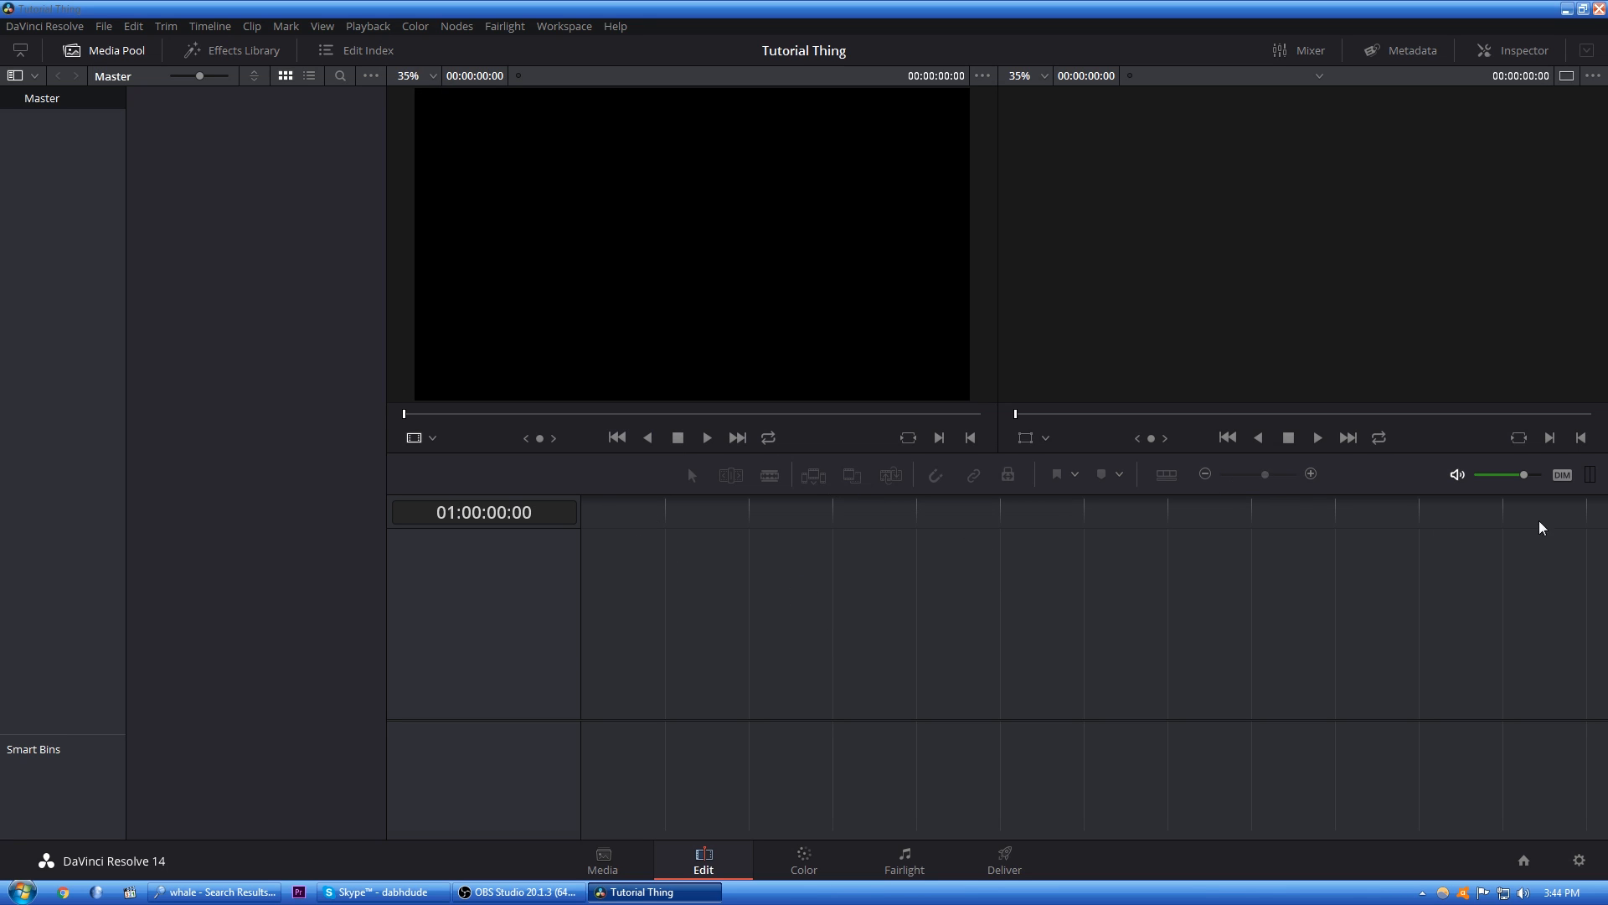
{"action": "mouse_move", "coordinate": [931, 334]}
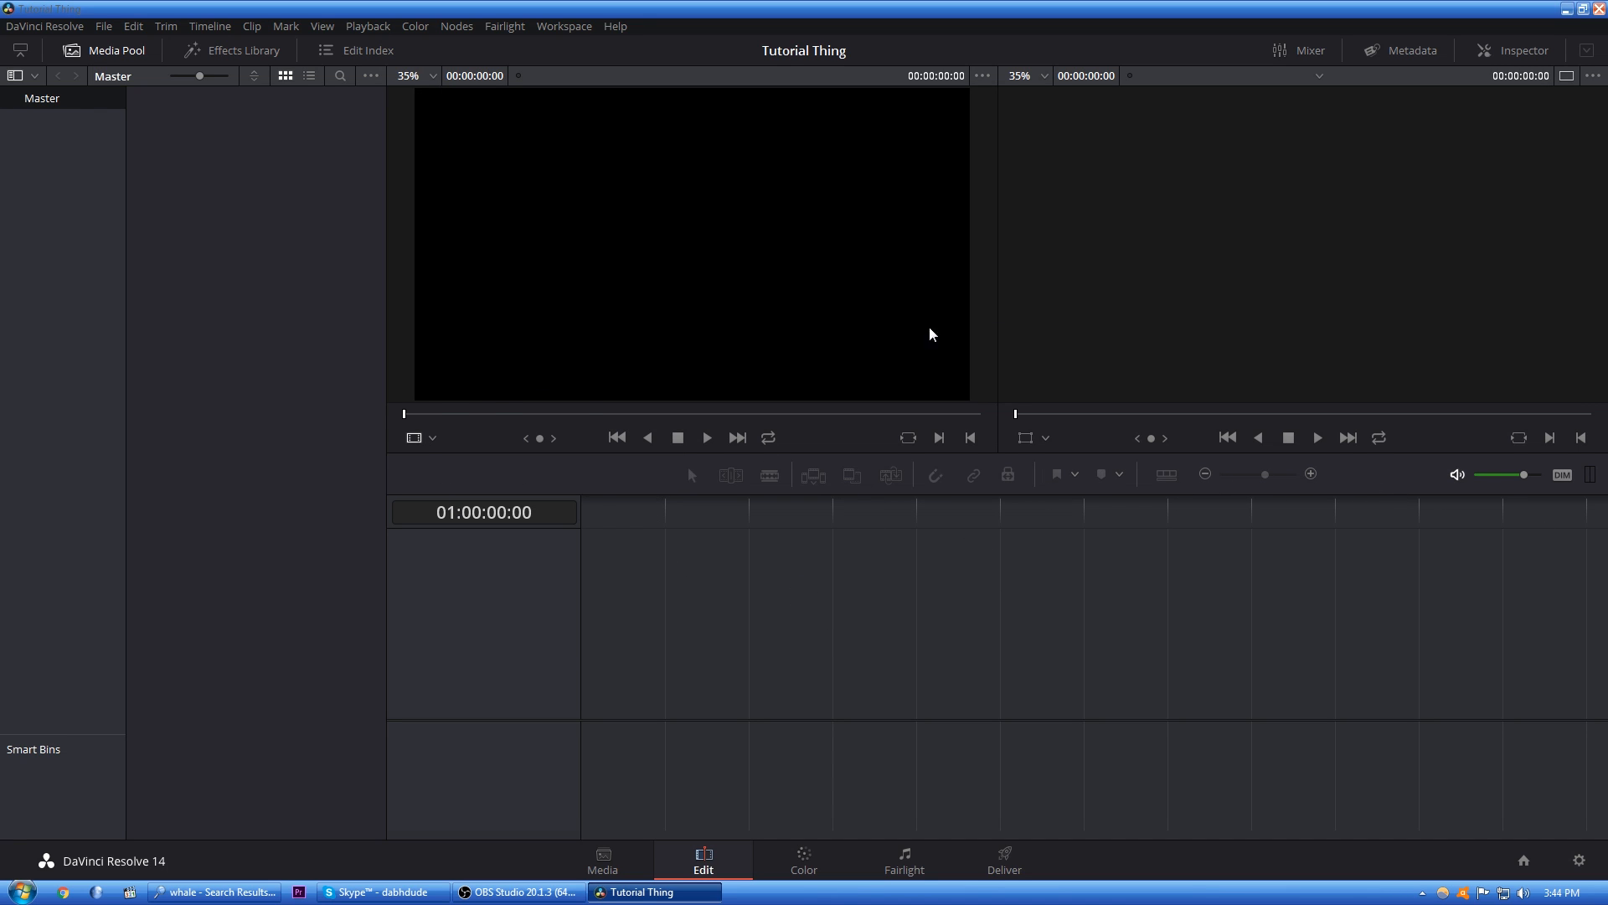
{"action": "mouse_move", "coordinate": [49, 507]}
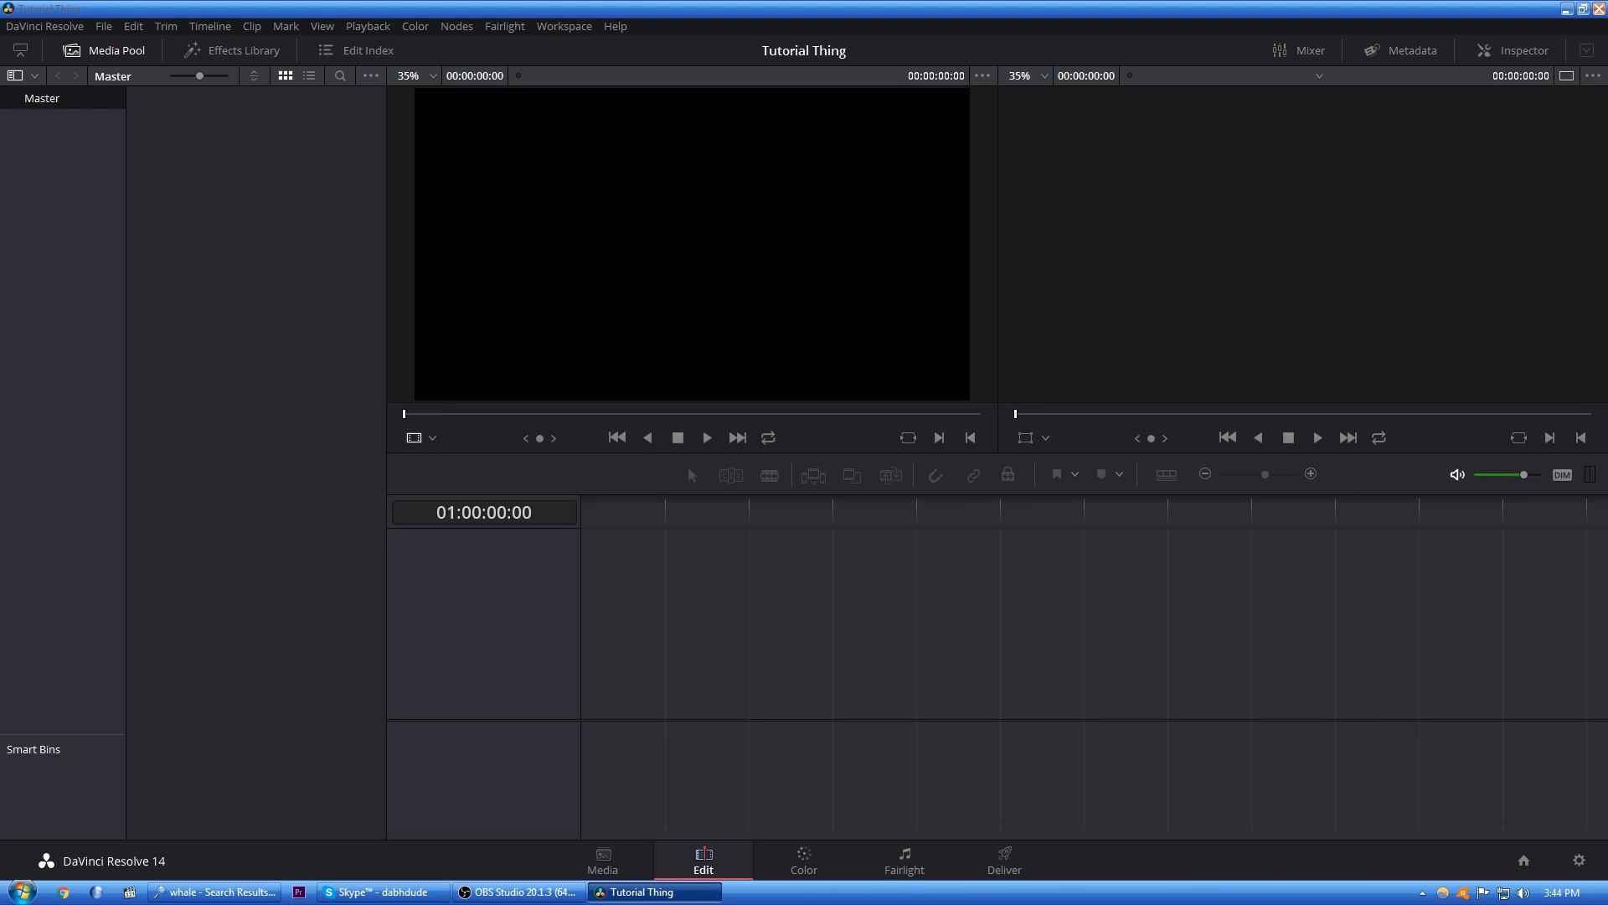
{"action": "mouse_move", "coordinate": [316, 501]}
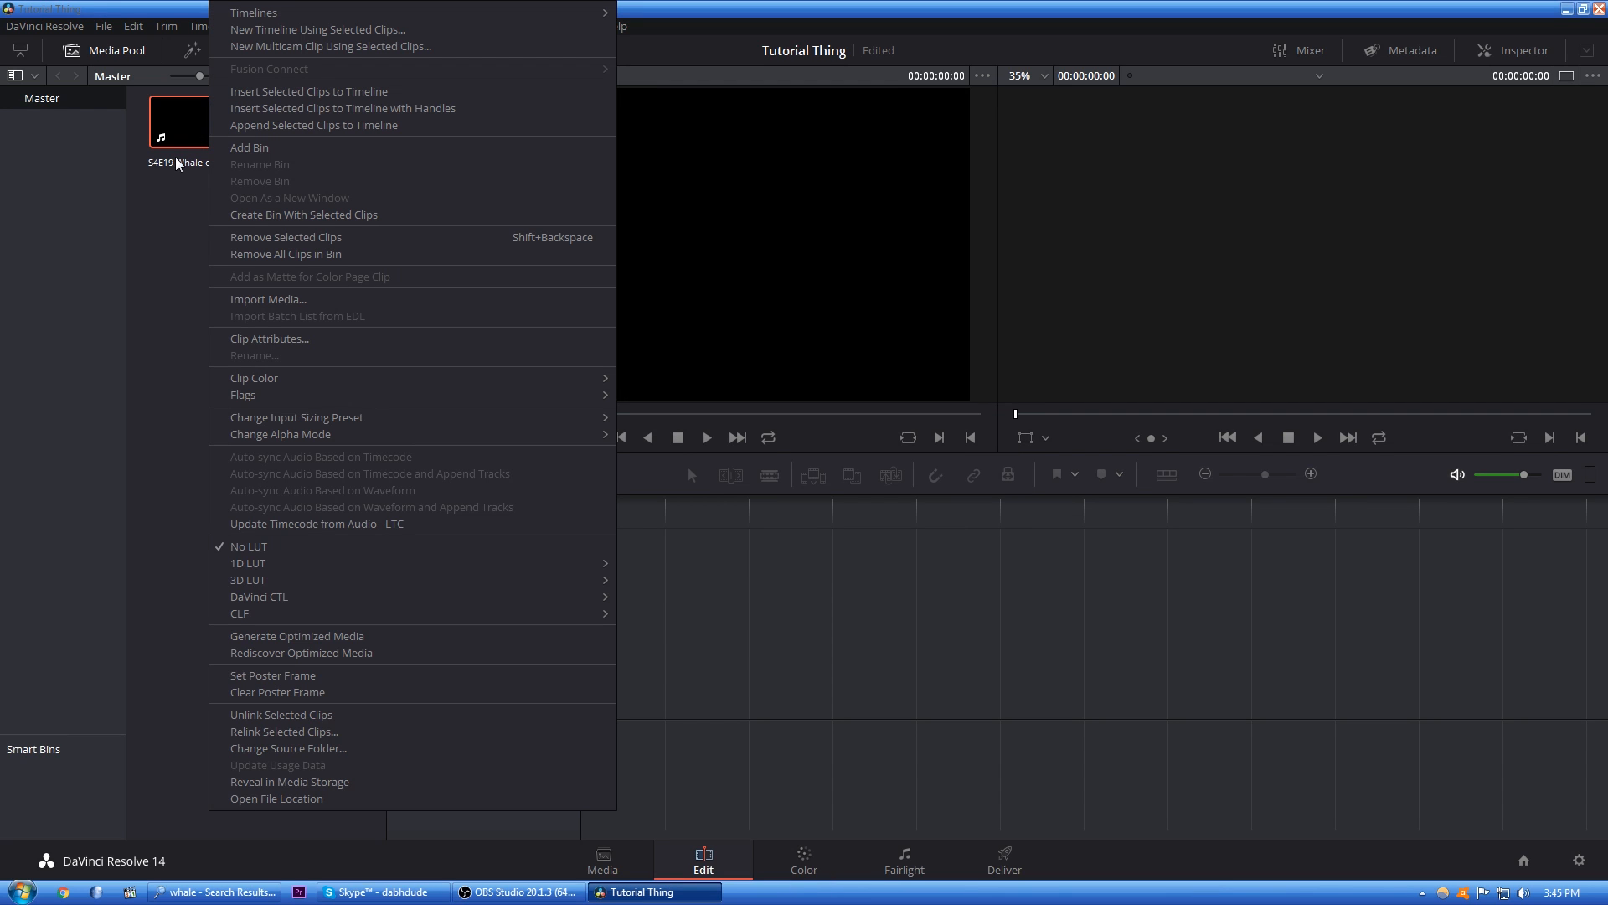
- Remove the S4E19 Whale of a Birthday clip from the Media Pool, confirming the removal
{"action": "left_click", "coordinate": [285, 237]}
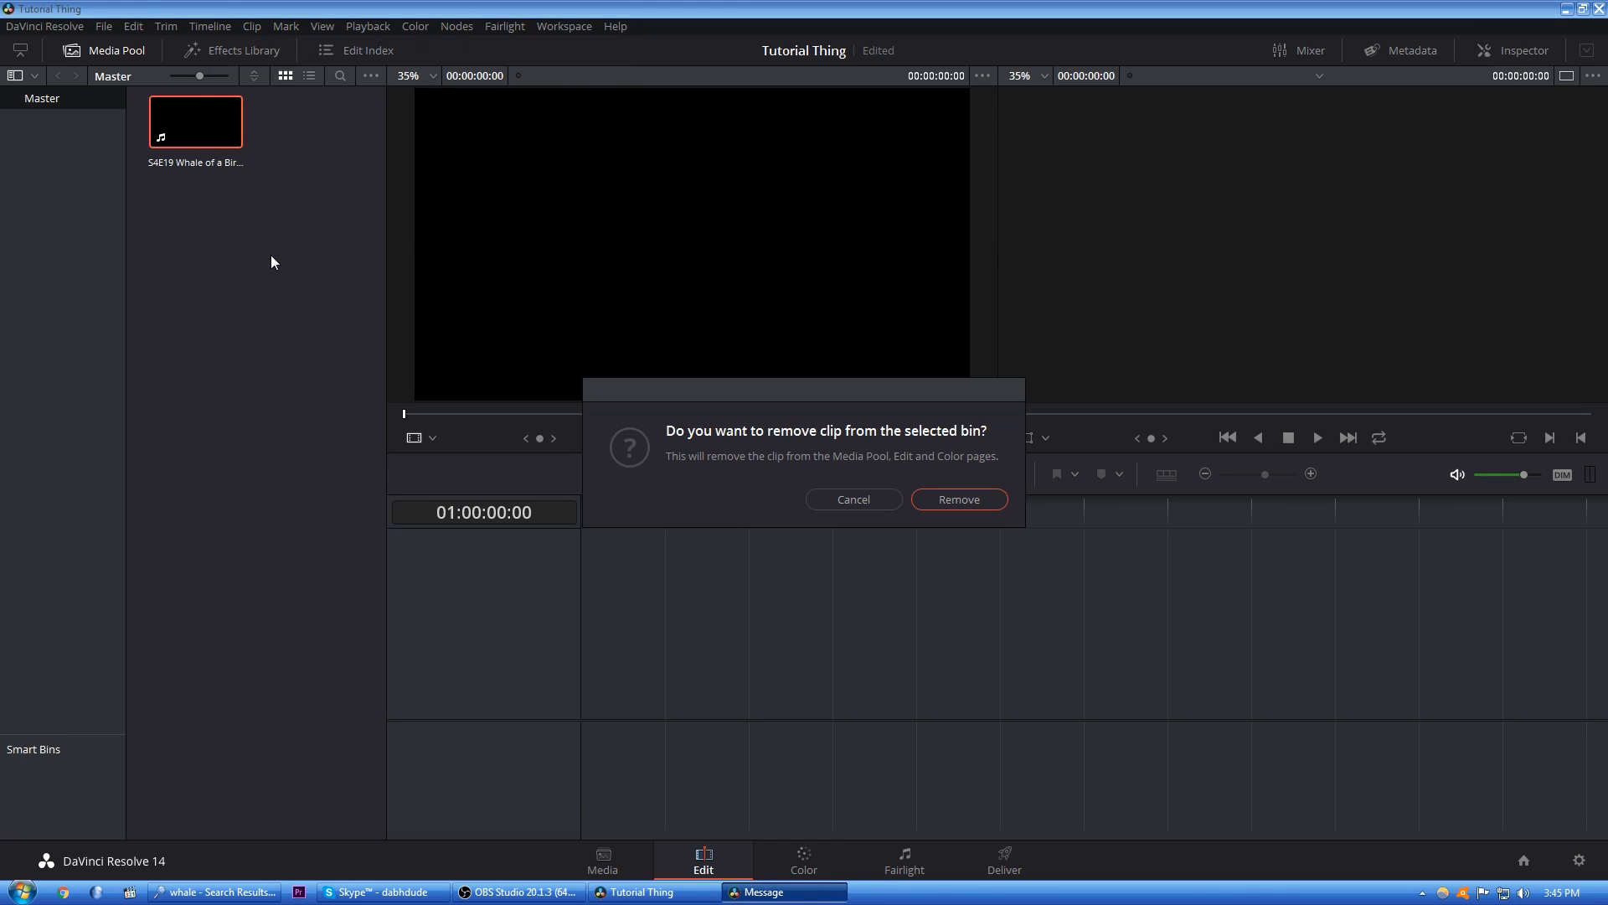
{"action": "left_click", "coordinate": [957, 499]}
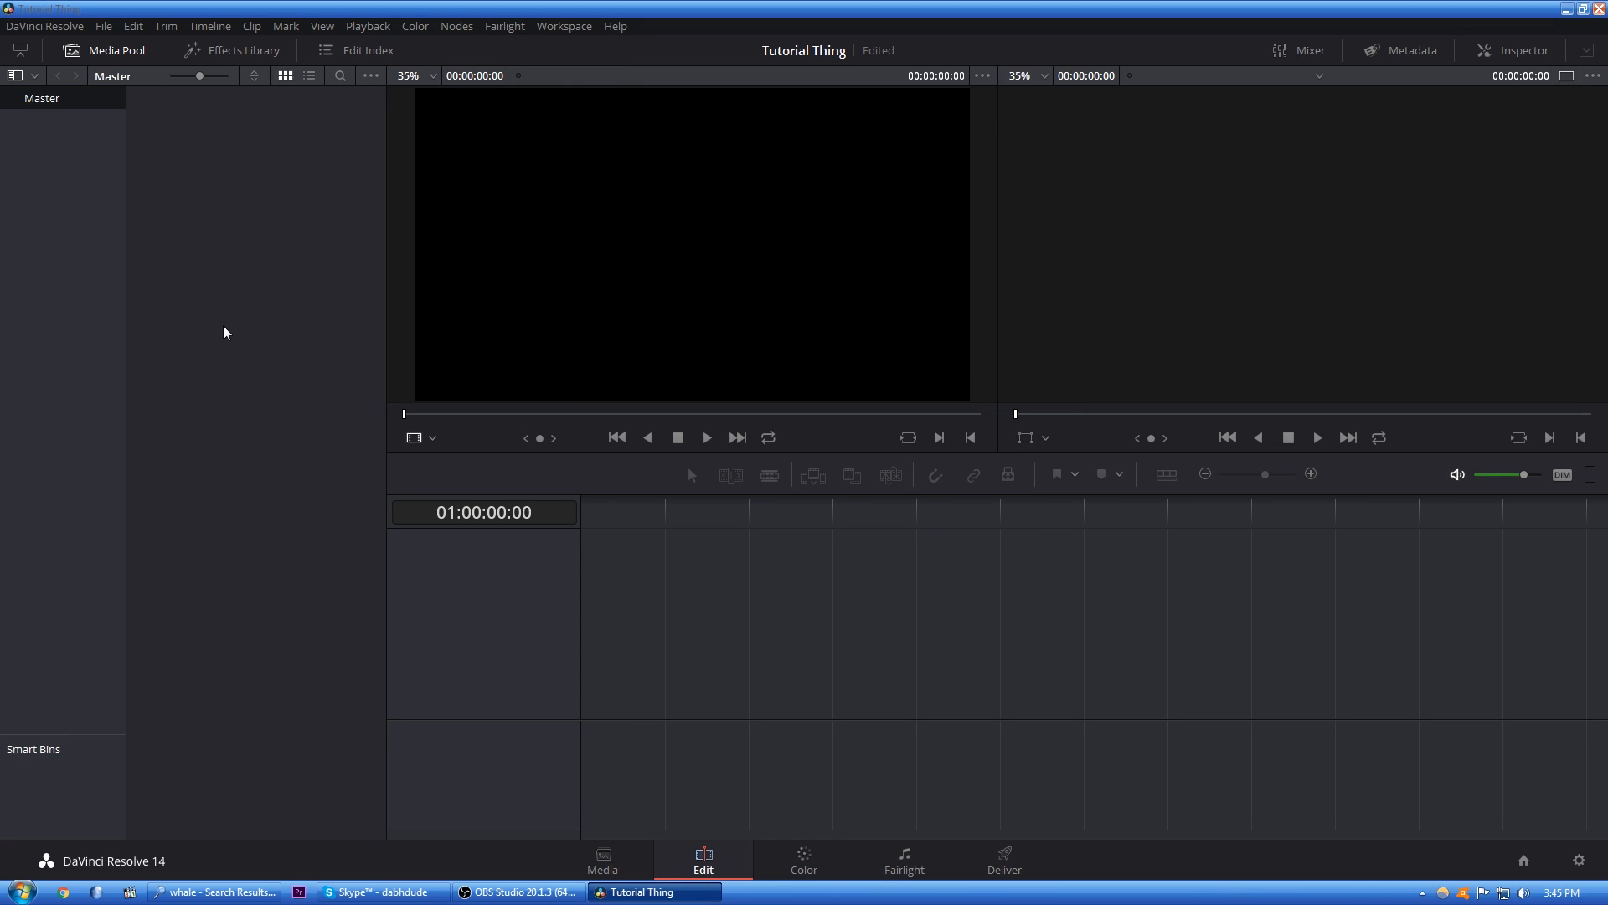
{"action": "left_click", "coordinate": [102, 26]}
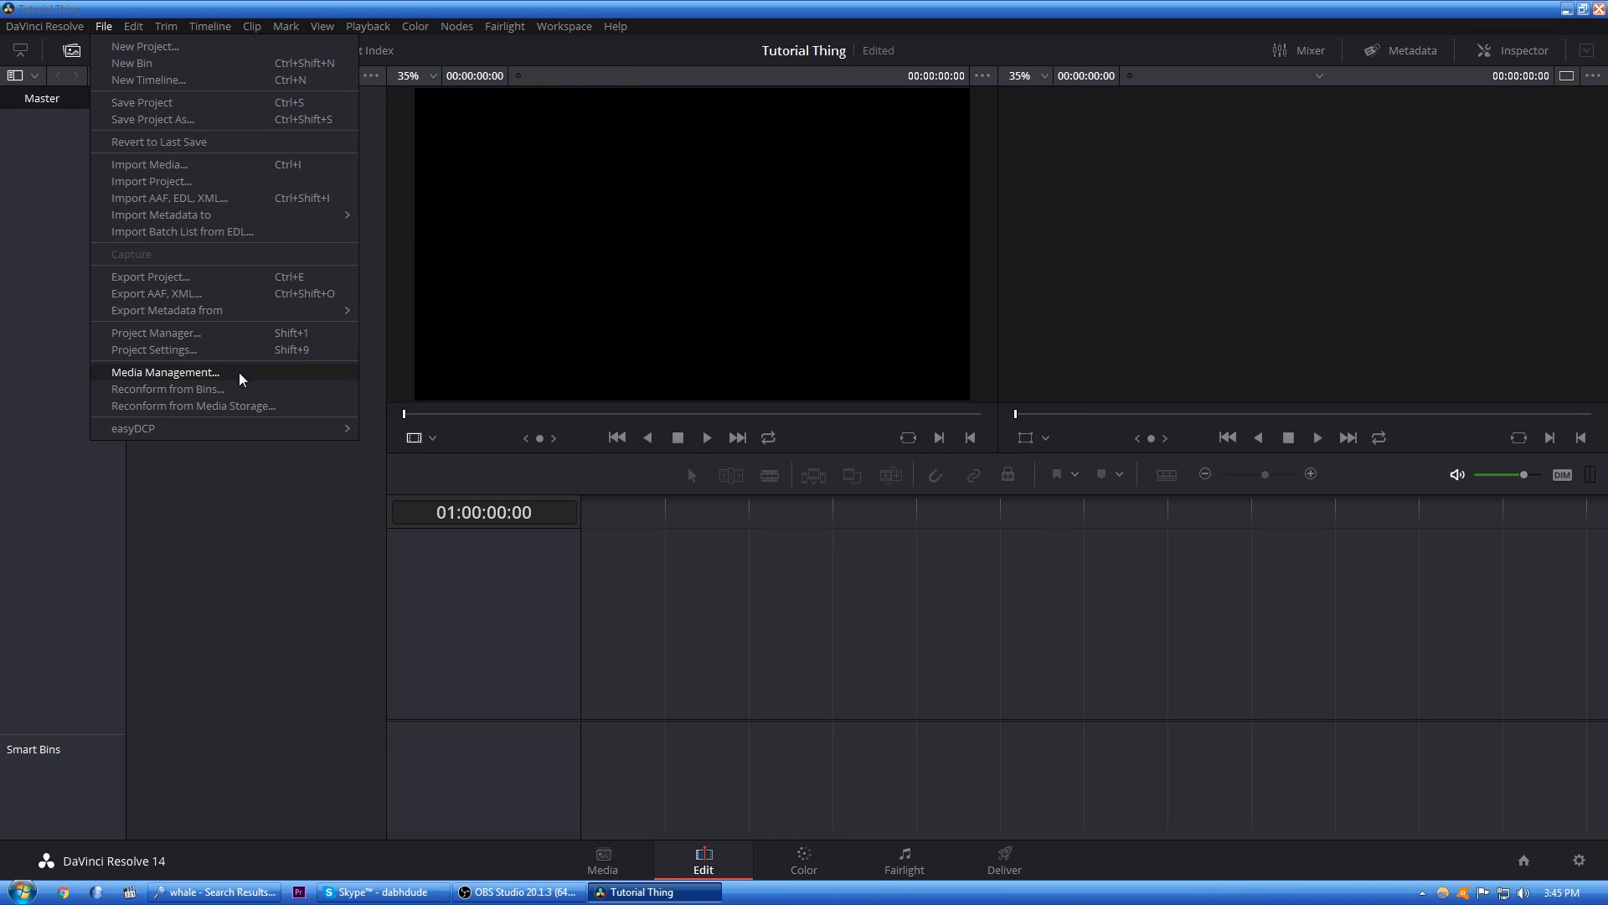
{"action": "mouse_move", "coordinate": [154, 348]}
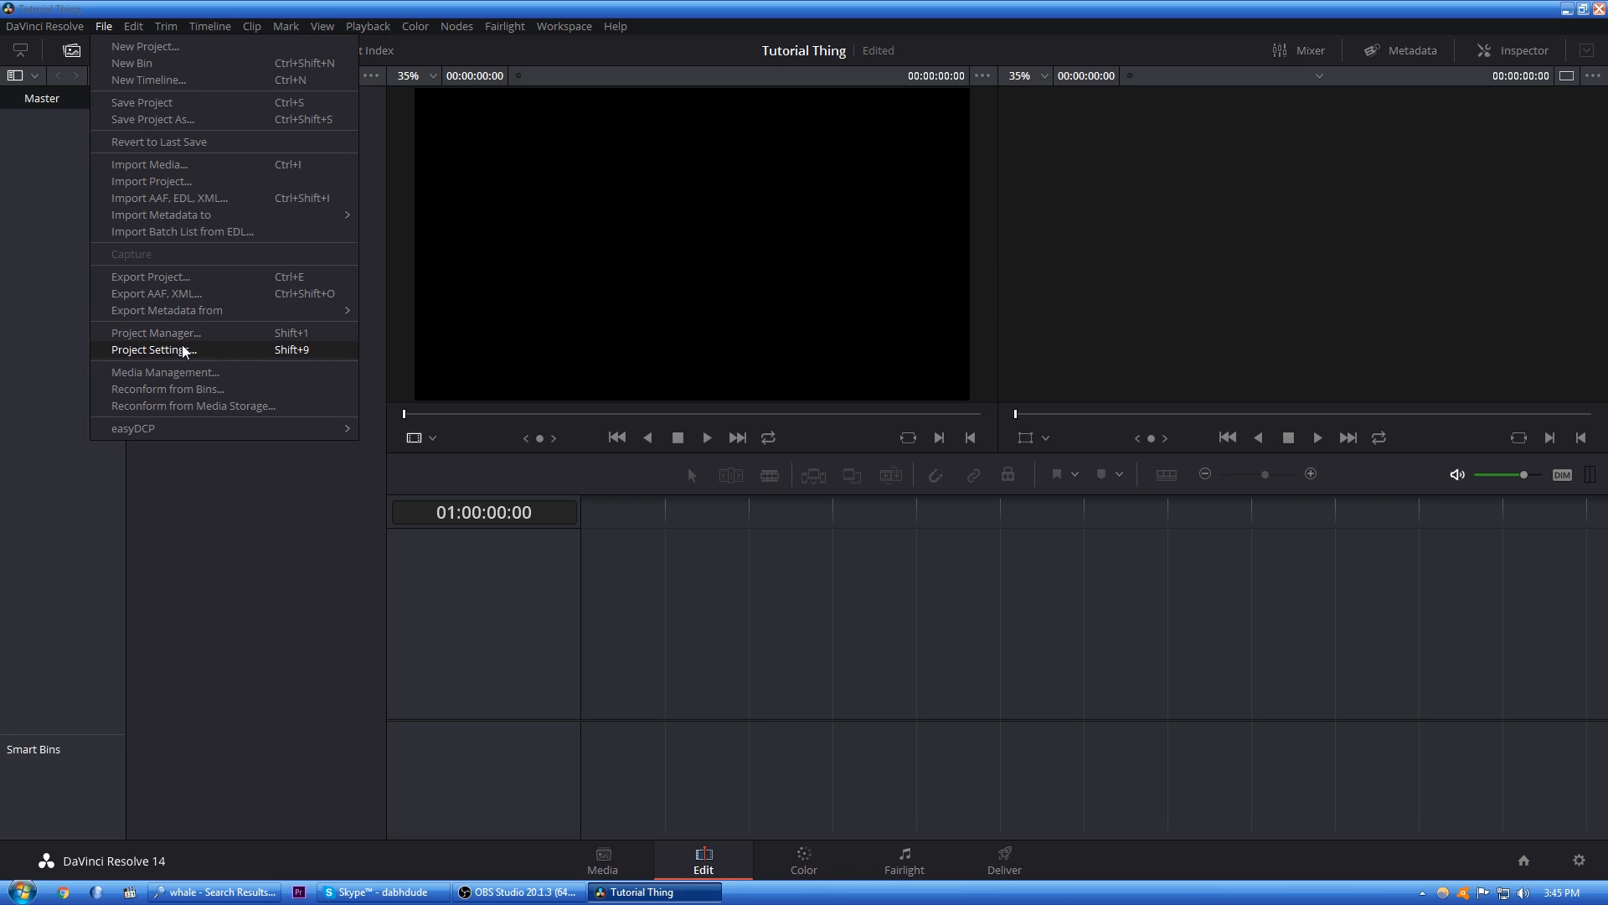
- In Project Settings, set the timeline and playback frame rates to 30 fps
{"action": "left_click", "coordinate": [152, 349]}
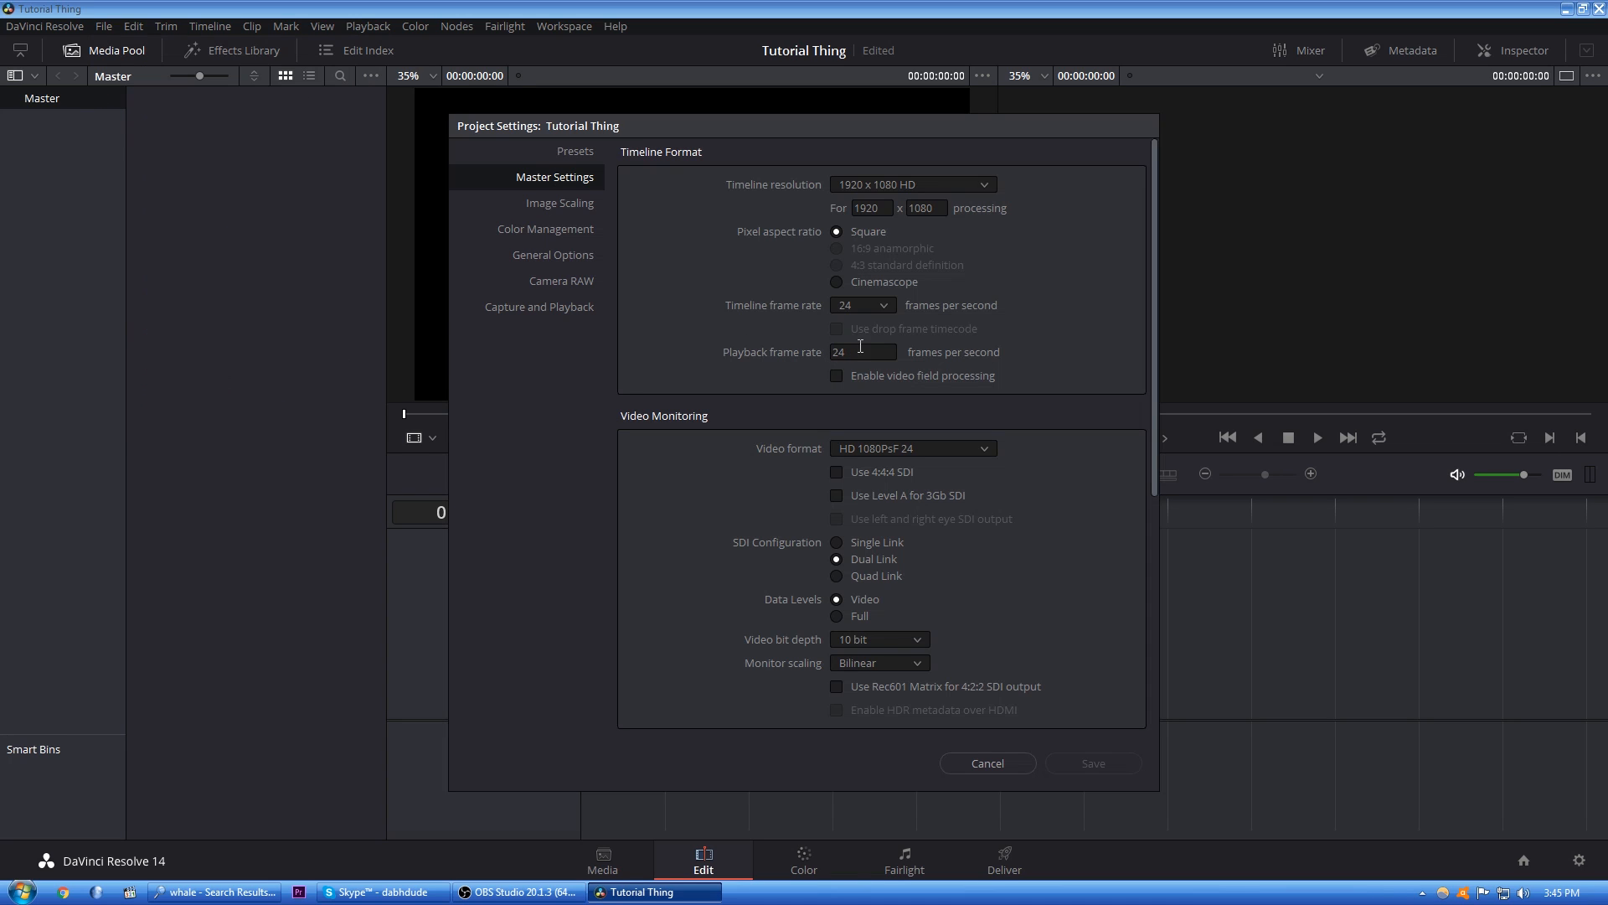
{"action": "left_click", "coordinate": [860, 305]}
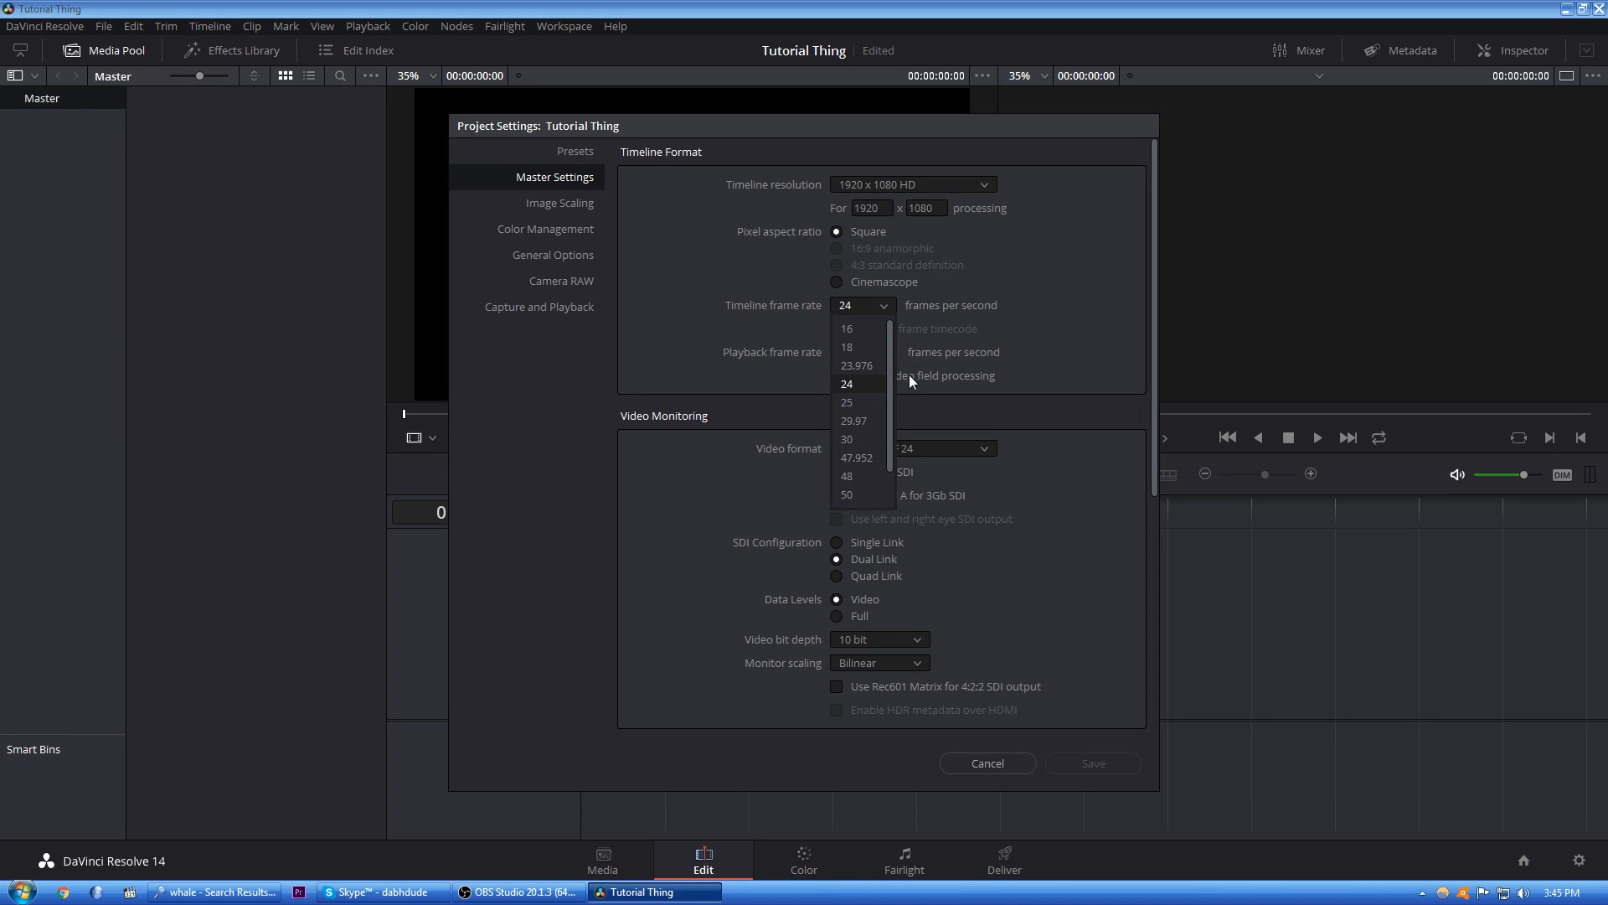
{"action": "scroll", "scroll_direction": "down", "scroll_amount": 3}
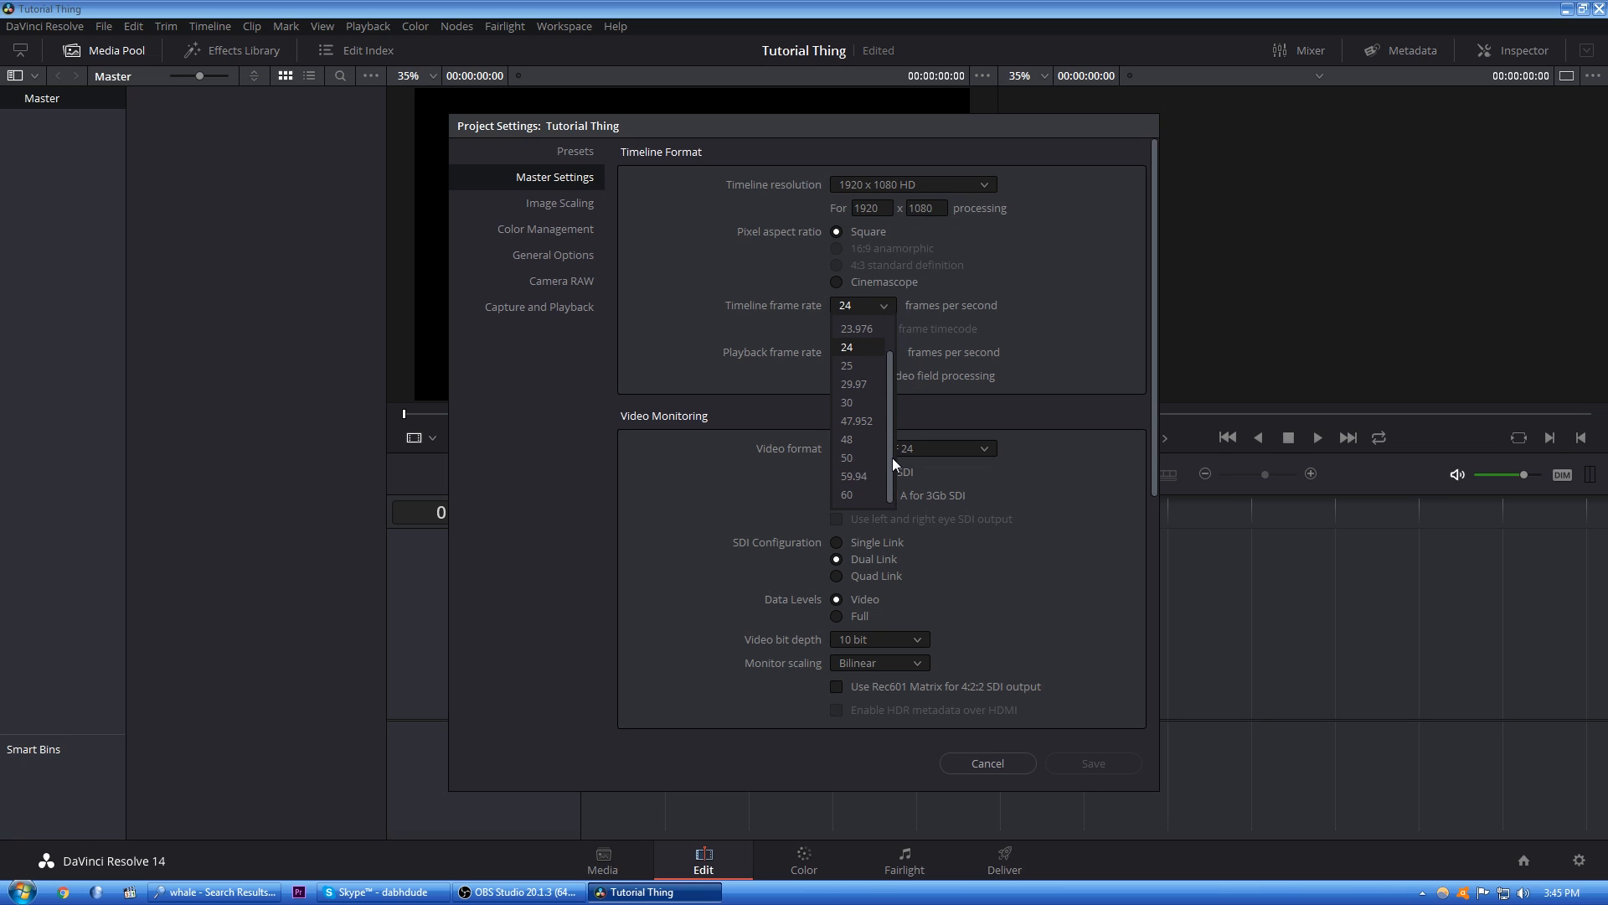
{"action": "left_click", "coordinate": [847, 347]}
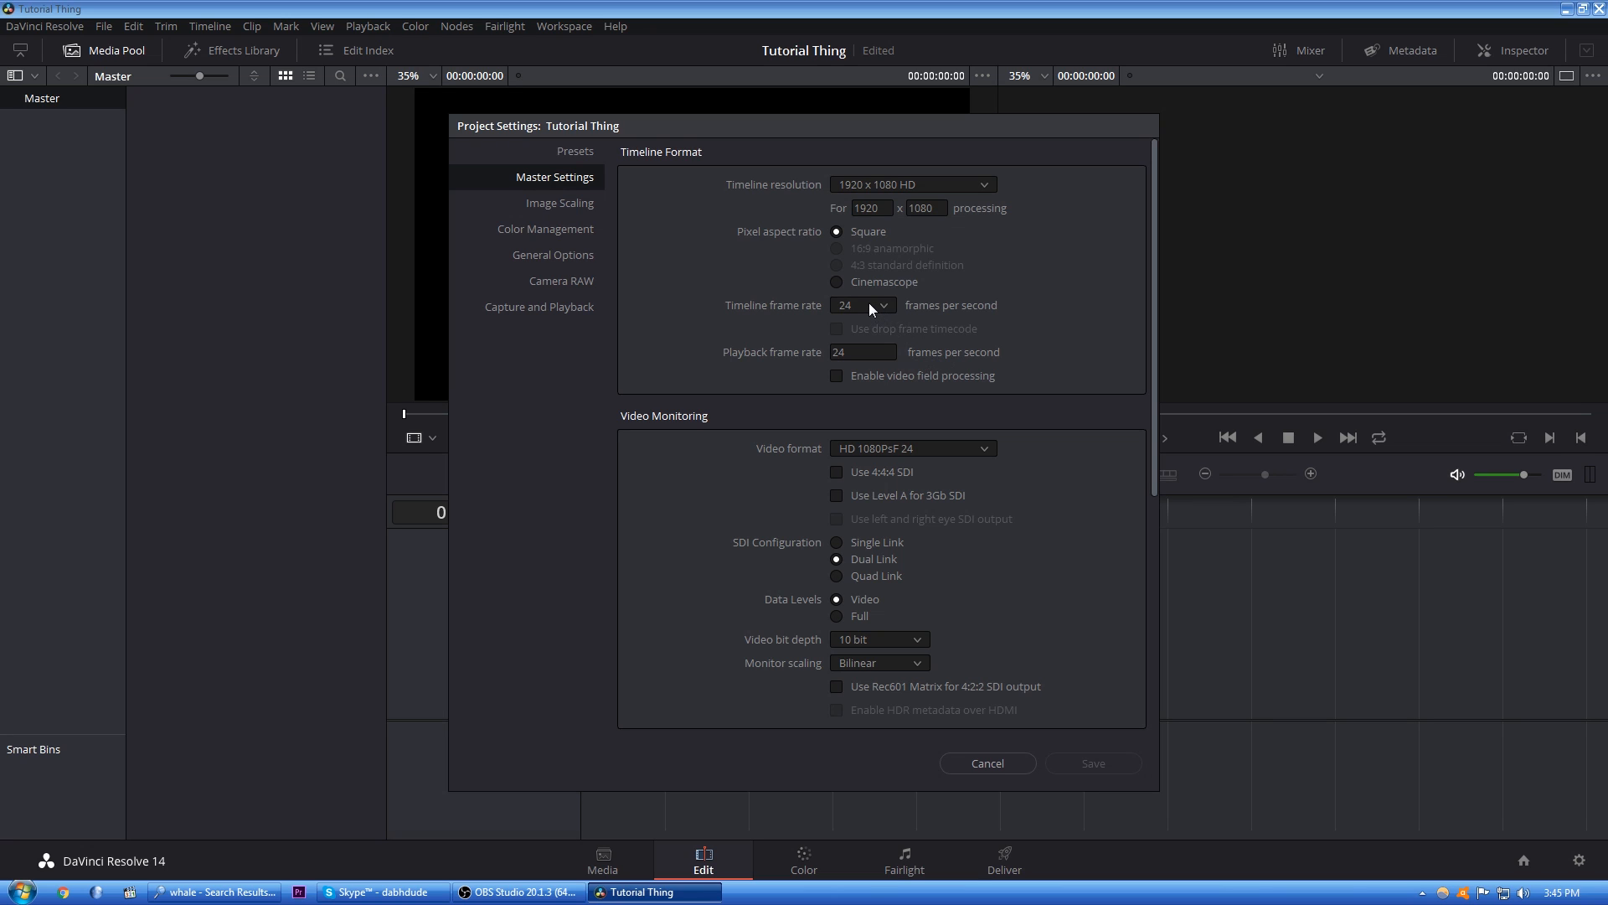
{"action": "left_click", "coordinate": [880, 305]}
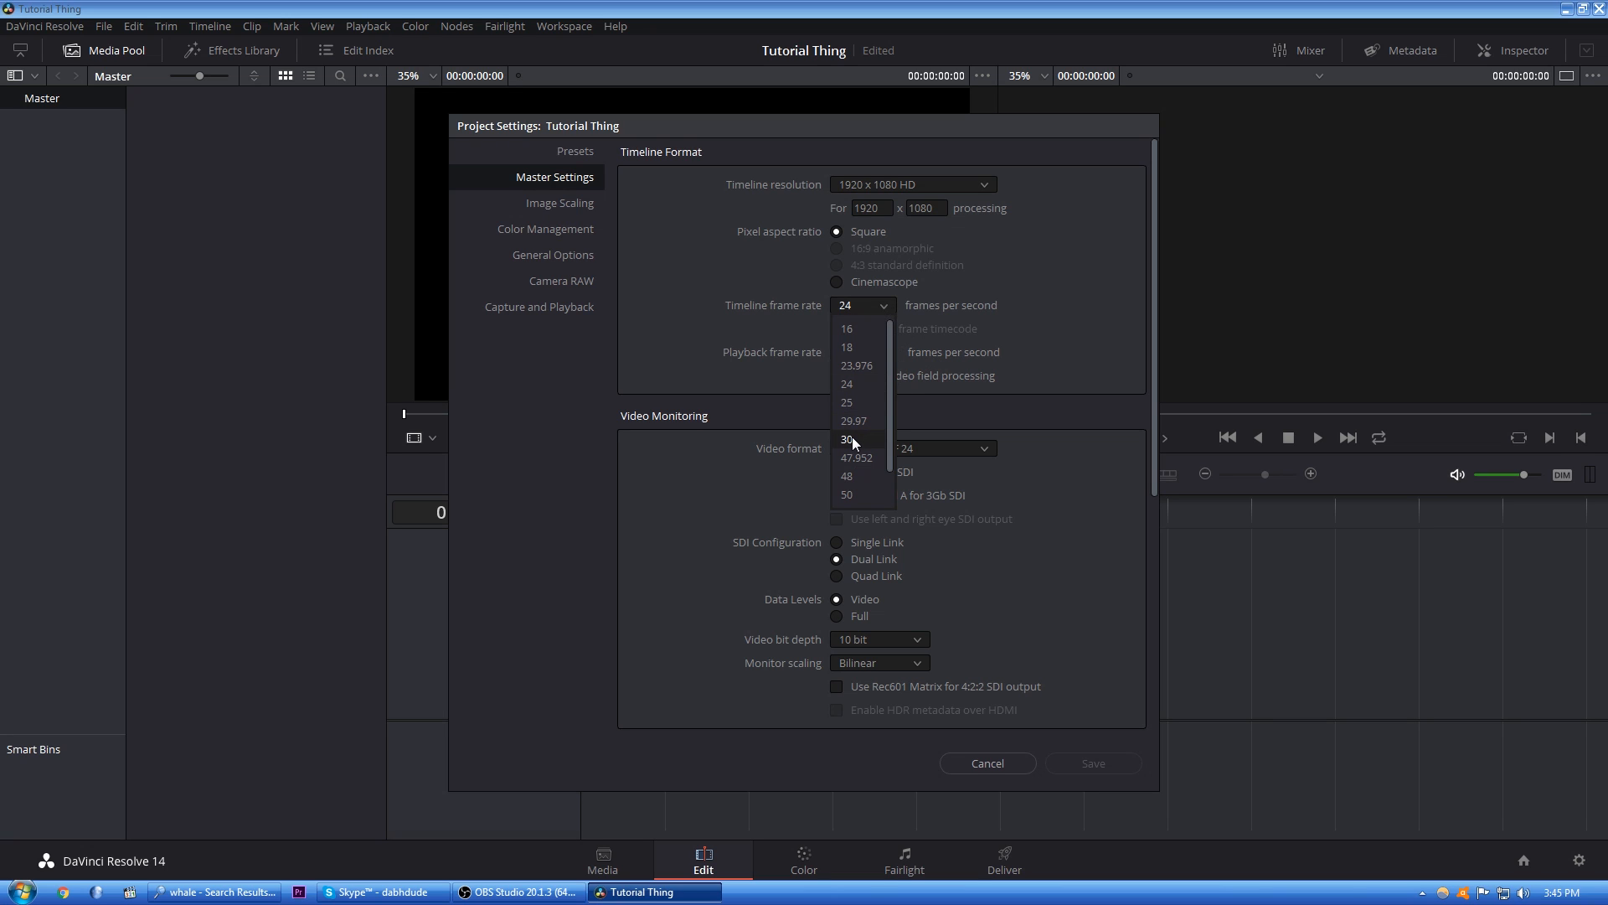
{"action": "scroll", "scroll_direction": "down", "scroll_amount": 3}
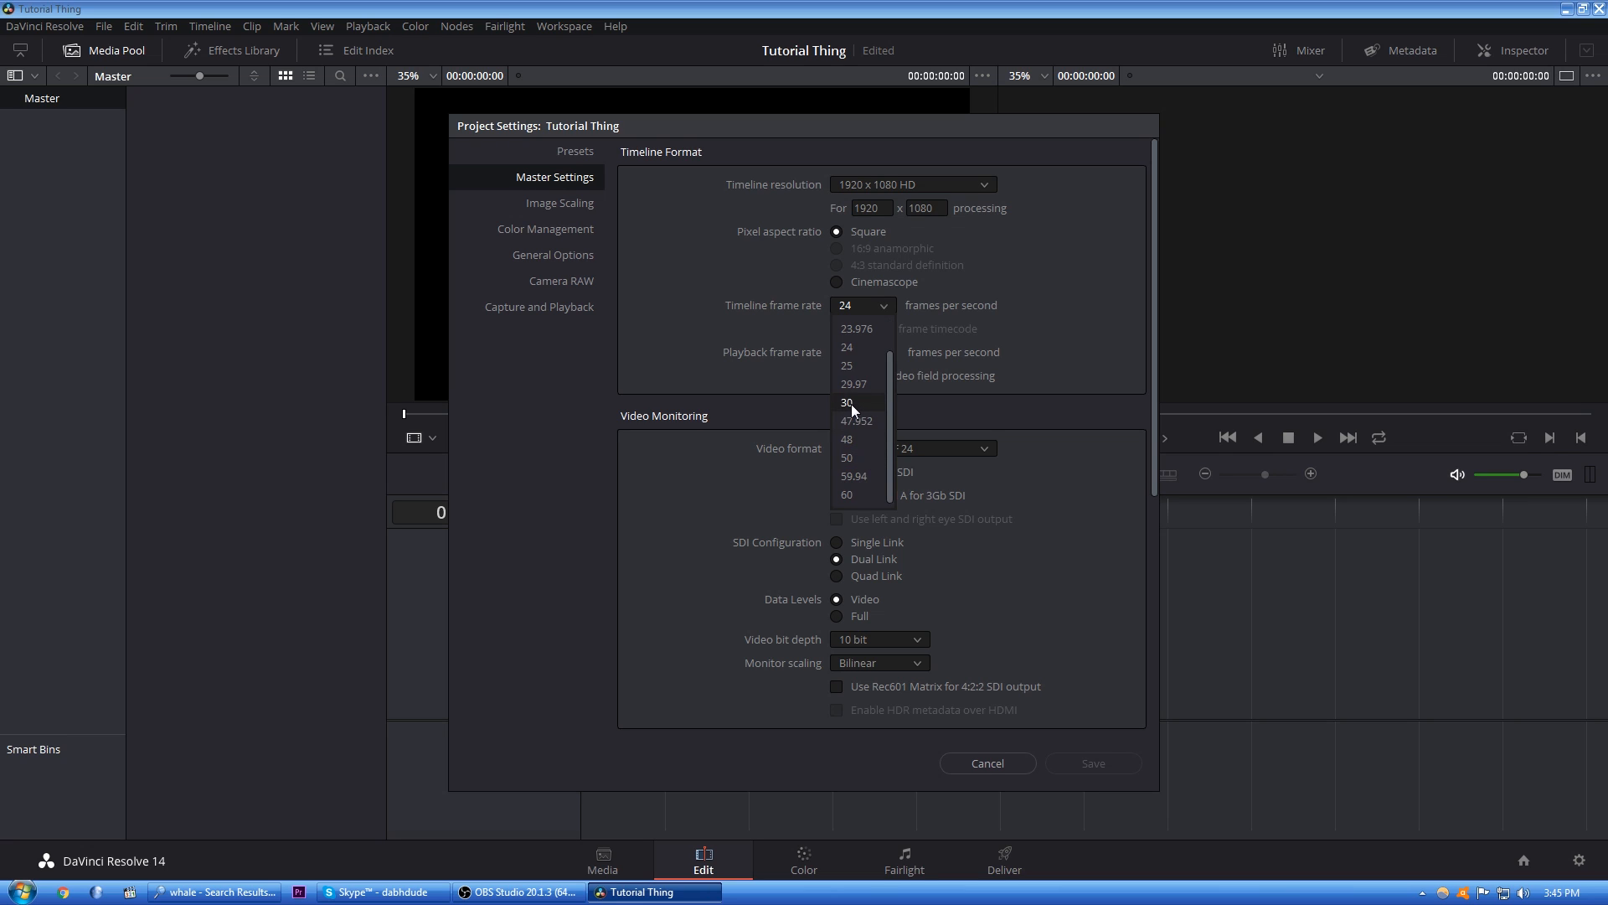
{"action": "left_click", "coordinate": [847, 401]}
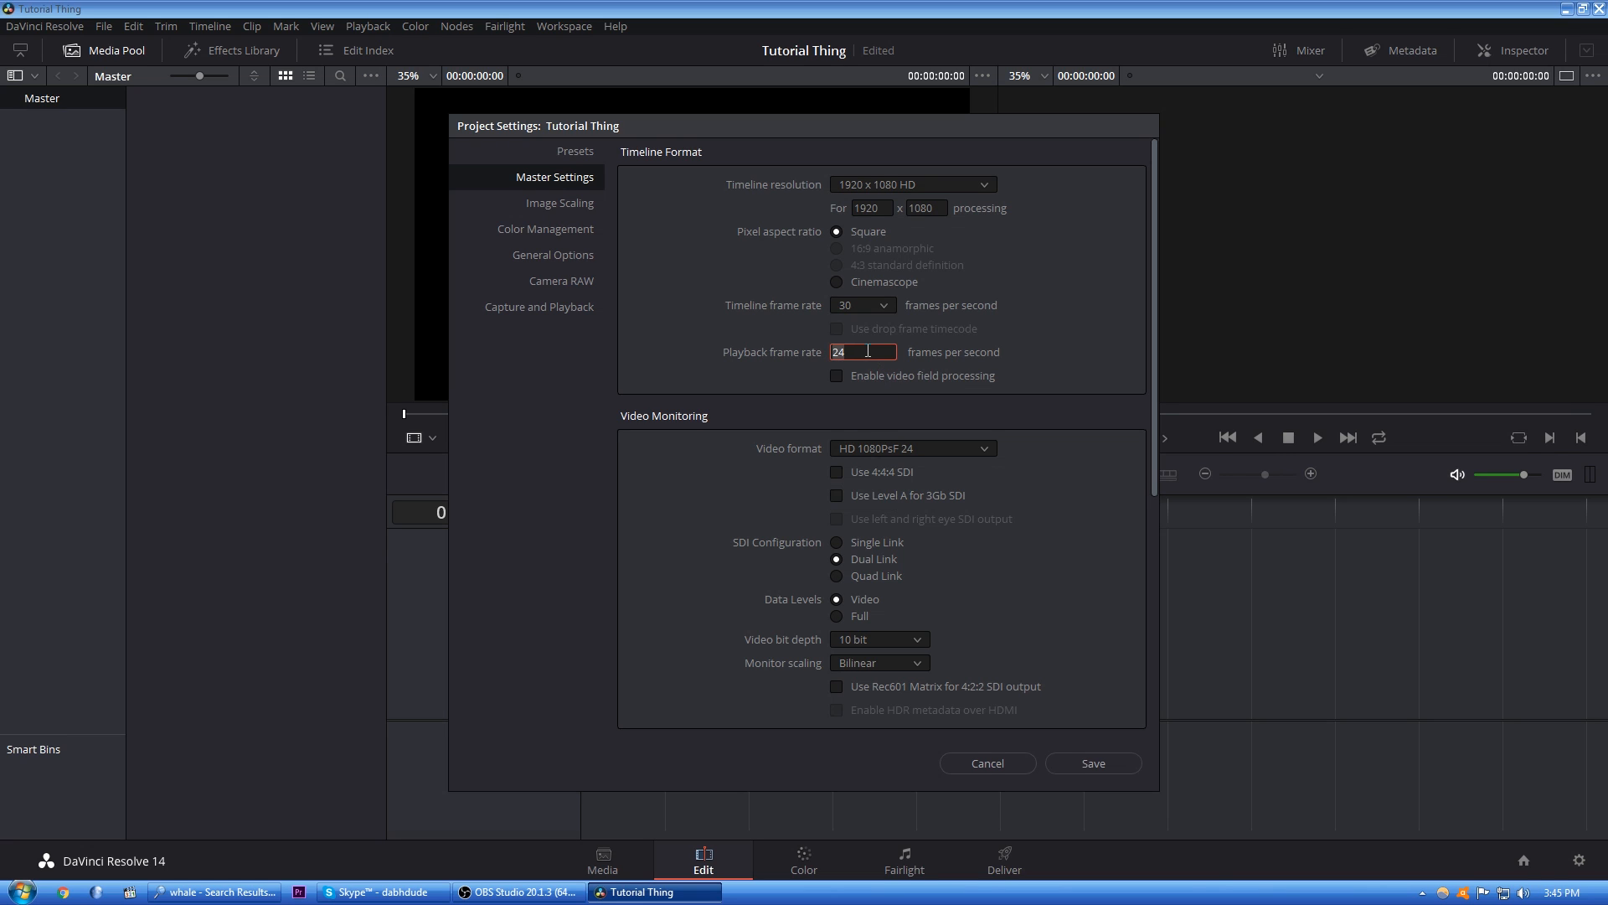
{"action": "type", "text": "30"}
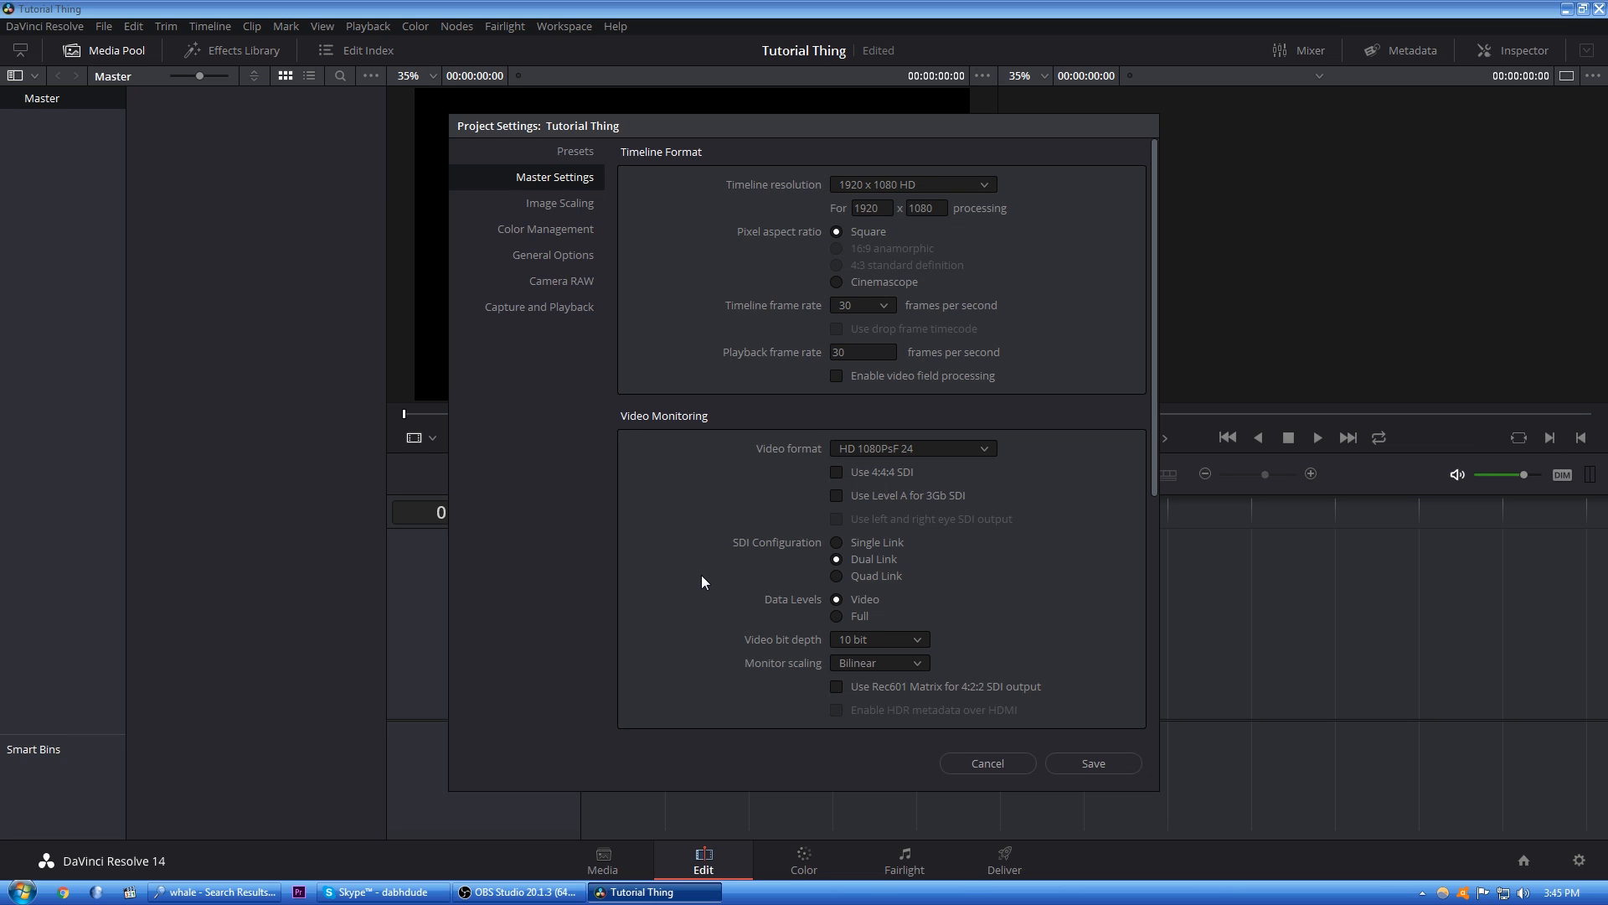
{"action": "scroll", "scroll_direction": "down", "scroll_amount": 3}
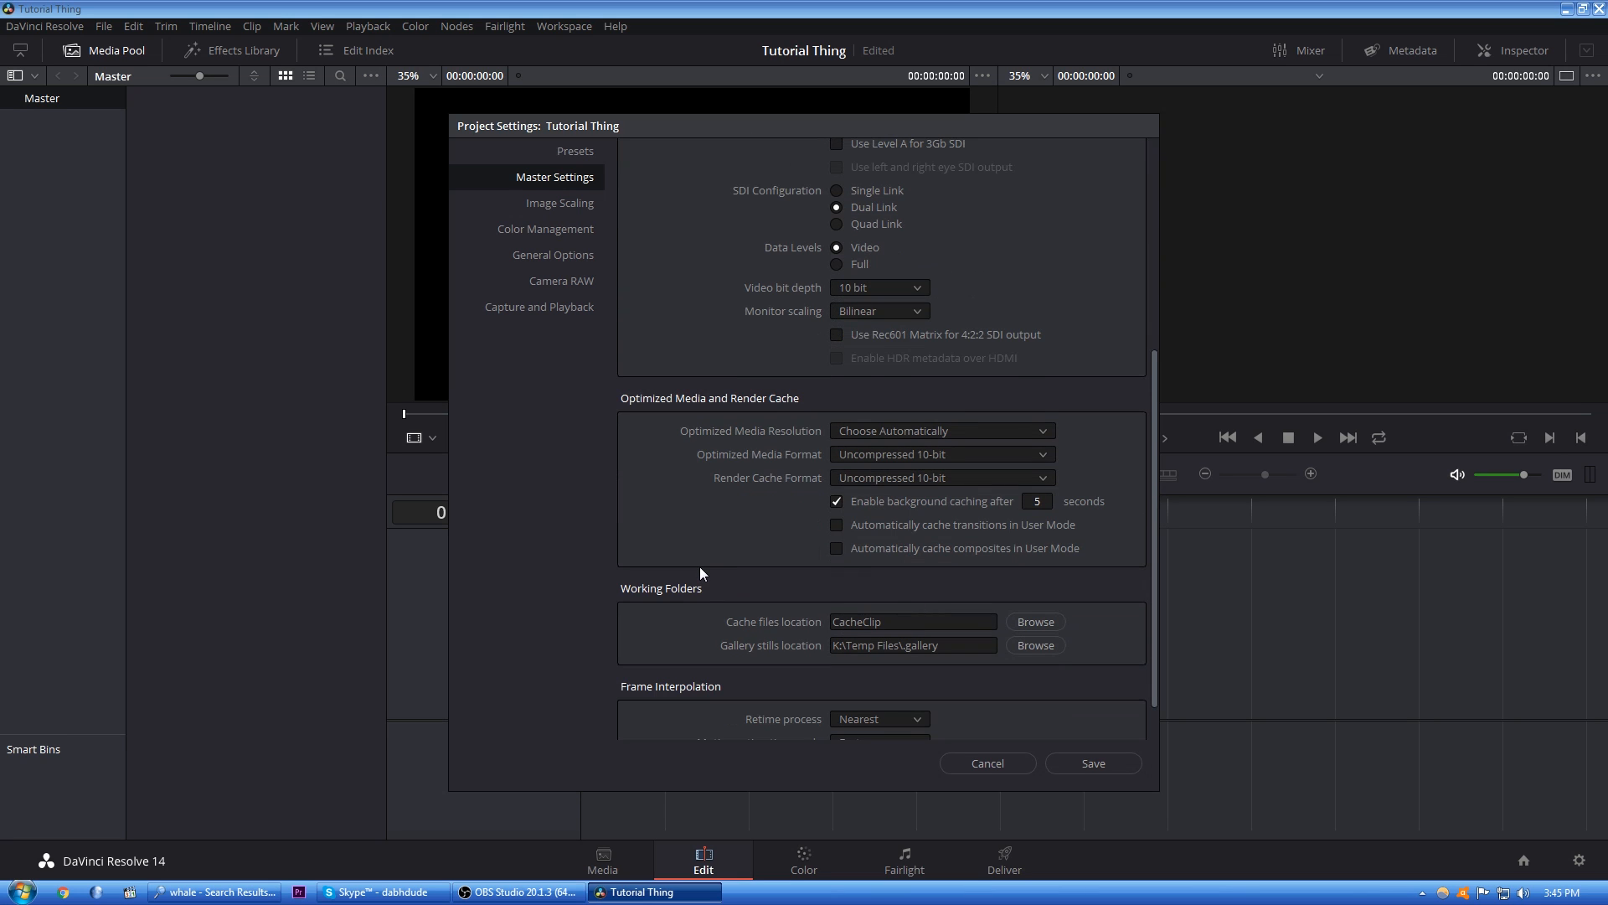
{"action": "scroll", "scroll_direction": "up", "scroll_amount": 3}
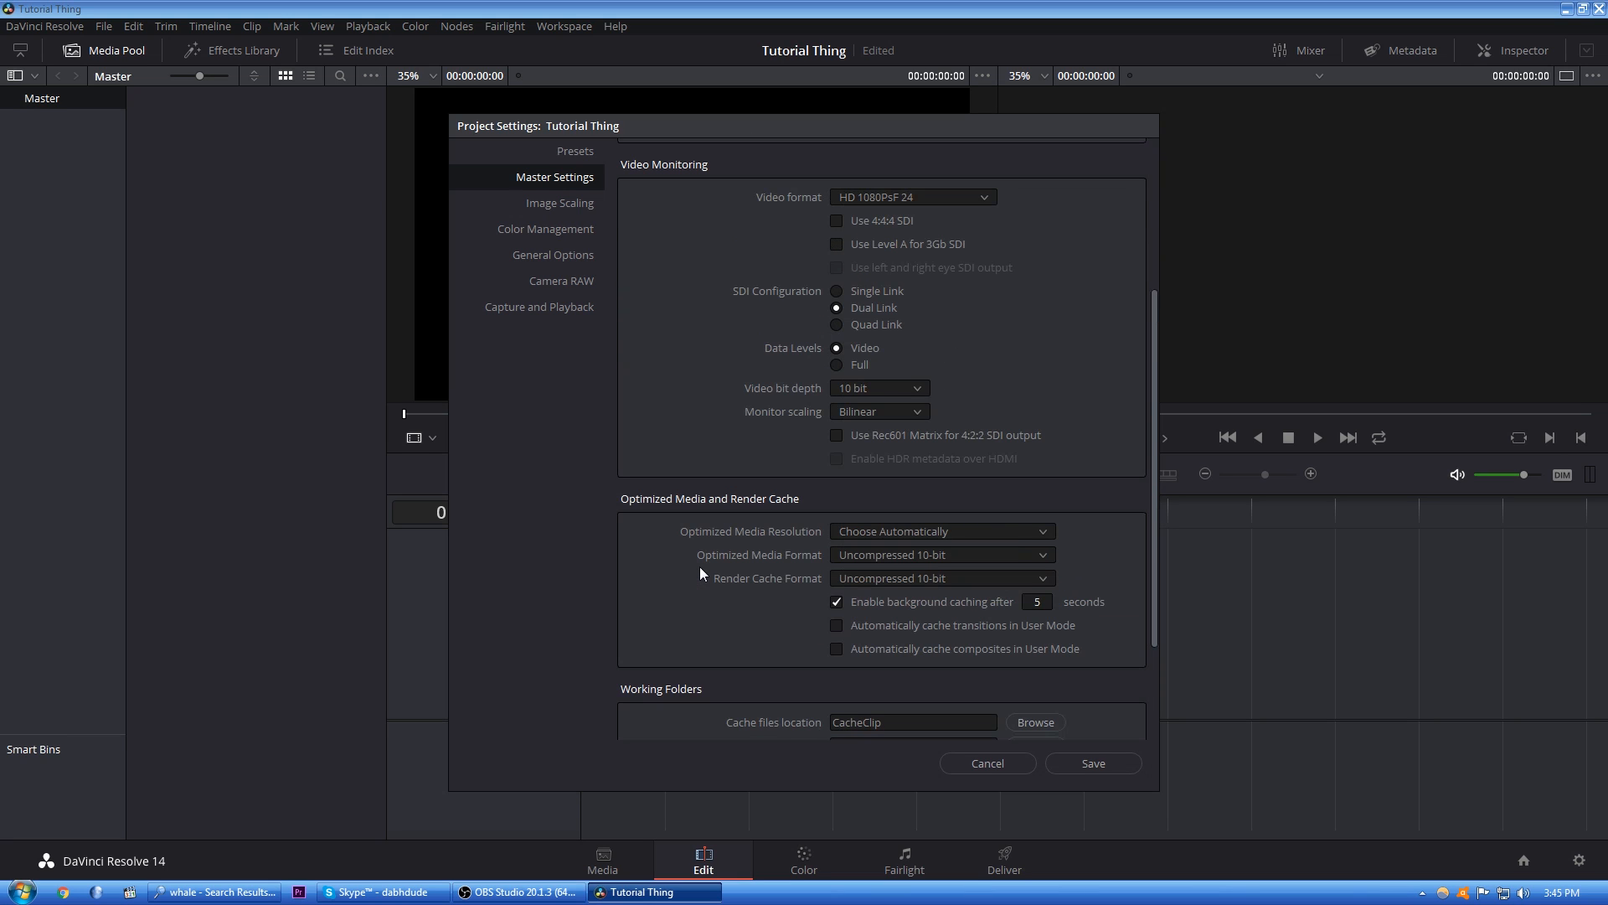
{"action": "scroll", "scroll_direction": "up", "scroll_amount": 3}
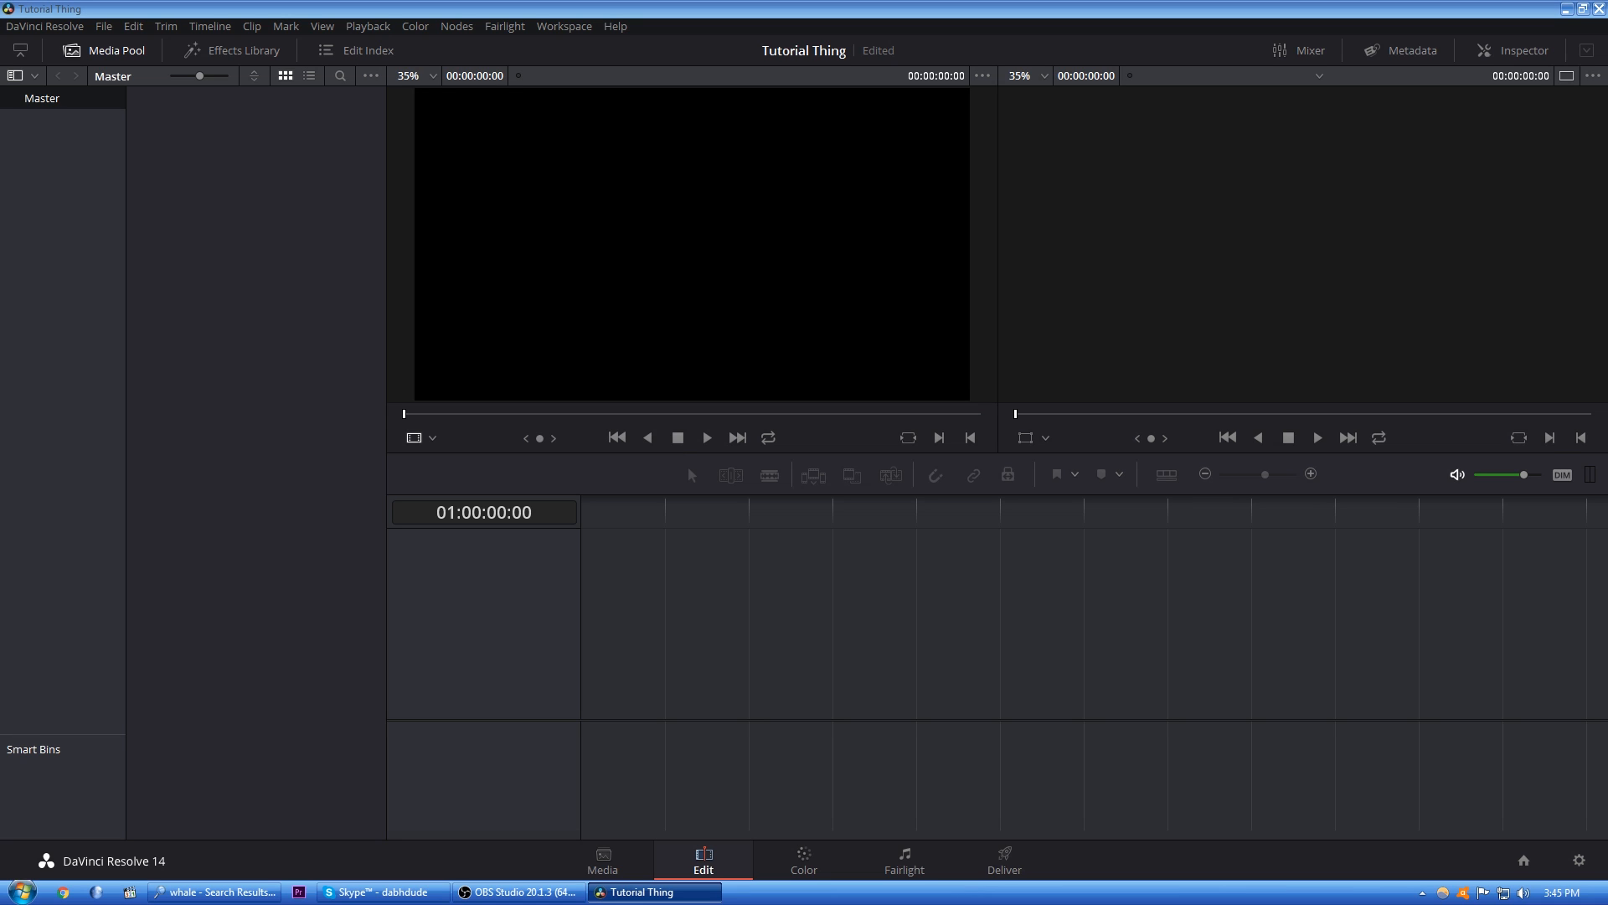
{"action": "mouse_move", "coordinate": [233, 384]}
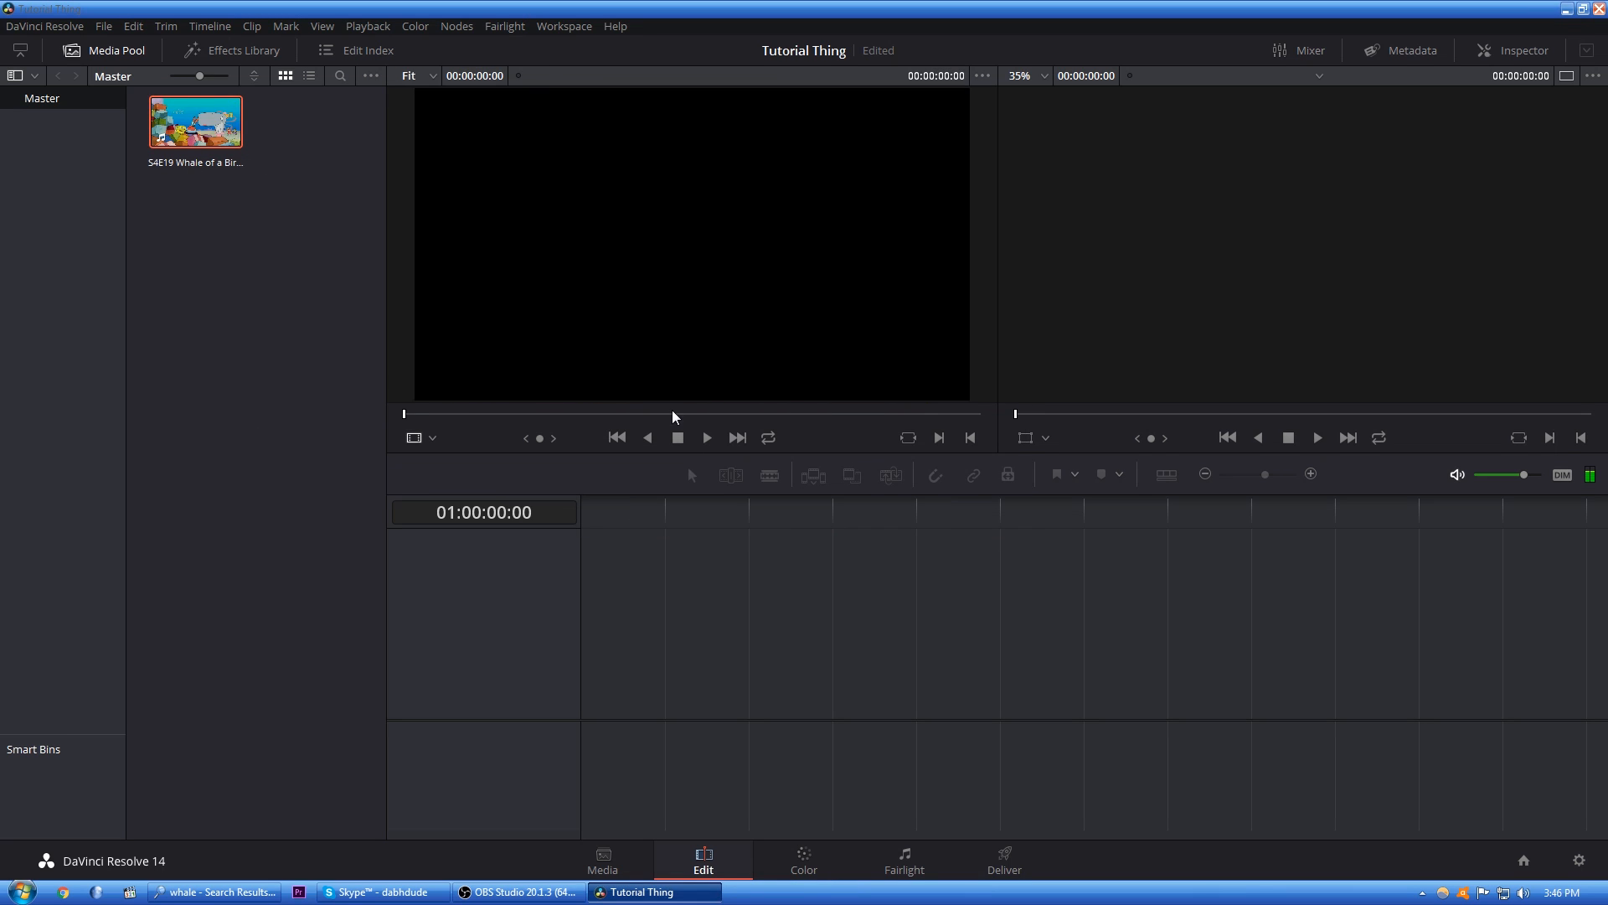
- Load the S4E19 Whale of a Birthday clip into the source viewer
{"action": "double_click", "coordinate": [195, 120]}
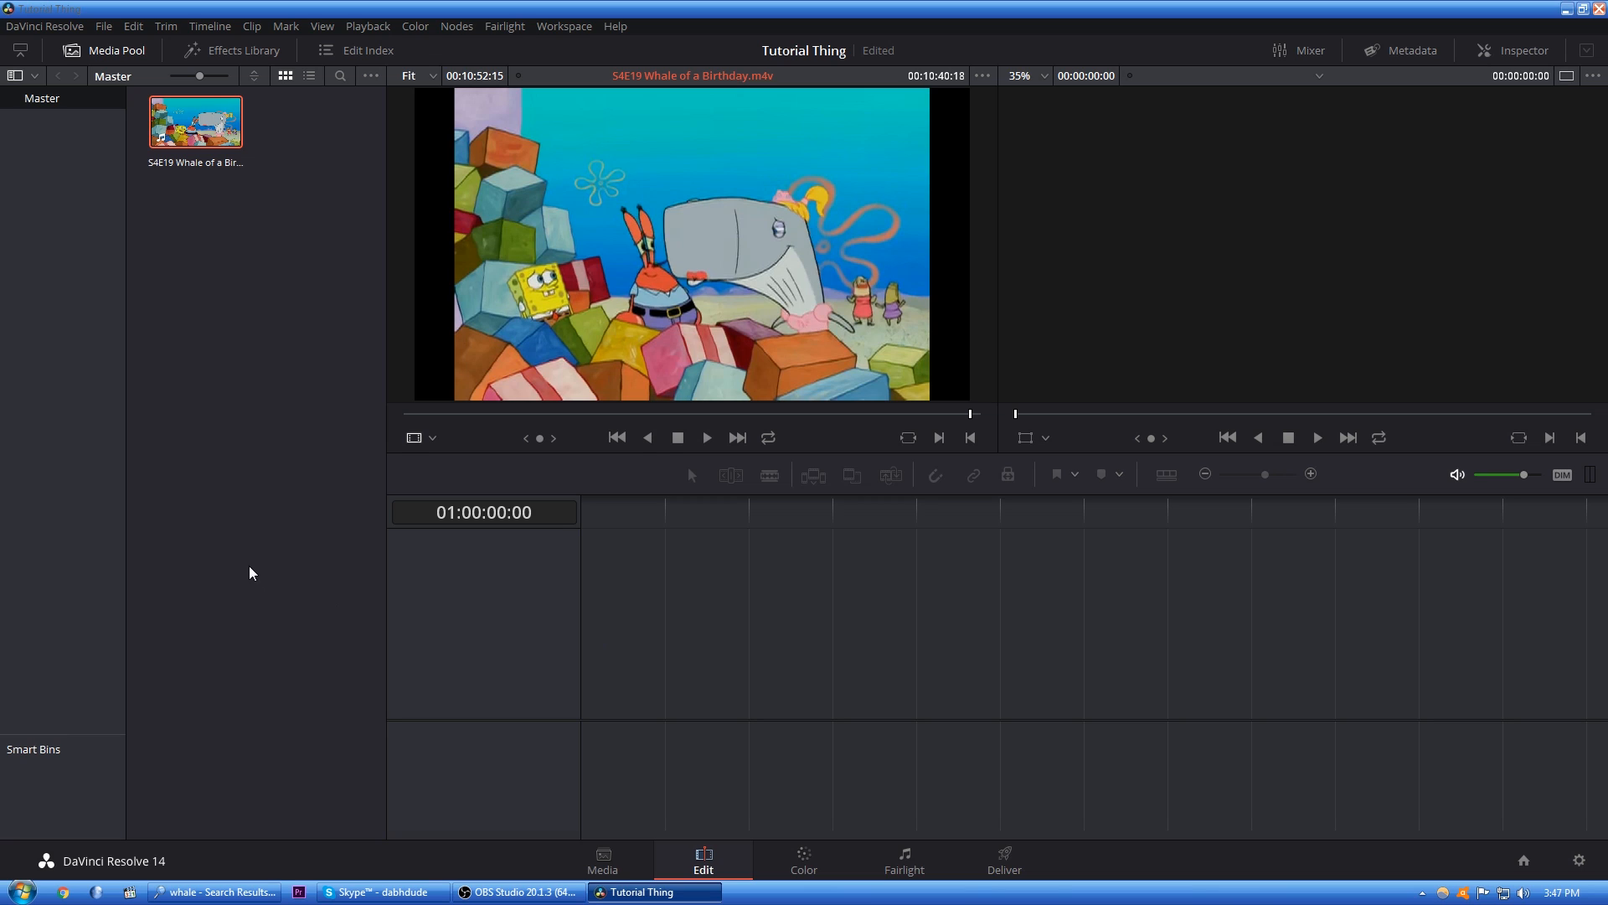
{"action": "mouse_move", "coordinate": [885, 421]}
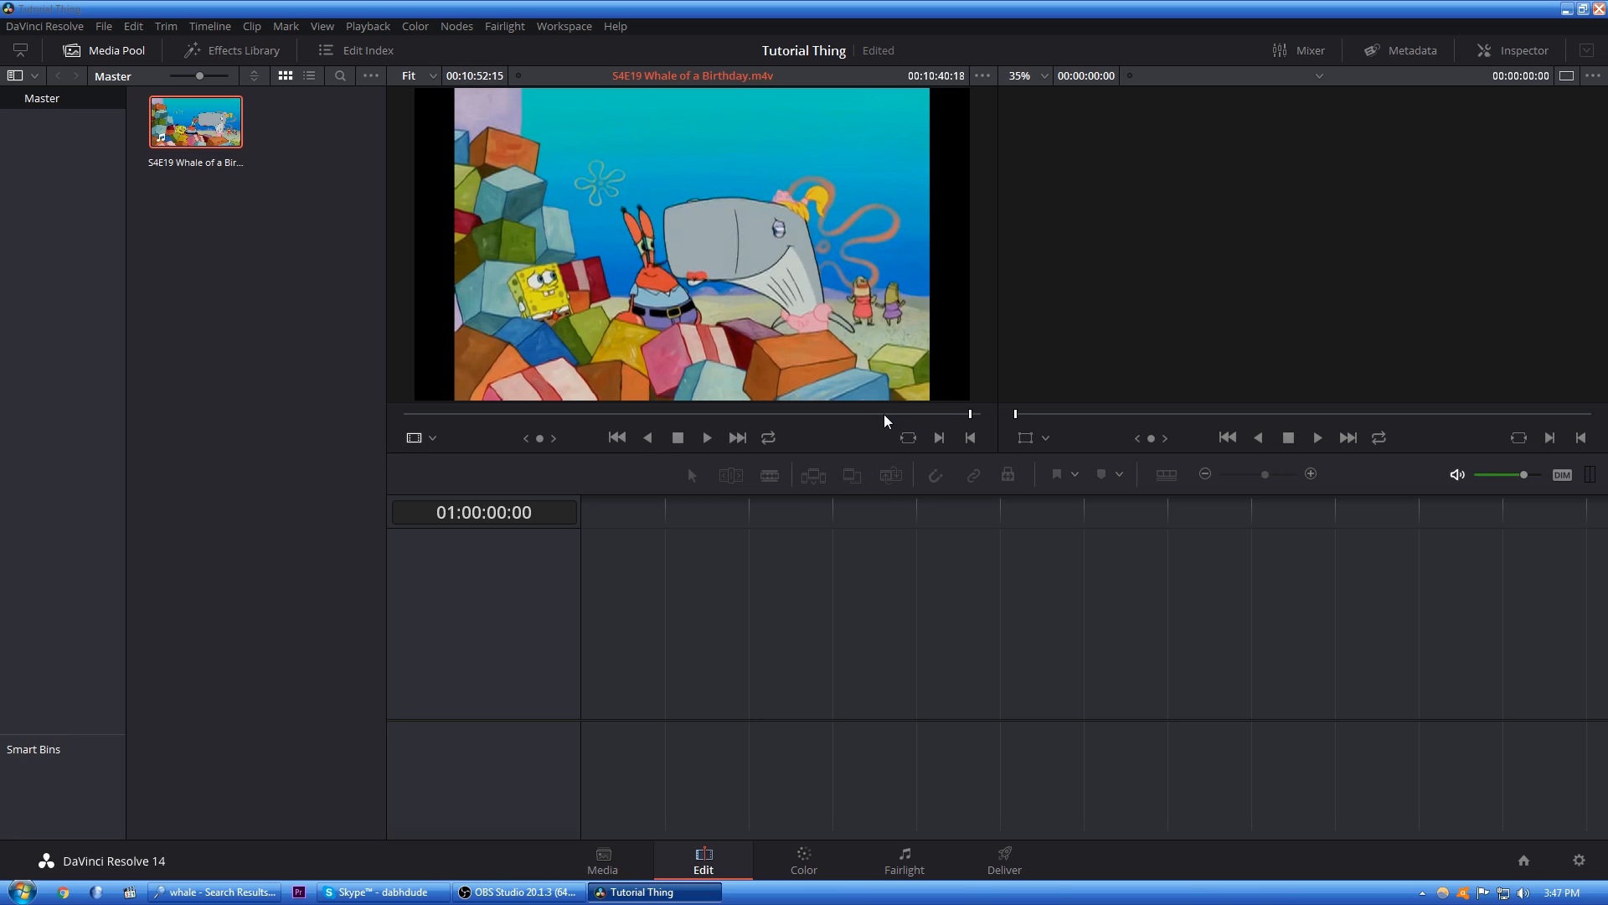
{"action": "mouse_move", "coordinate": [831, 420]}
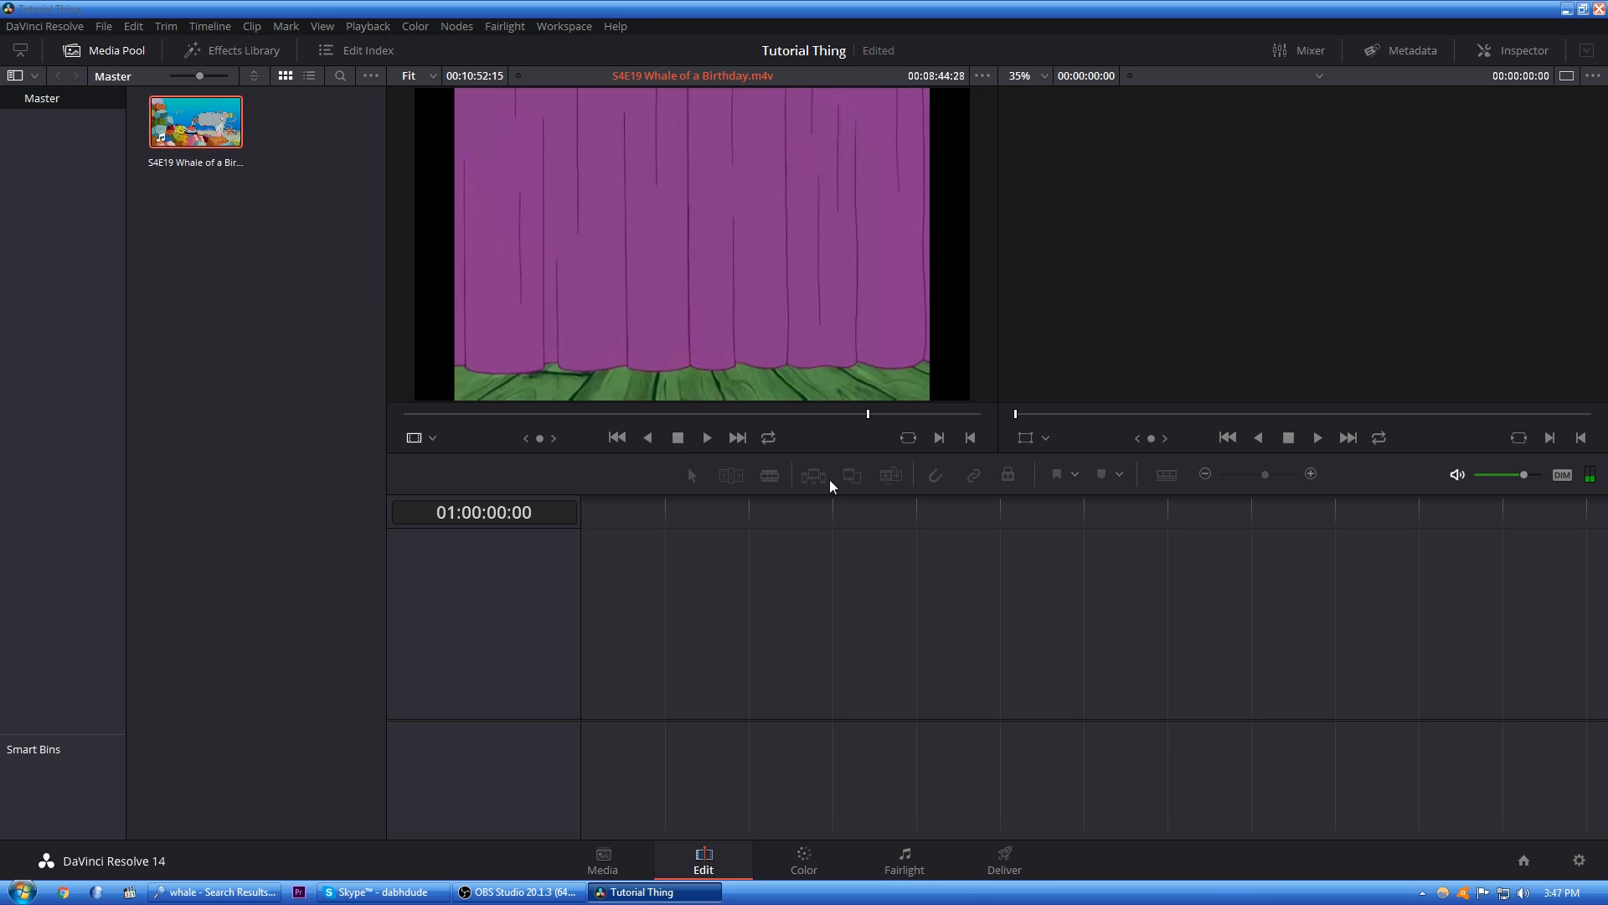
- Mark an In point at the purple curtain shot and cue to Squidward's dance
{"action": "right_click", "coordinate": [868, 416]}
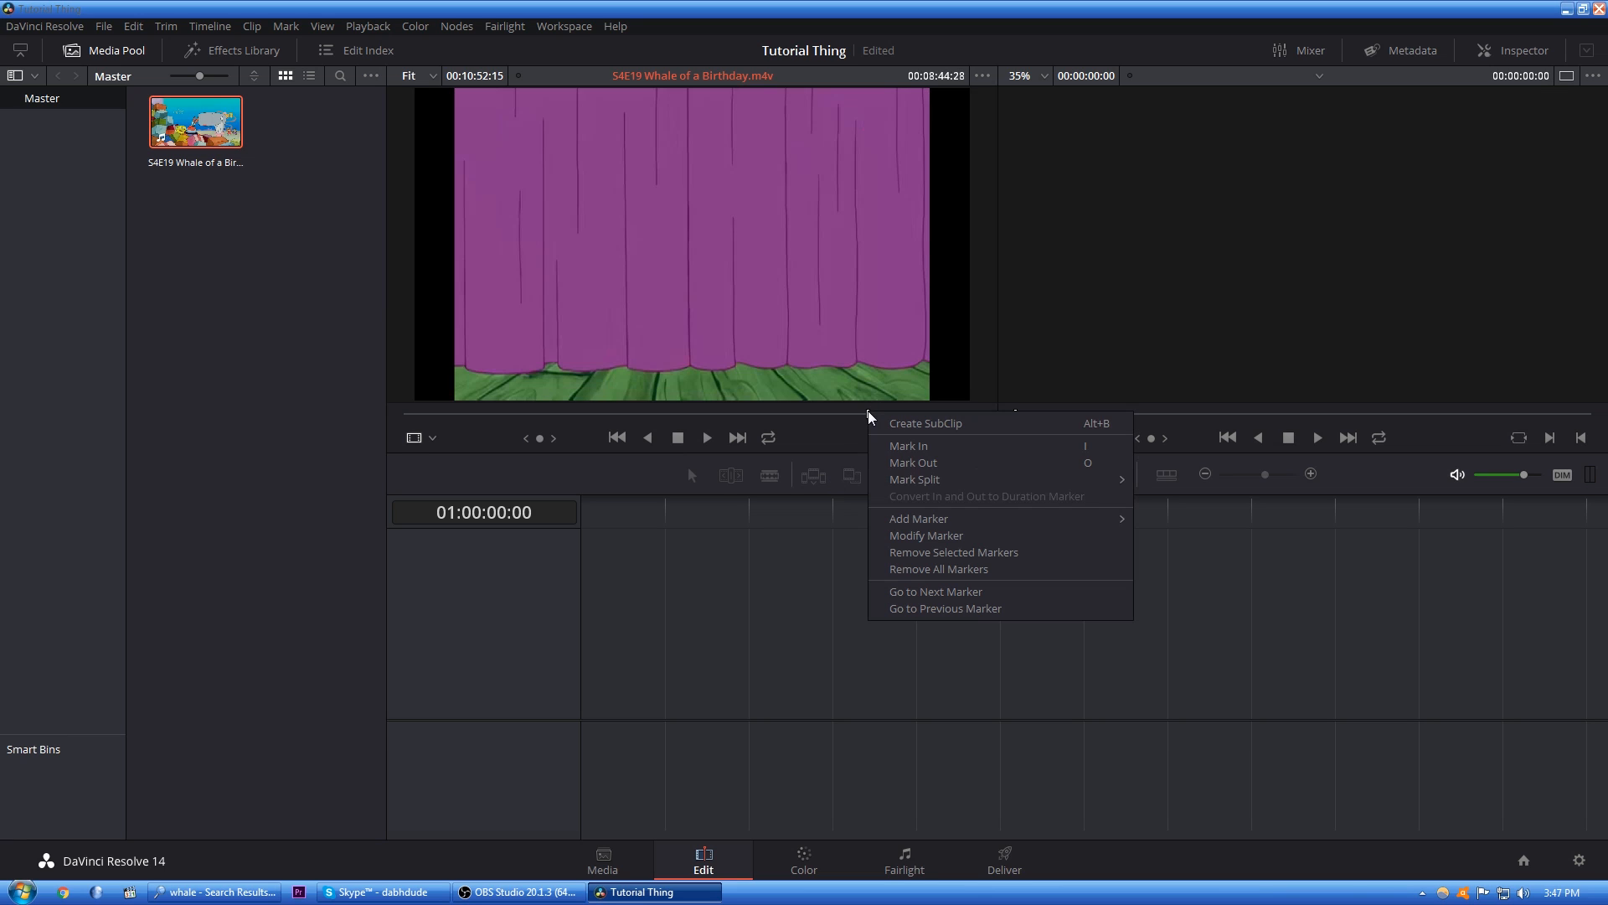
{"action": "mouse_move", "coordinate": [906, 446]}
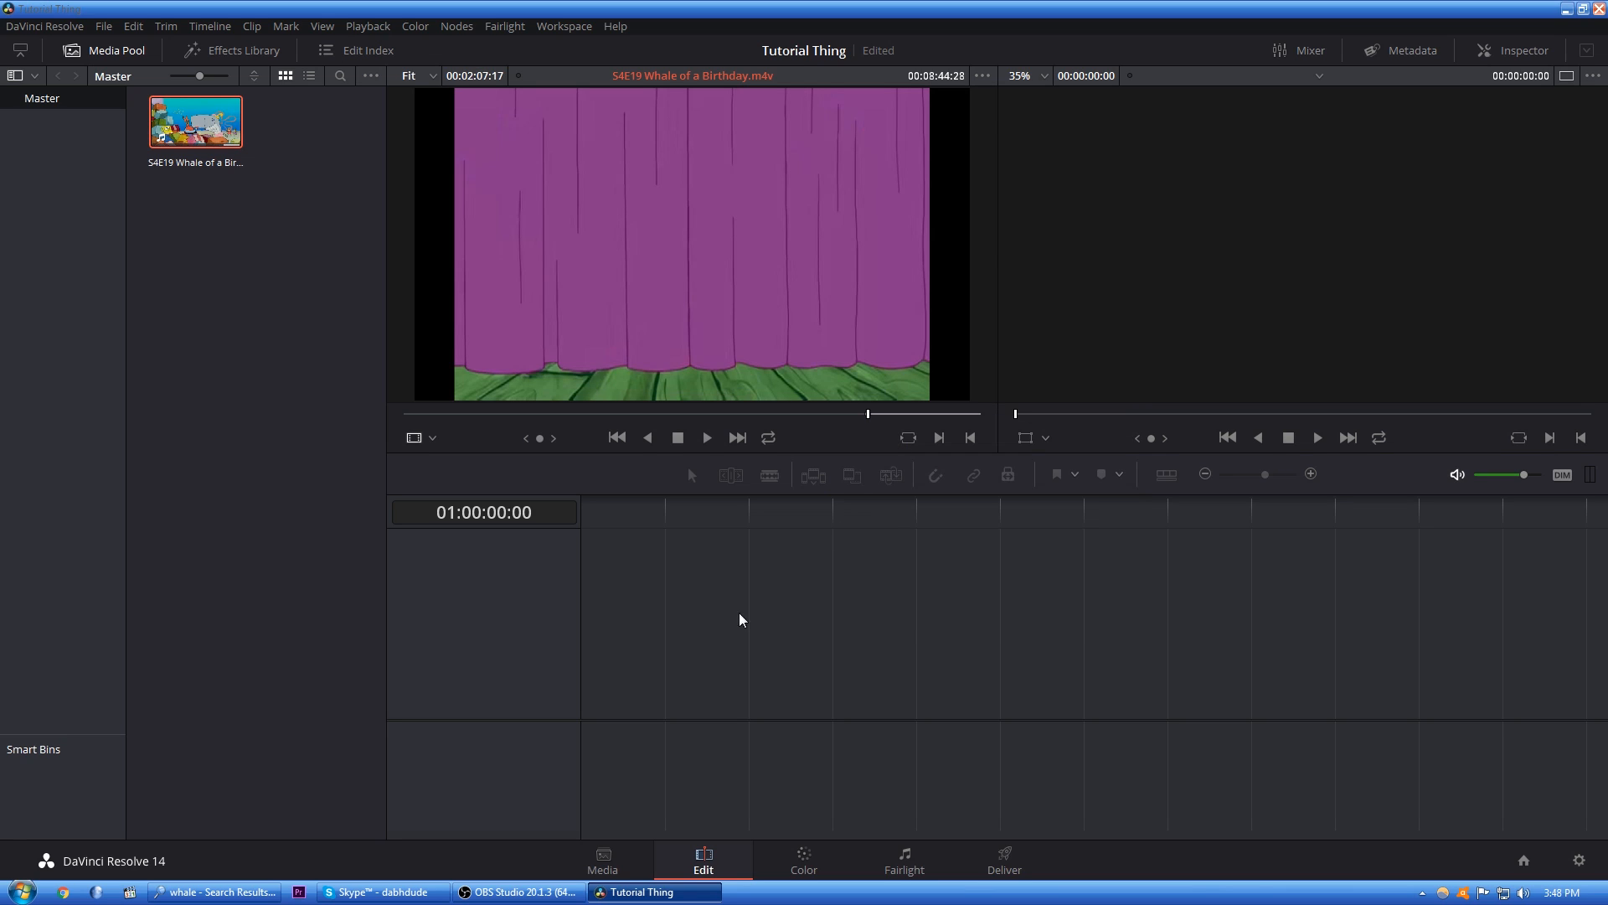
{"action": "mouse_move", "coordinate": [699, 629]}
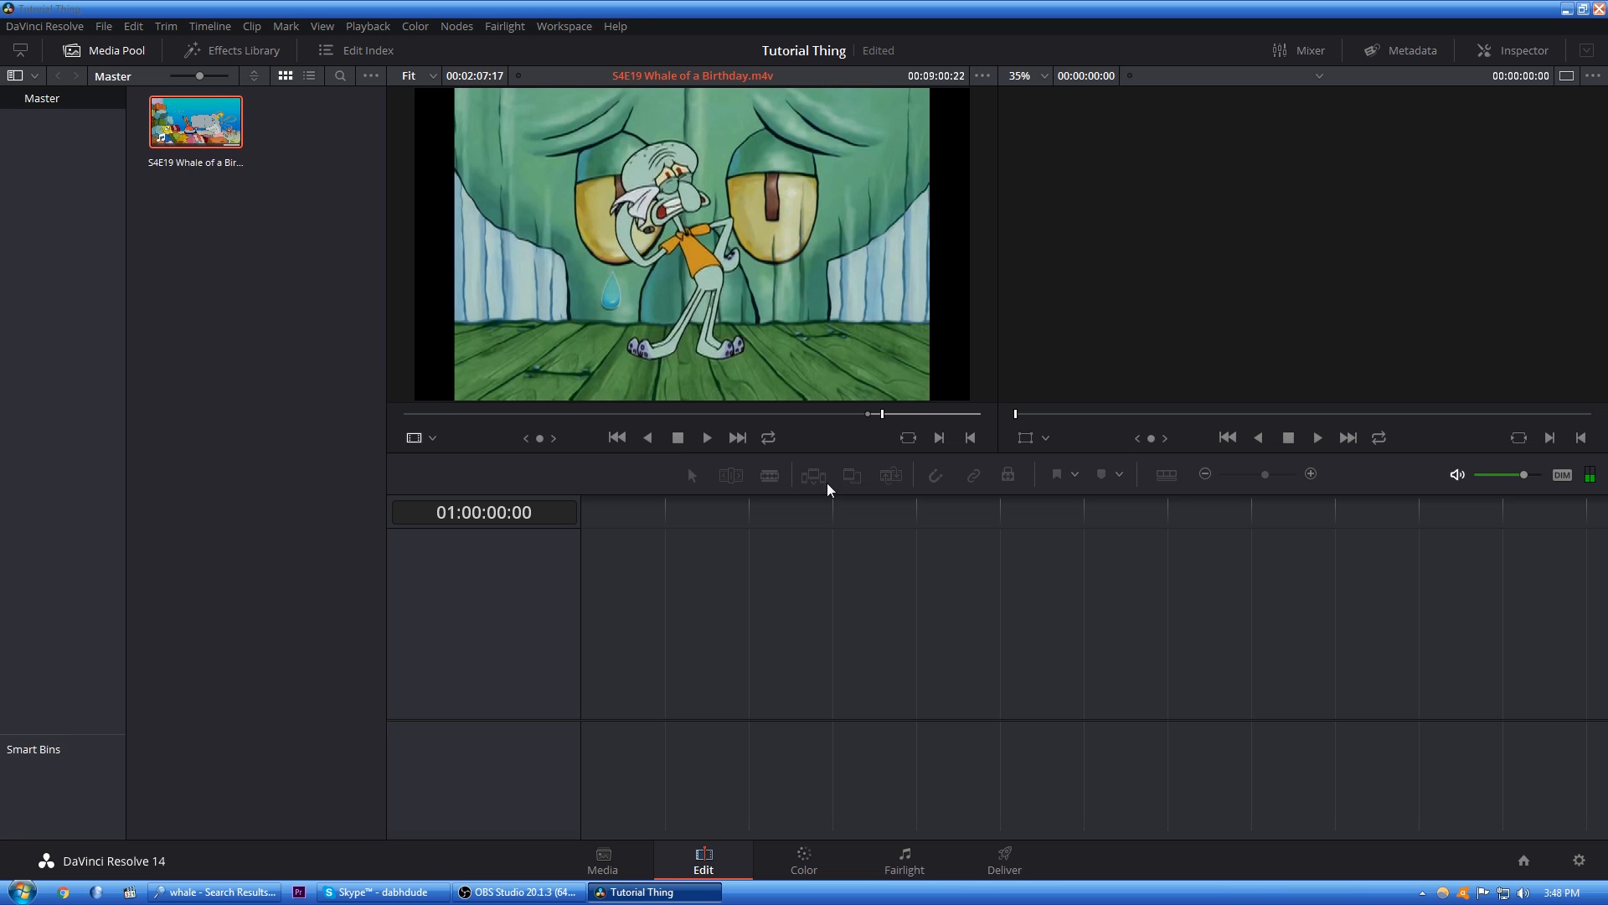
{"action": "left_click", "coordinate": [706, 438]}
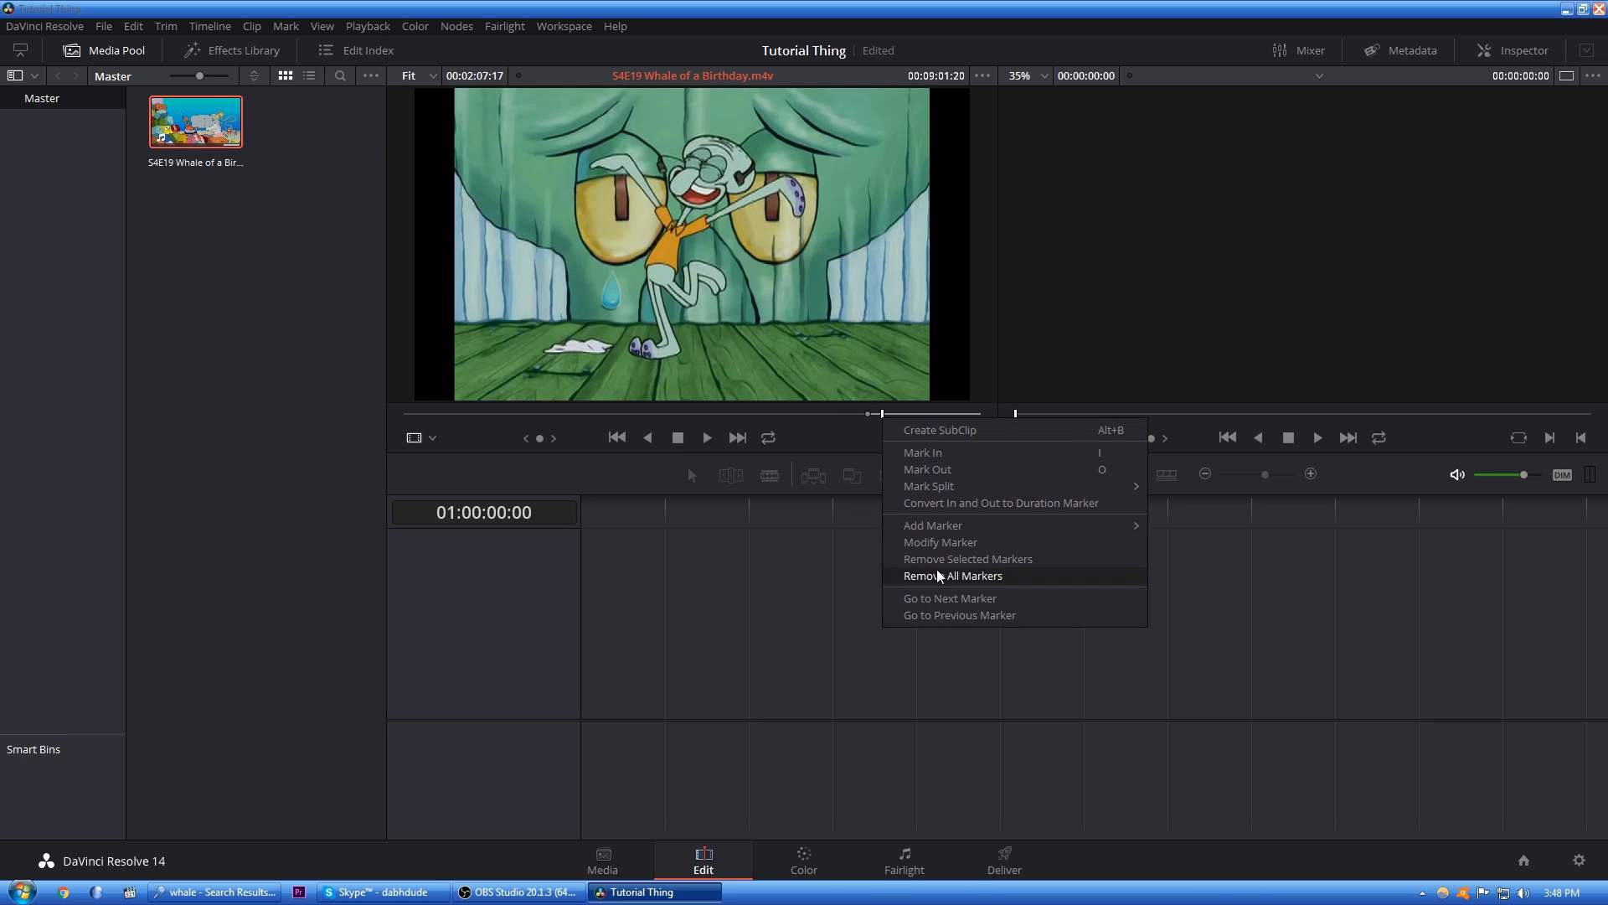
{"action": "mouse_move", "coordinate": [926, 470]}
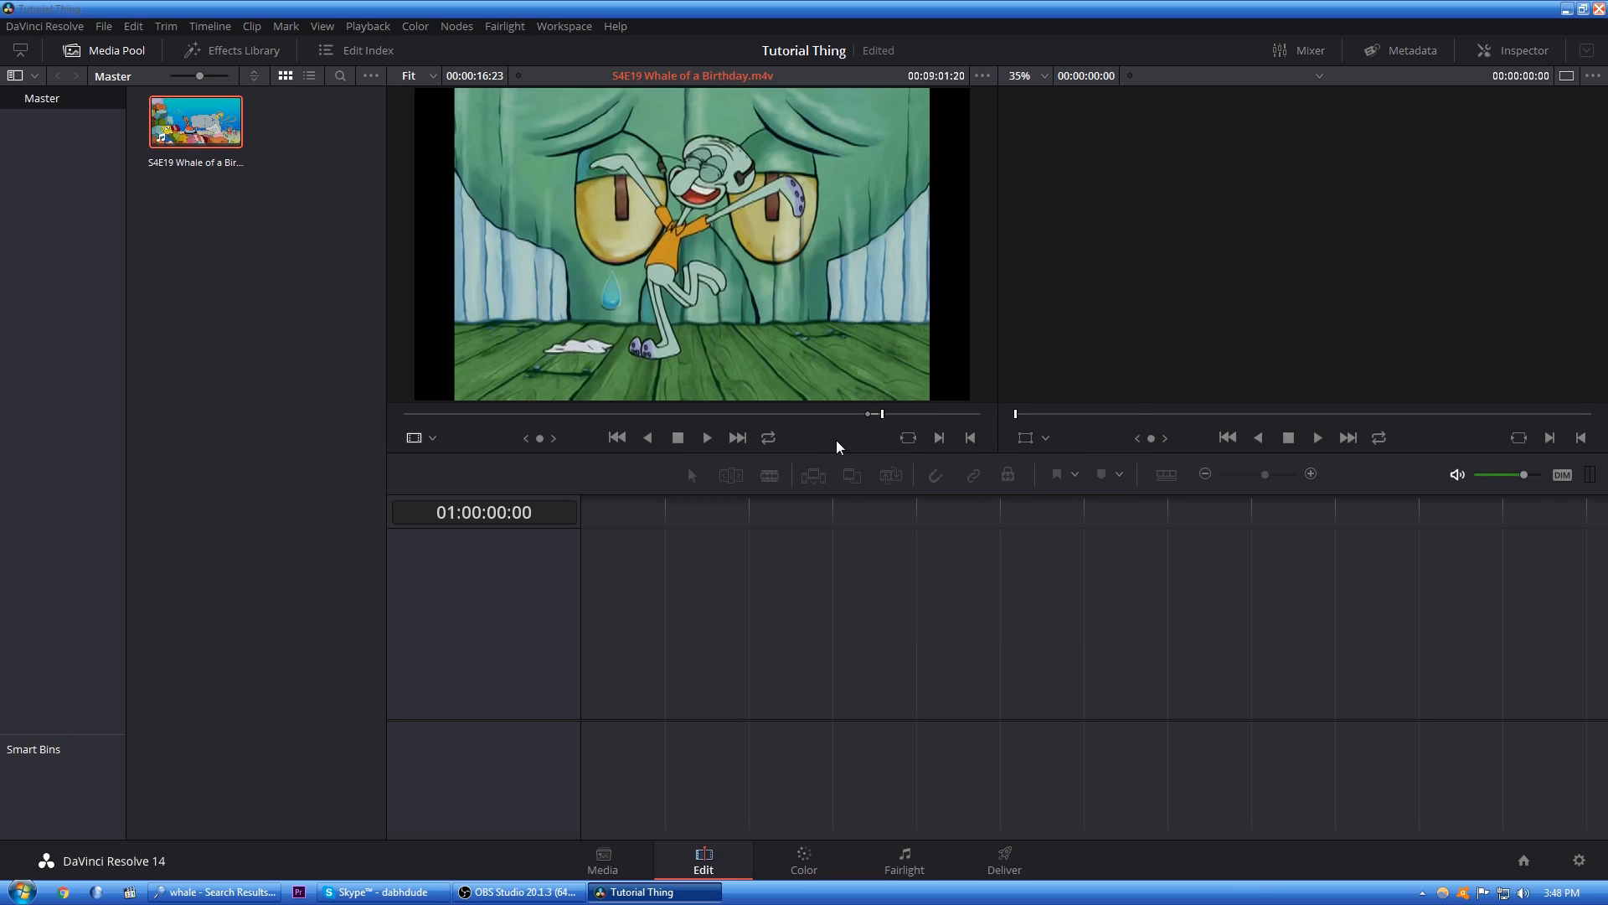
{"action": "mouse_move", "coordinate": [278, 293]}
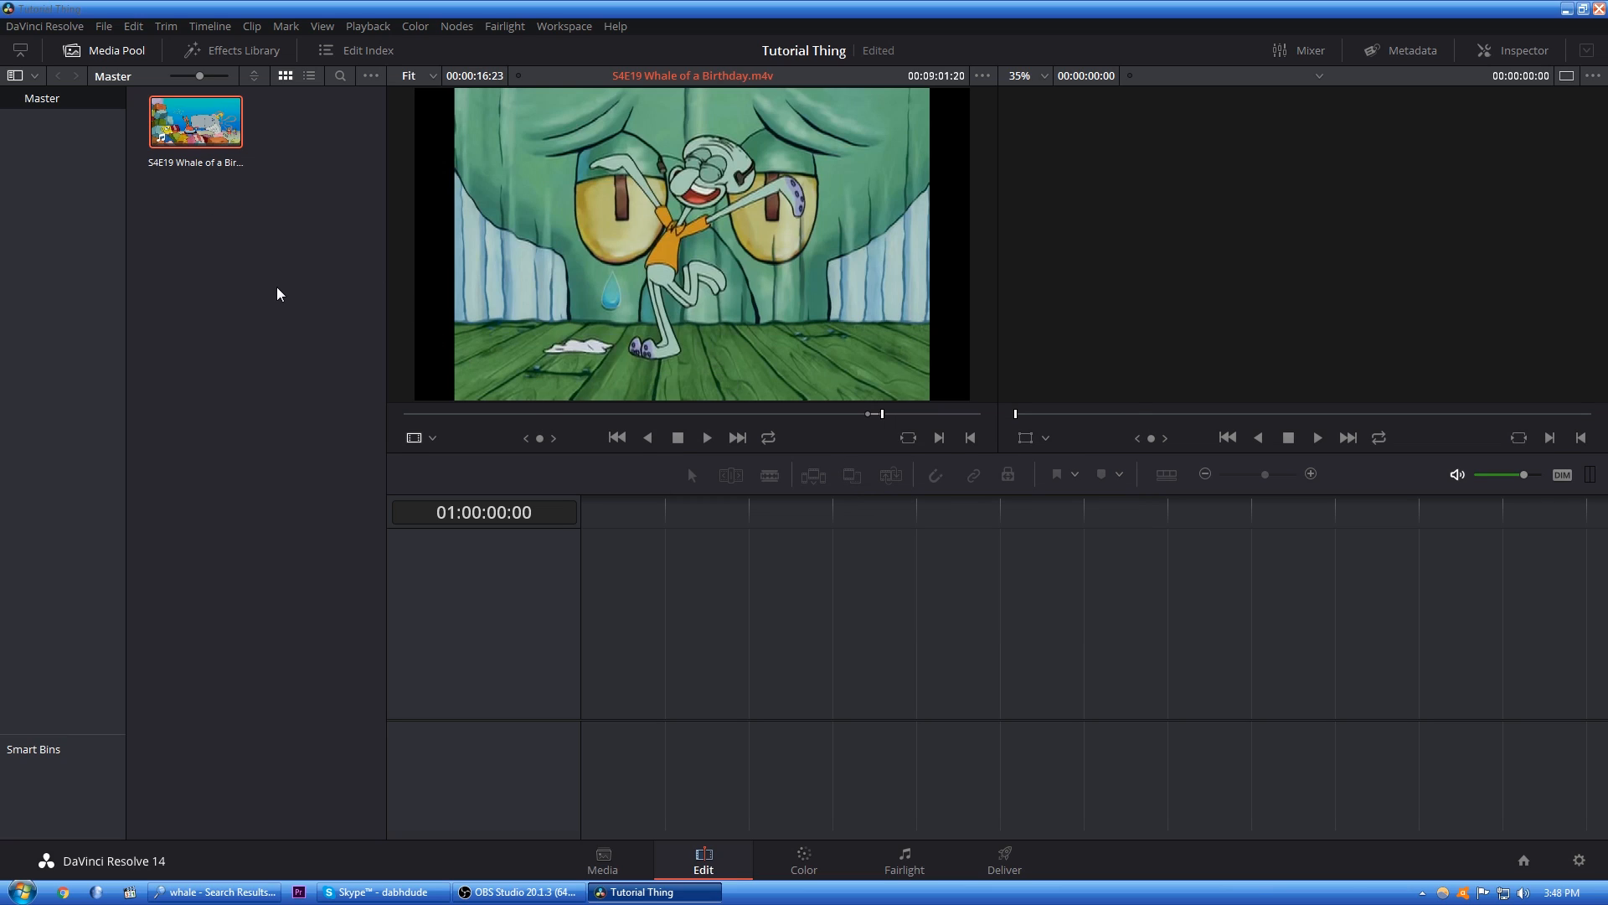
{"action": "mouse_move", "coordinate": [435, 448]}
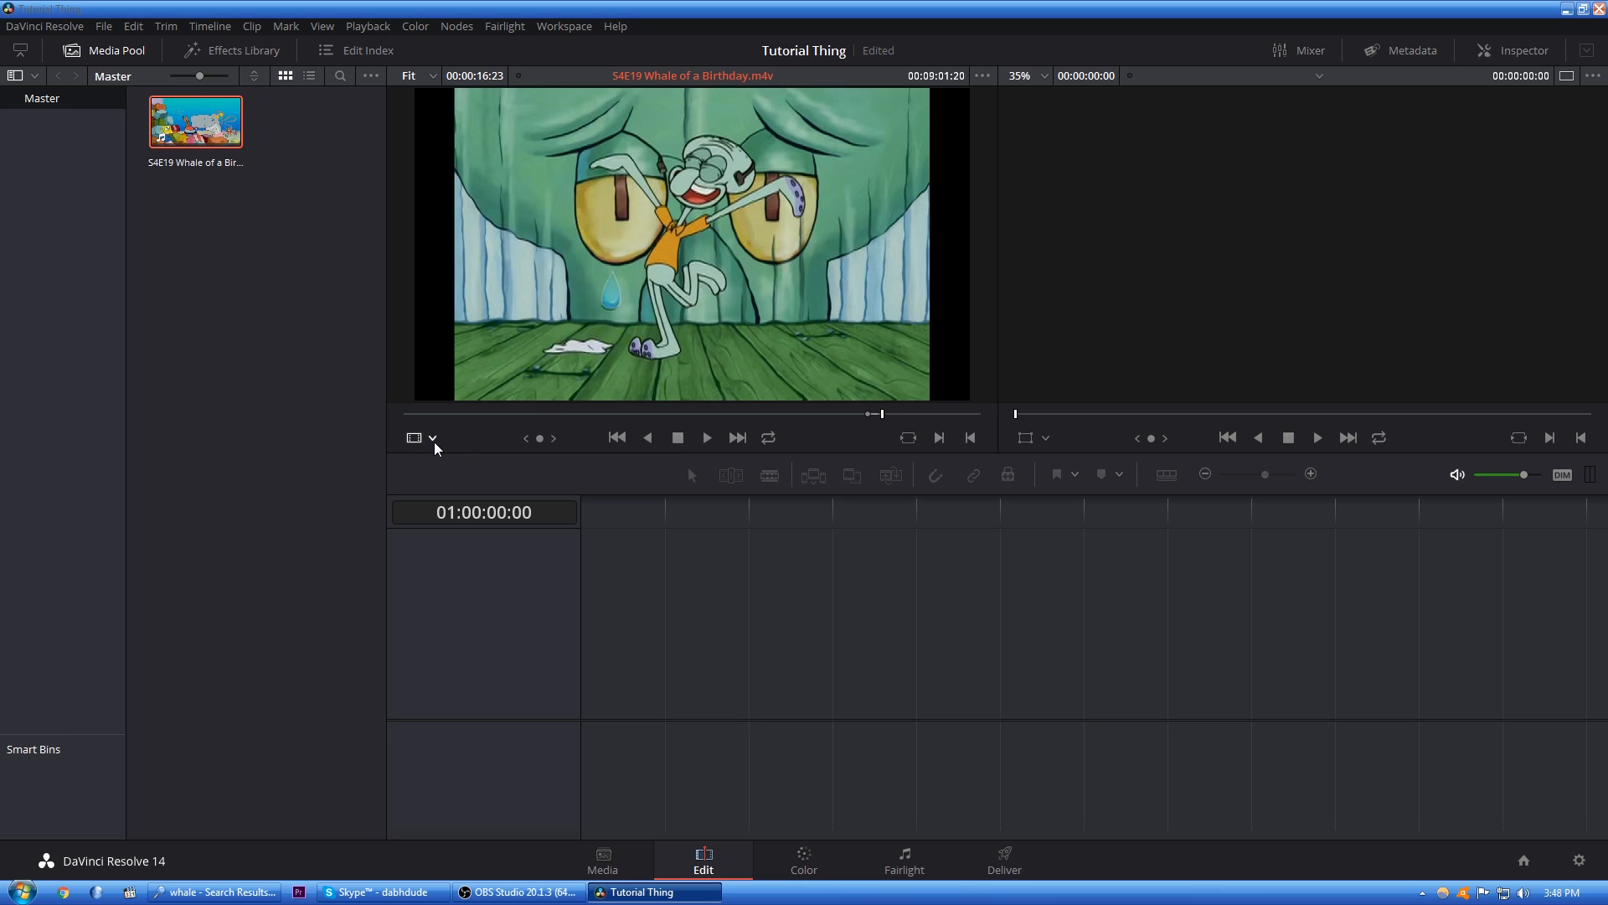
- Add the marked 16-second section to Timeline 1 and return the playhead to the start
{"action": "left_click", "coordinate": [195, 121]}
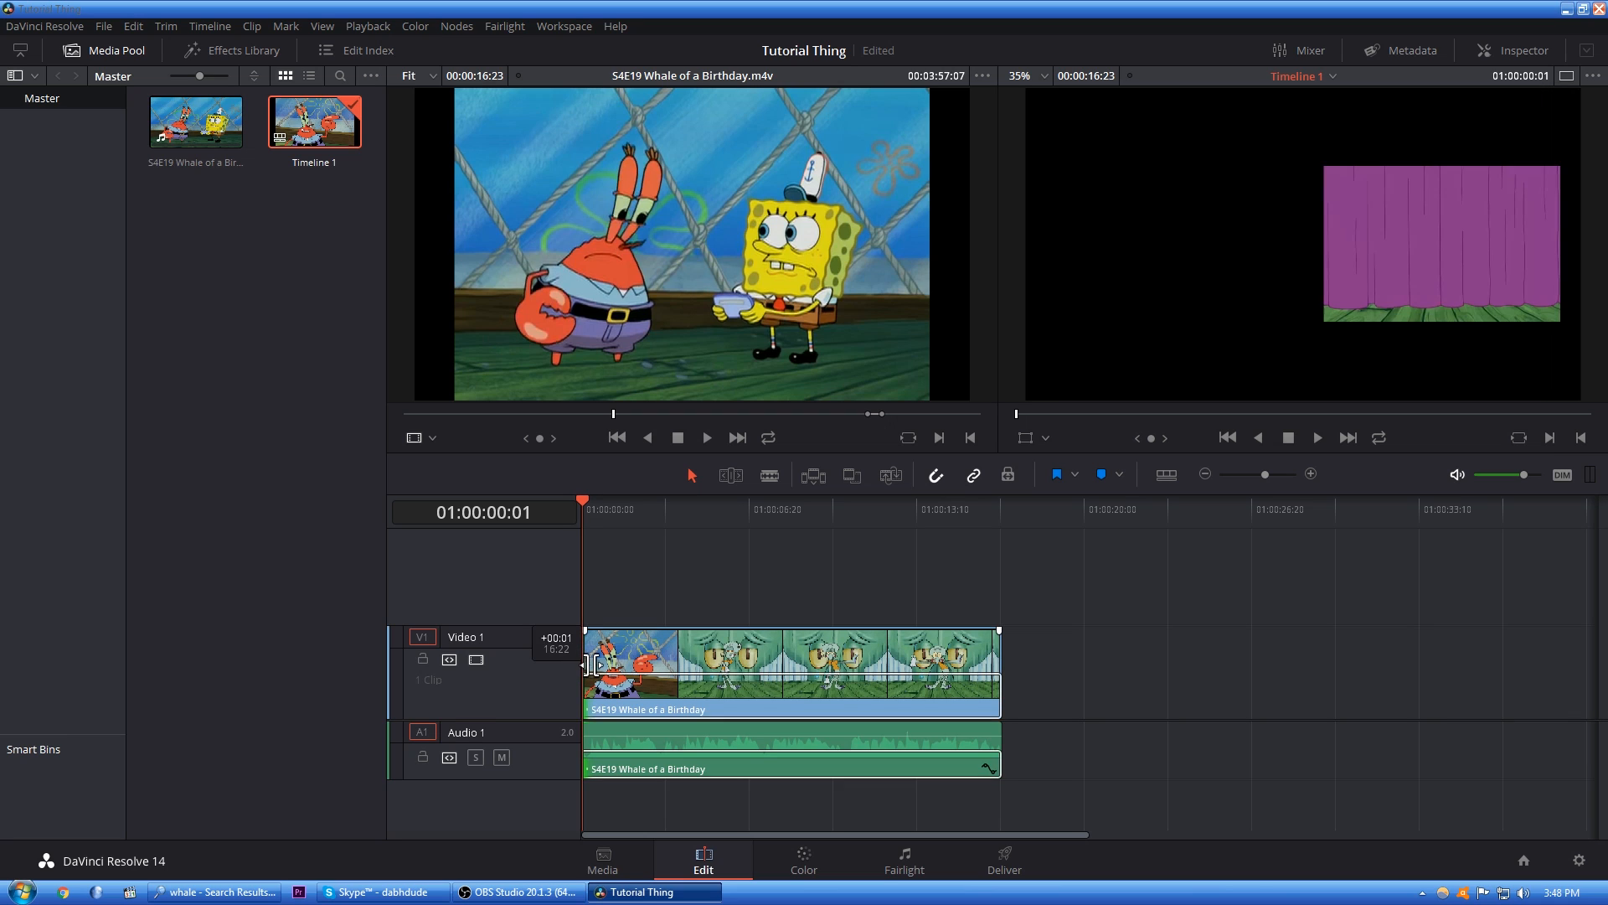
{"action": "left_click", "coordinate": [641, 508]}
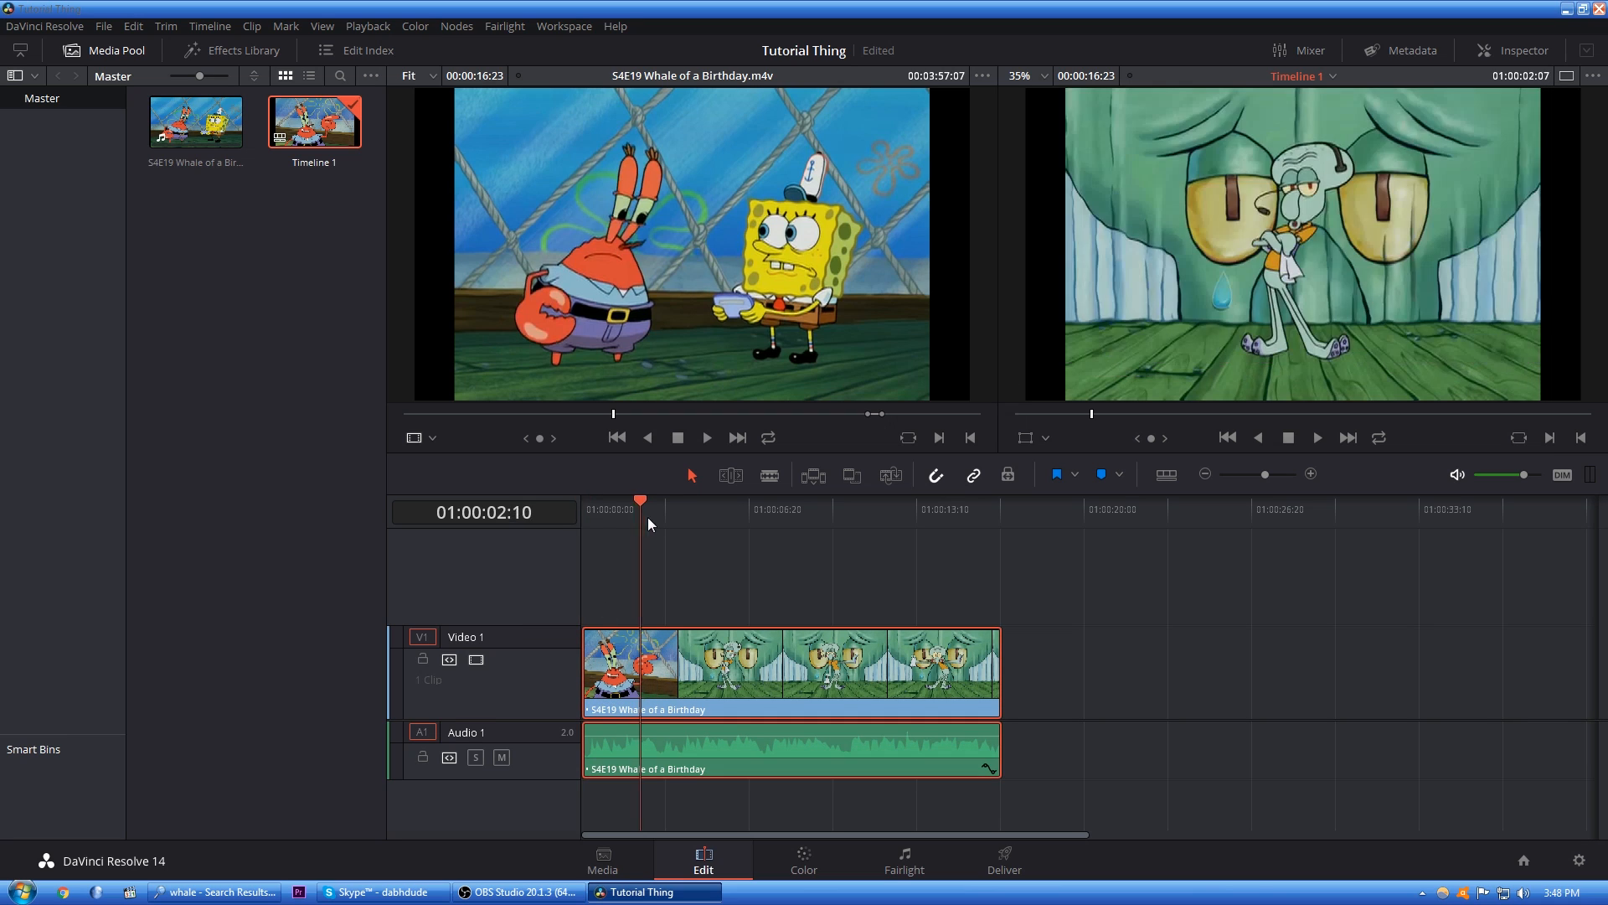
{"action": "left_click", "coordinate": [701, 508]}
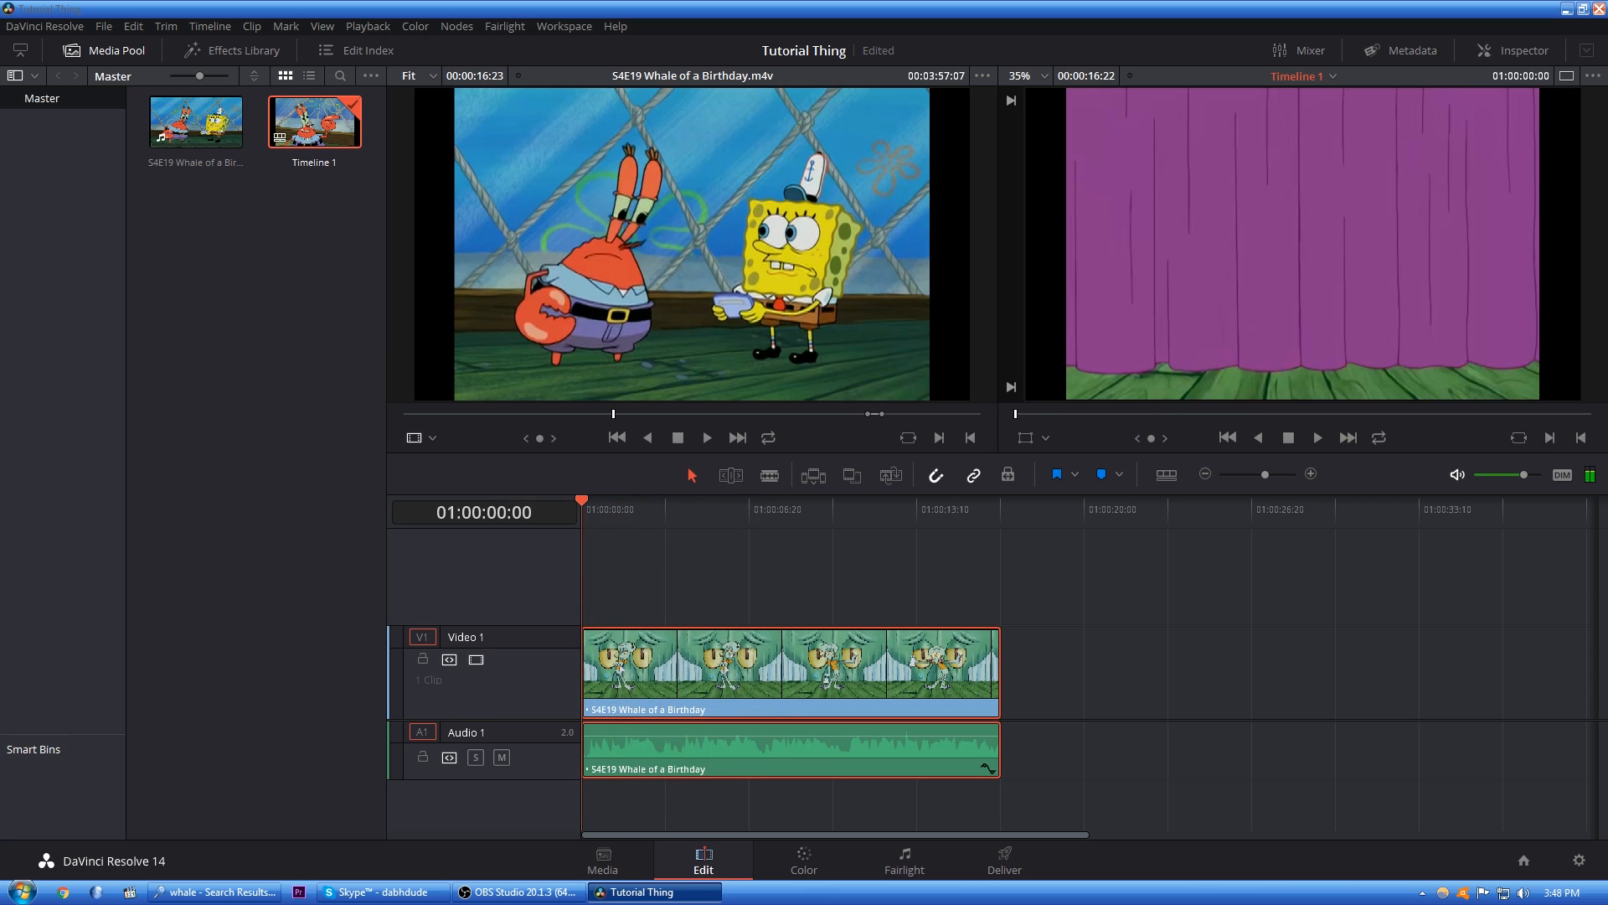
{"action": "mouse_move", "coordinate": [312, 570]}
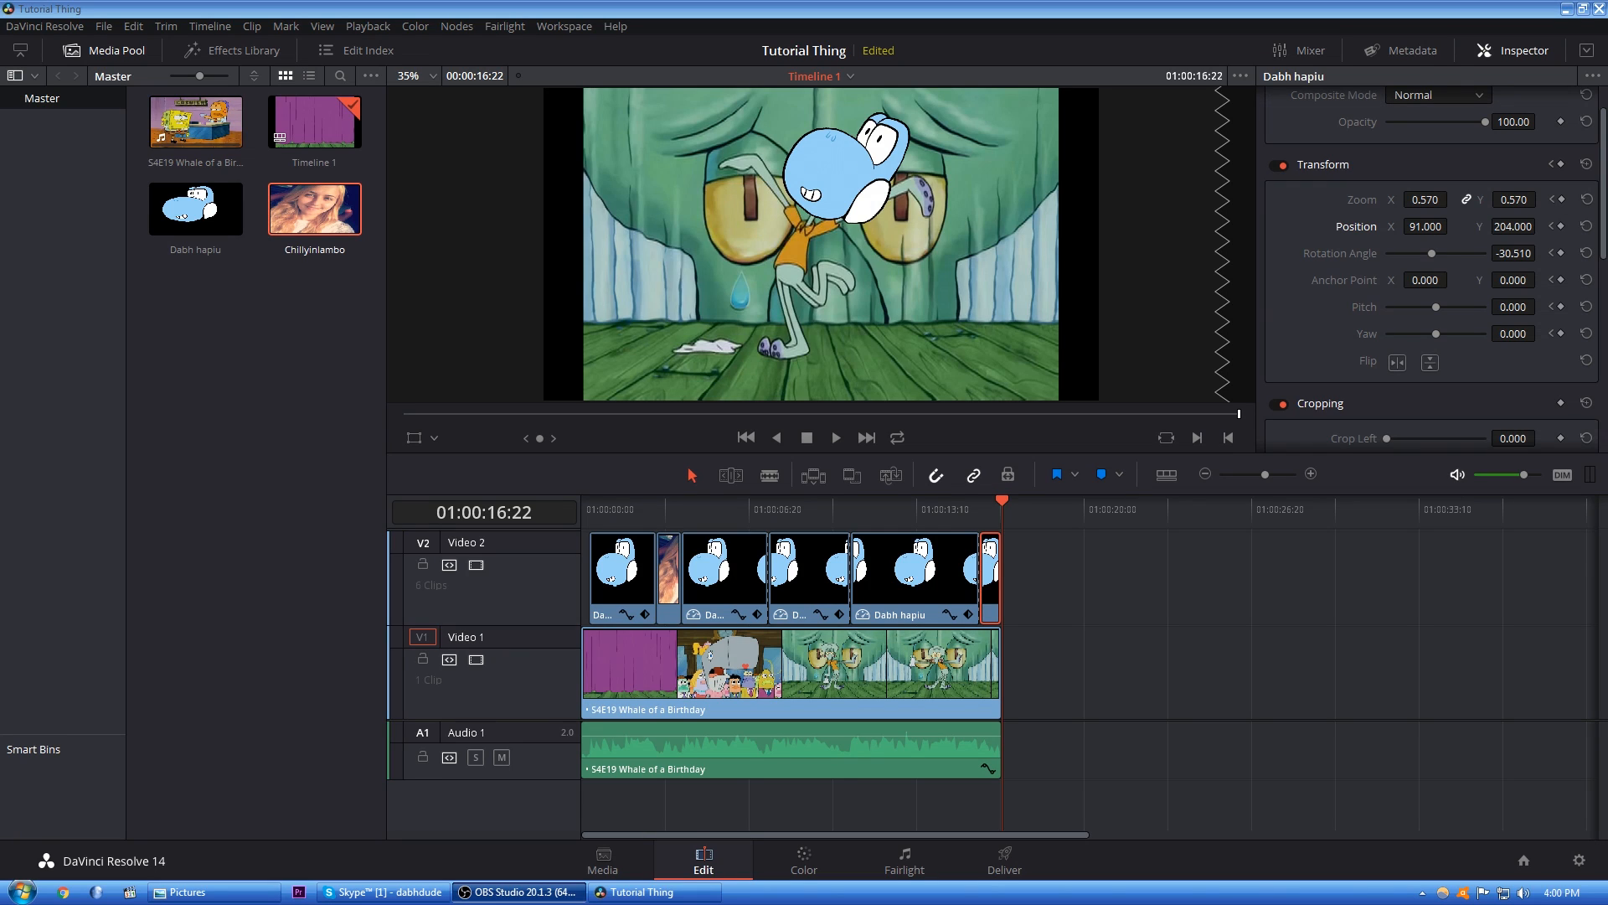
{"action": "mouse_move", "coordinate": [933, 274]}
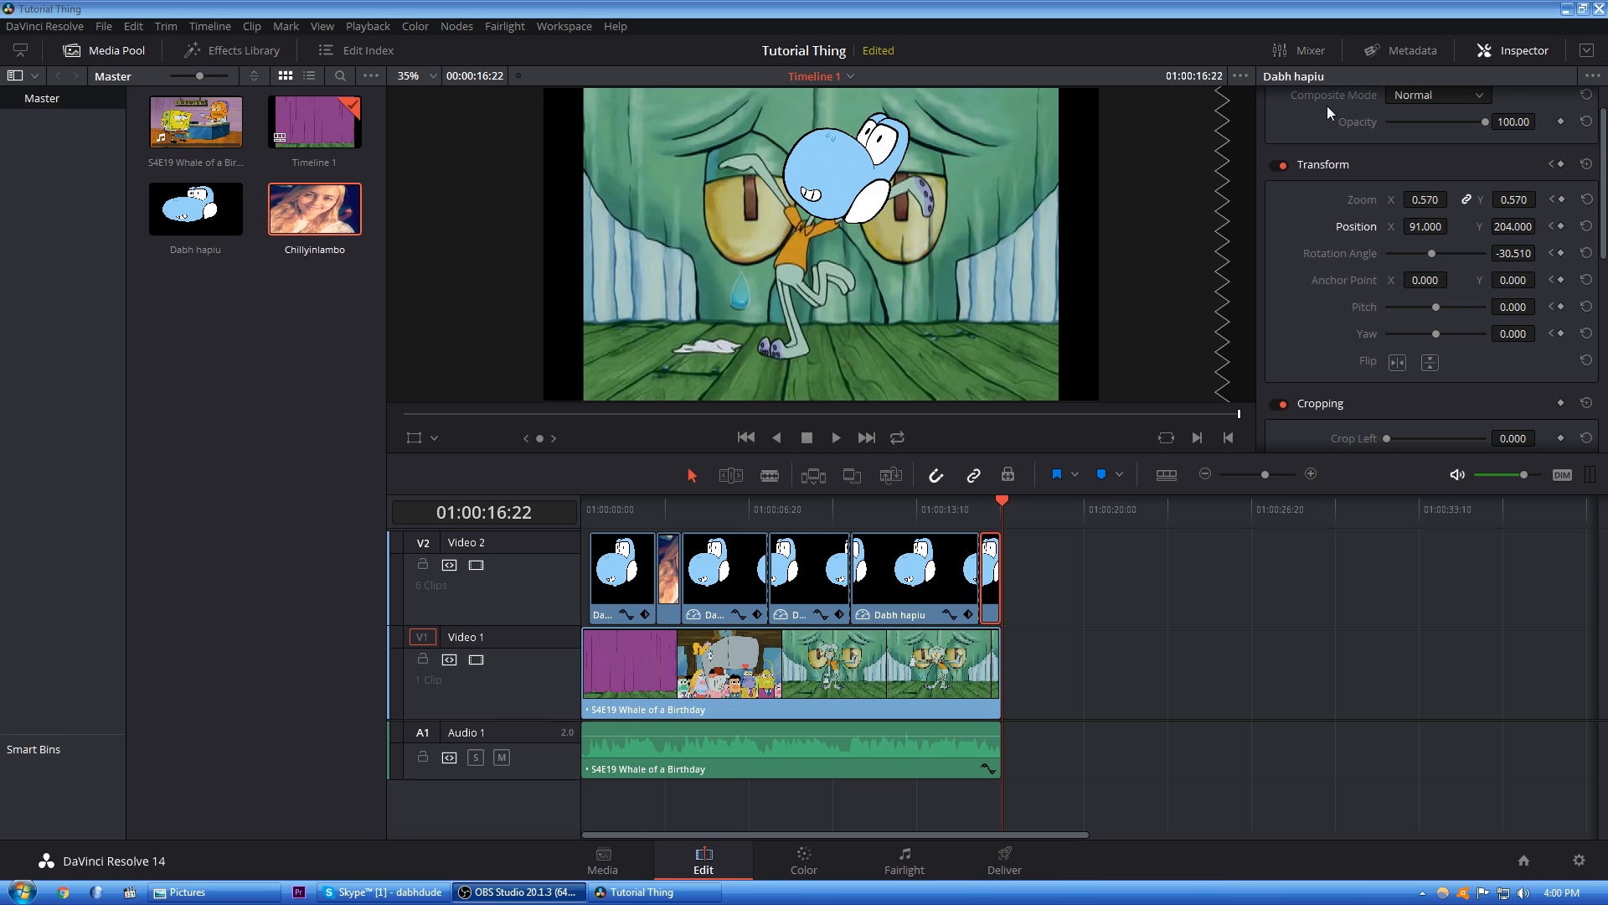
- On the Deliver page, set the QuickTime export to DNxHR LB, rendering the entire timeline
{"action": "left_click", "coordinate": [1002, 860]}
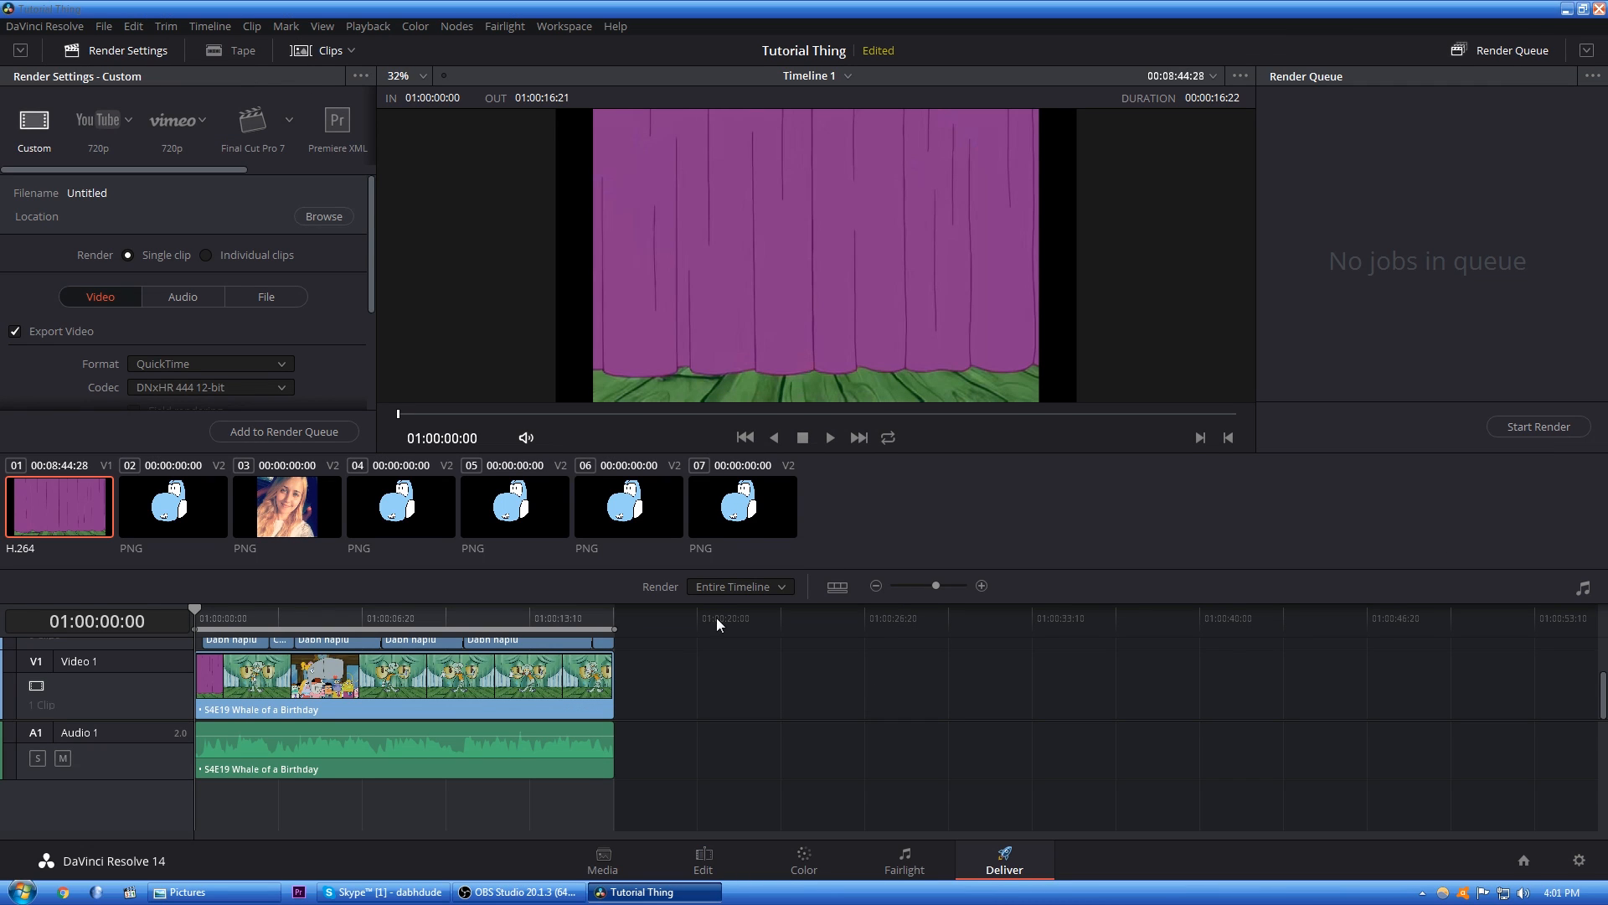
{"action": "mouse_move", "coordinate": [564, 689]}
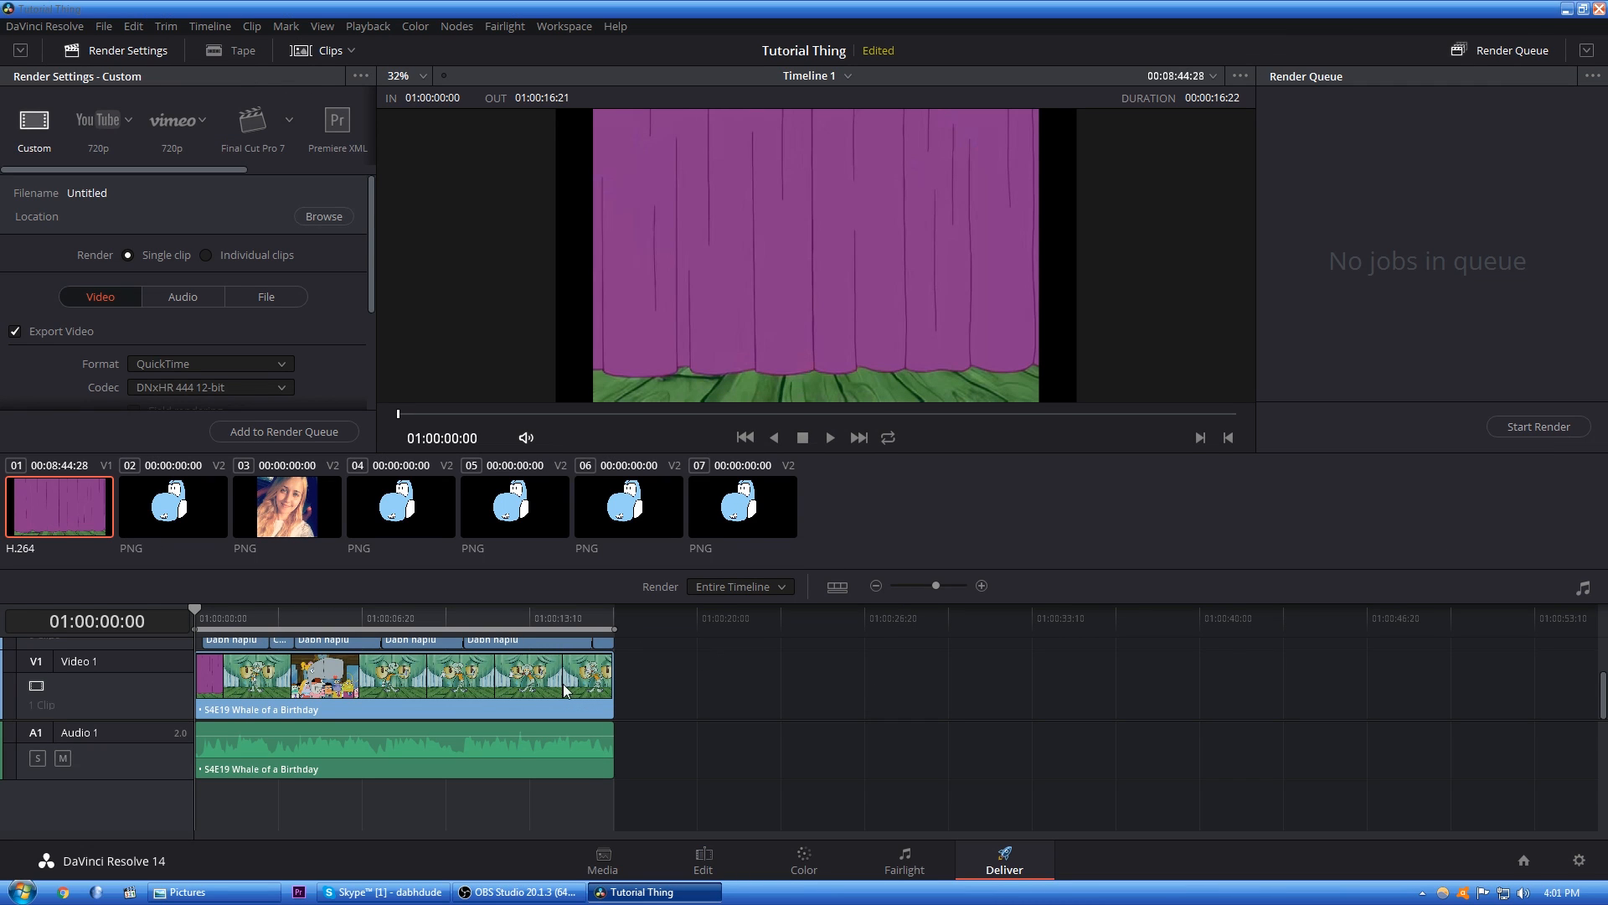
{"action": "left_click", "coordinate": [737, 586]}
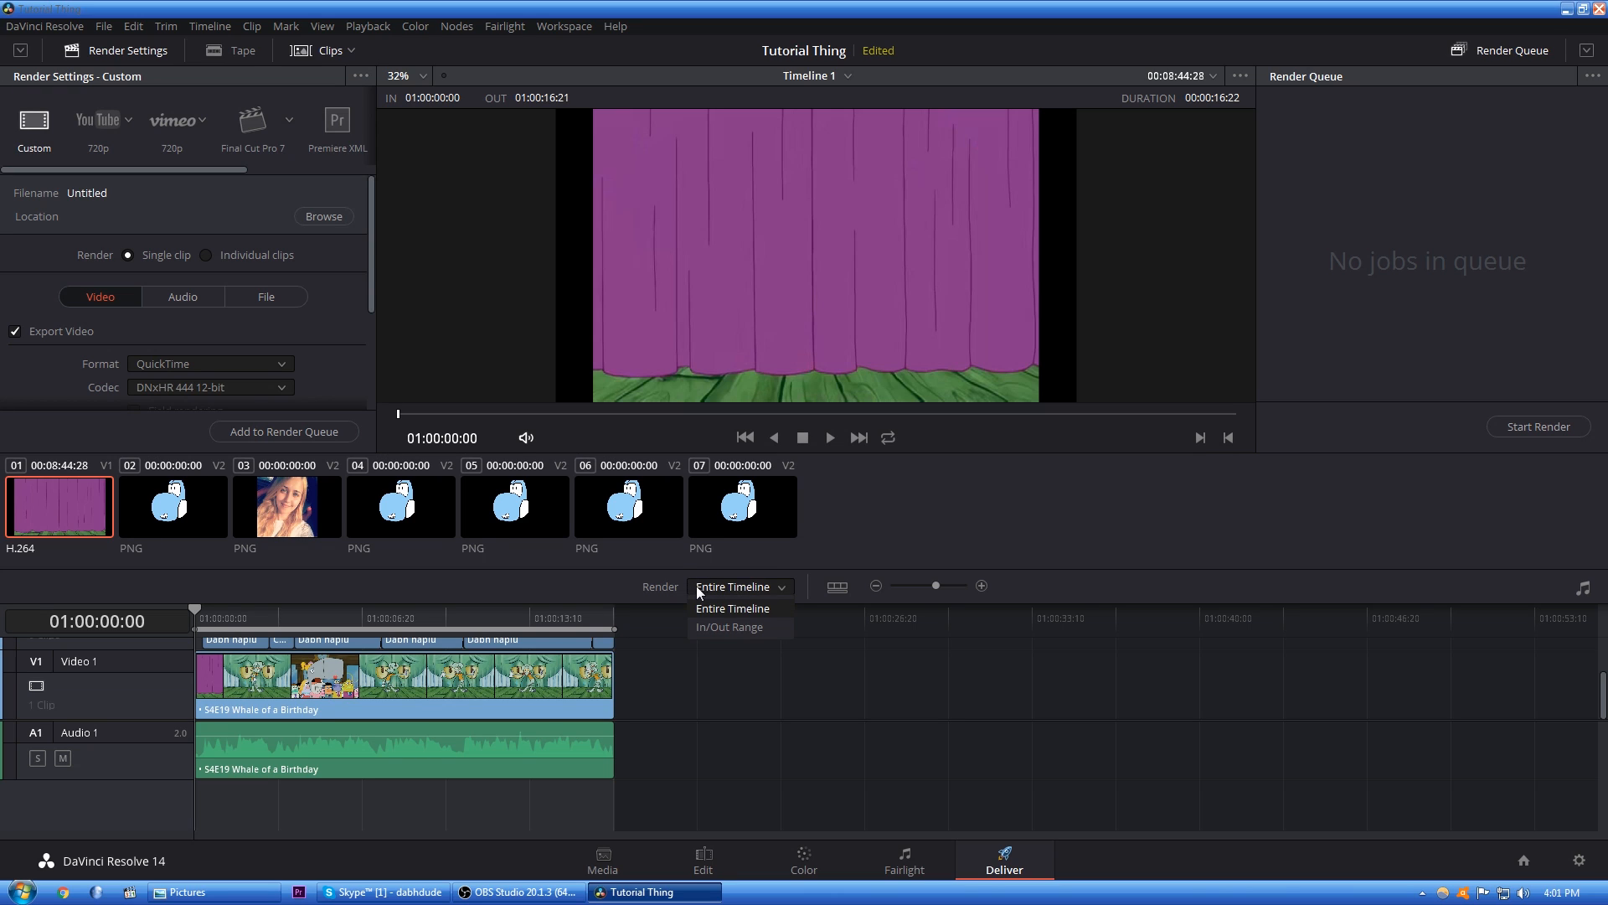
{"action": "mouse_move", "coordinate": [728, 627]}
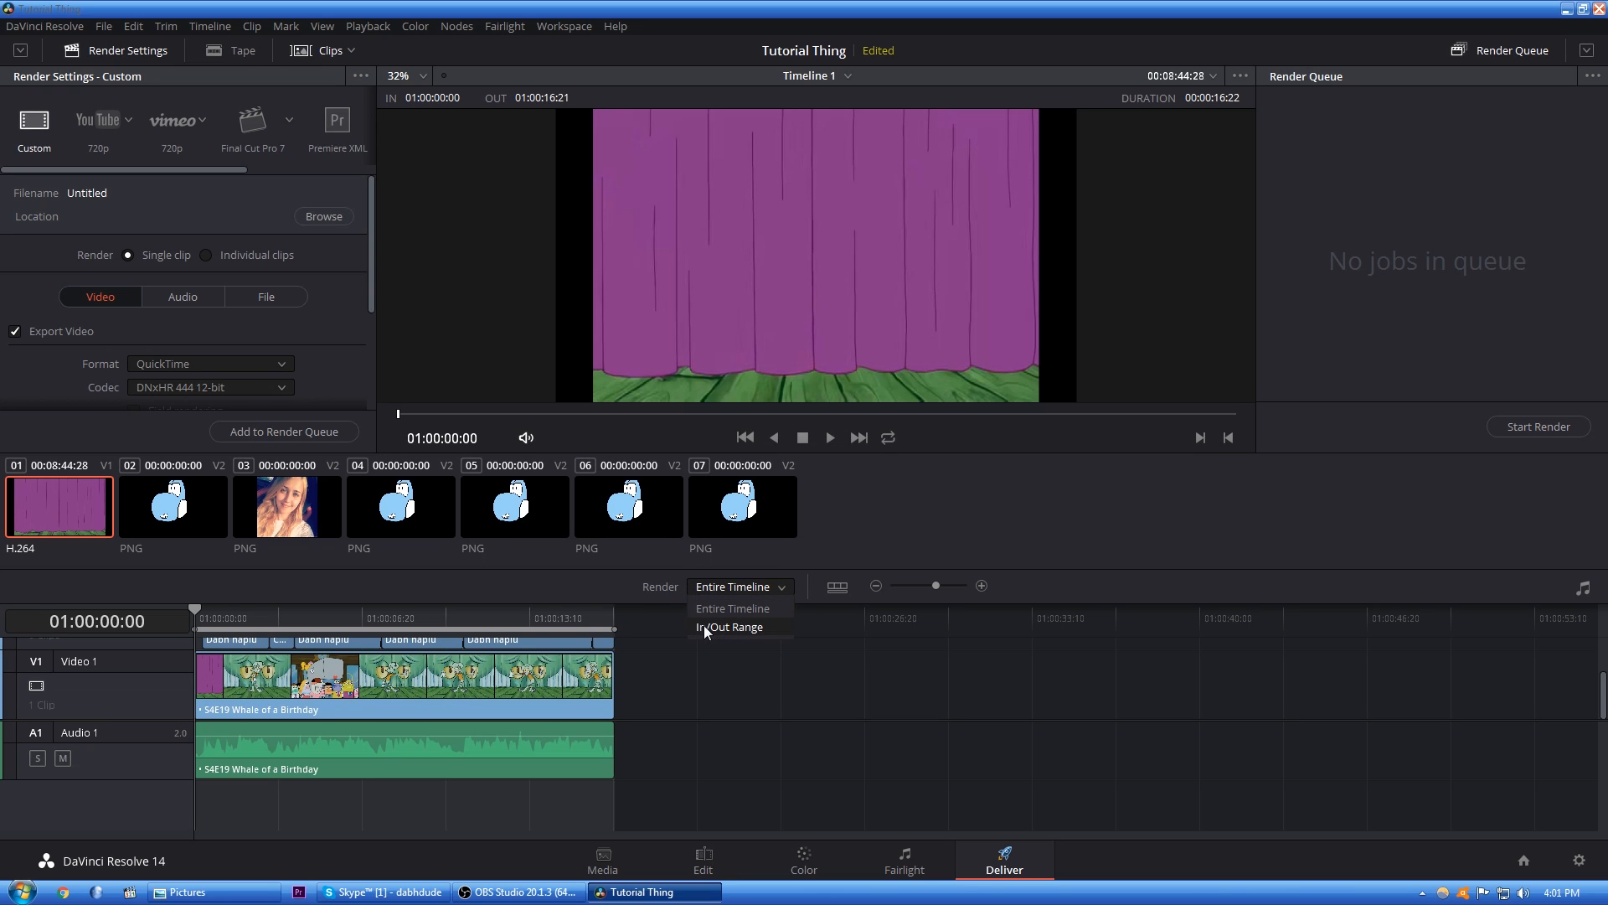
{"action": "left_click", "coordinate": [728, 627]}
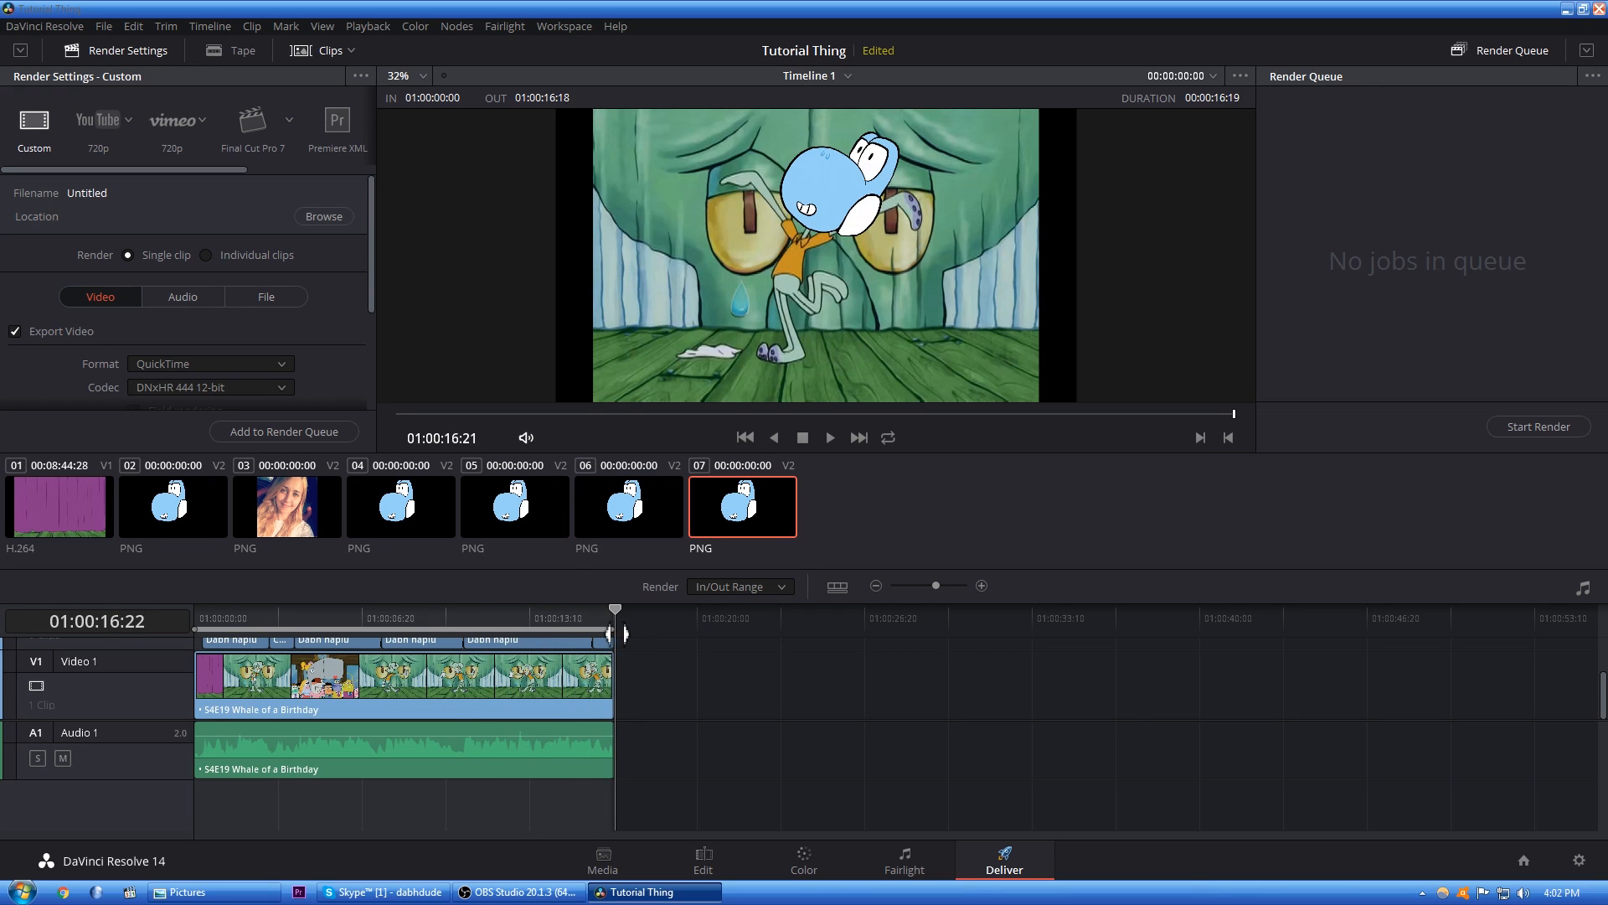
{"action": "left_click", "coordinate": [59, 506]}
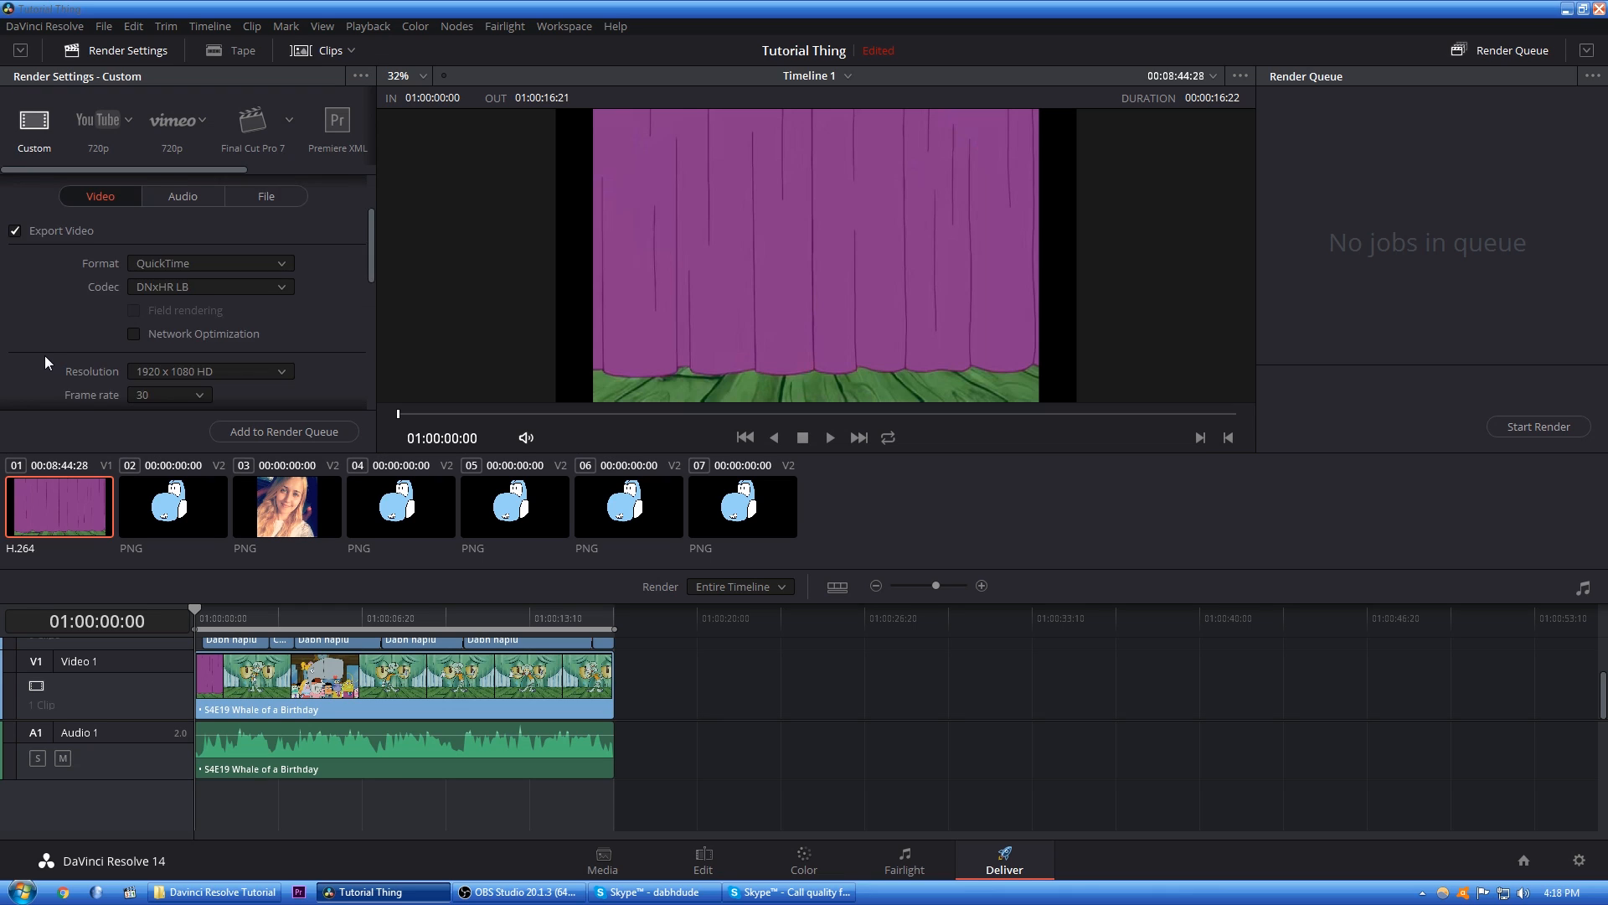
{"action": "left_click", "coordinate": [210, 264]}
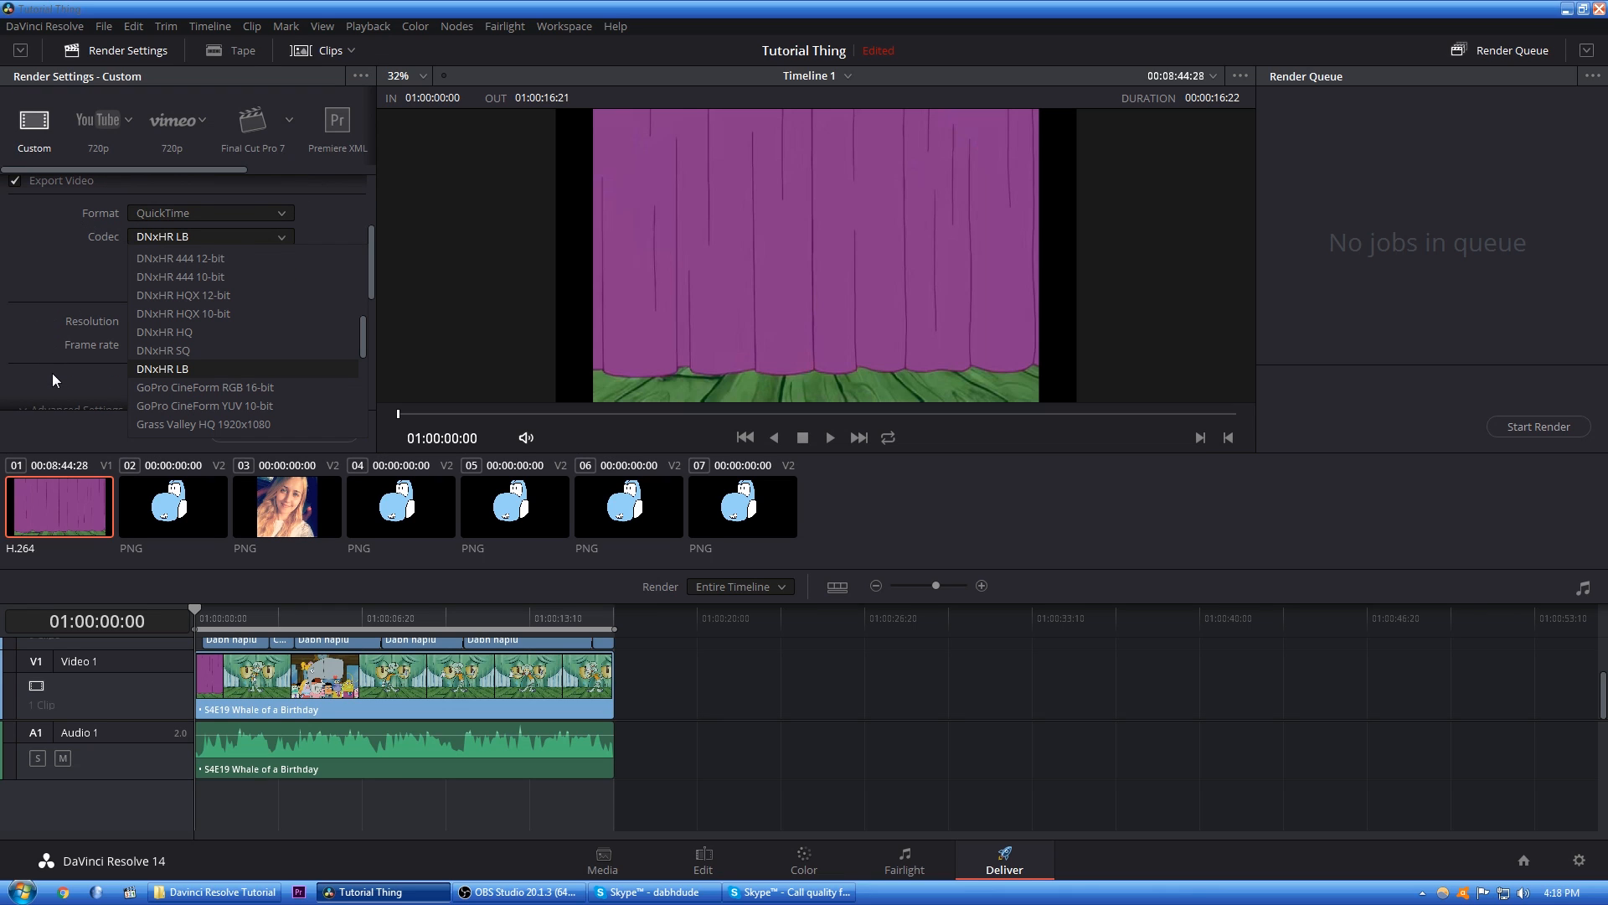
{"action": "left_click", "coordinate": [161, 369]}
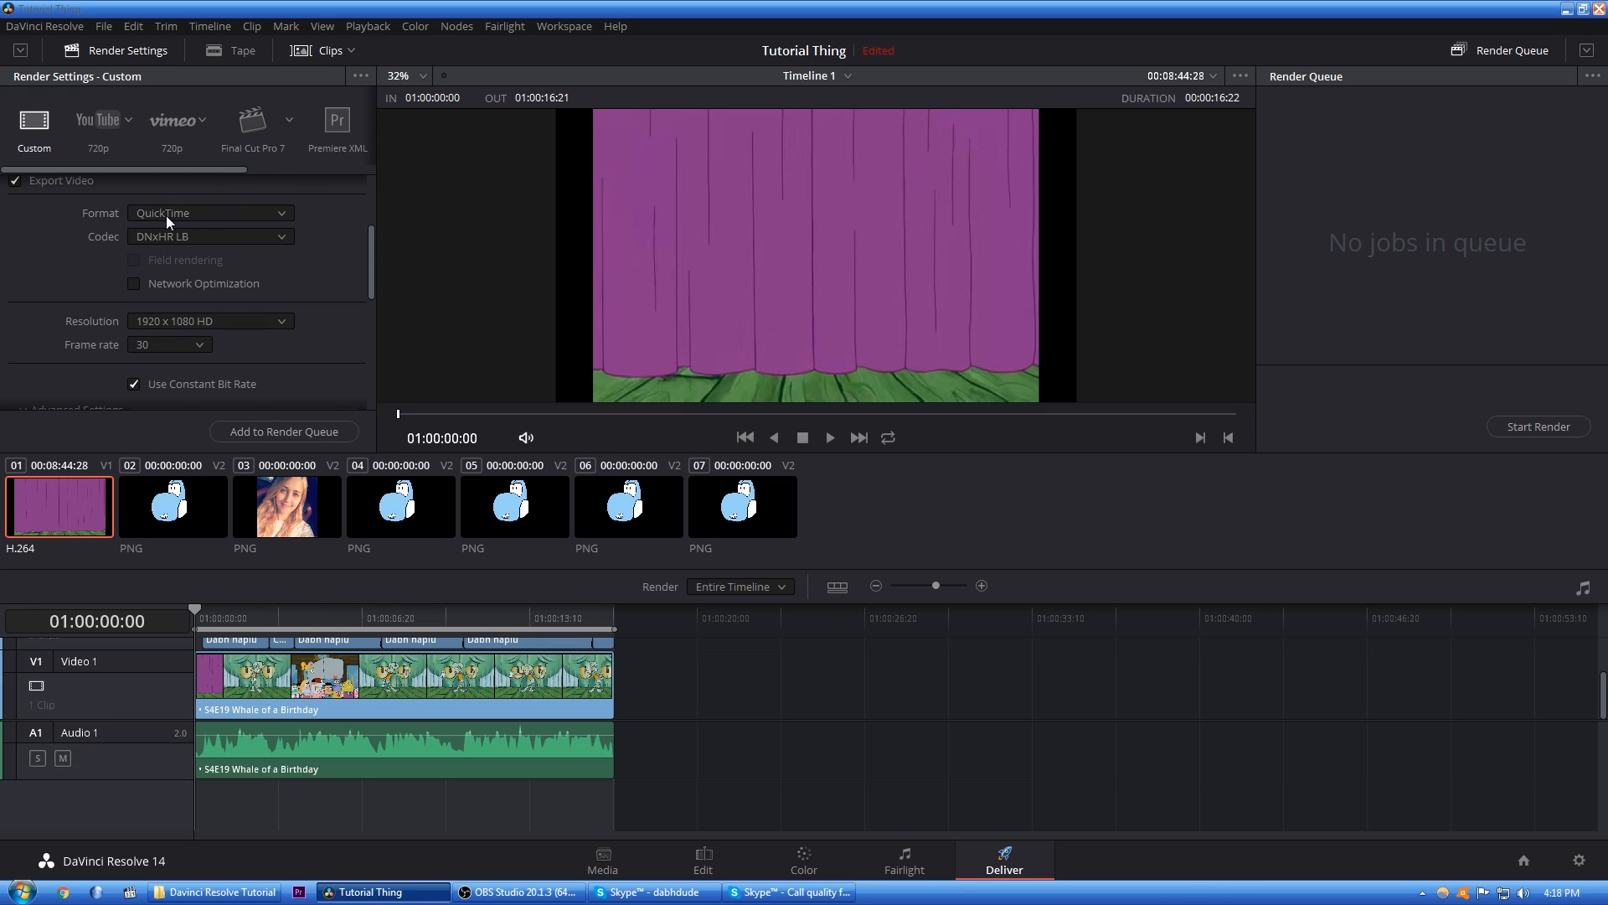
{"action": "mouse_move", "coordinate": [111, 246]}
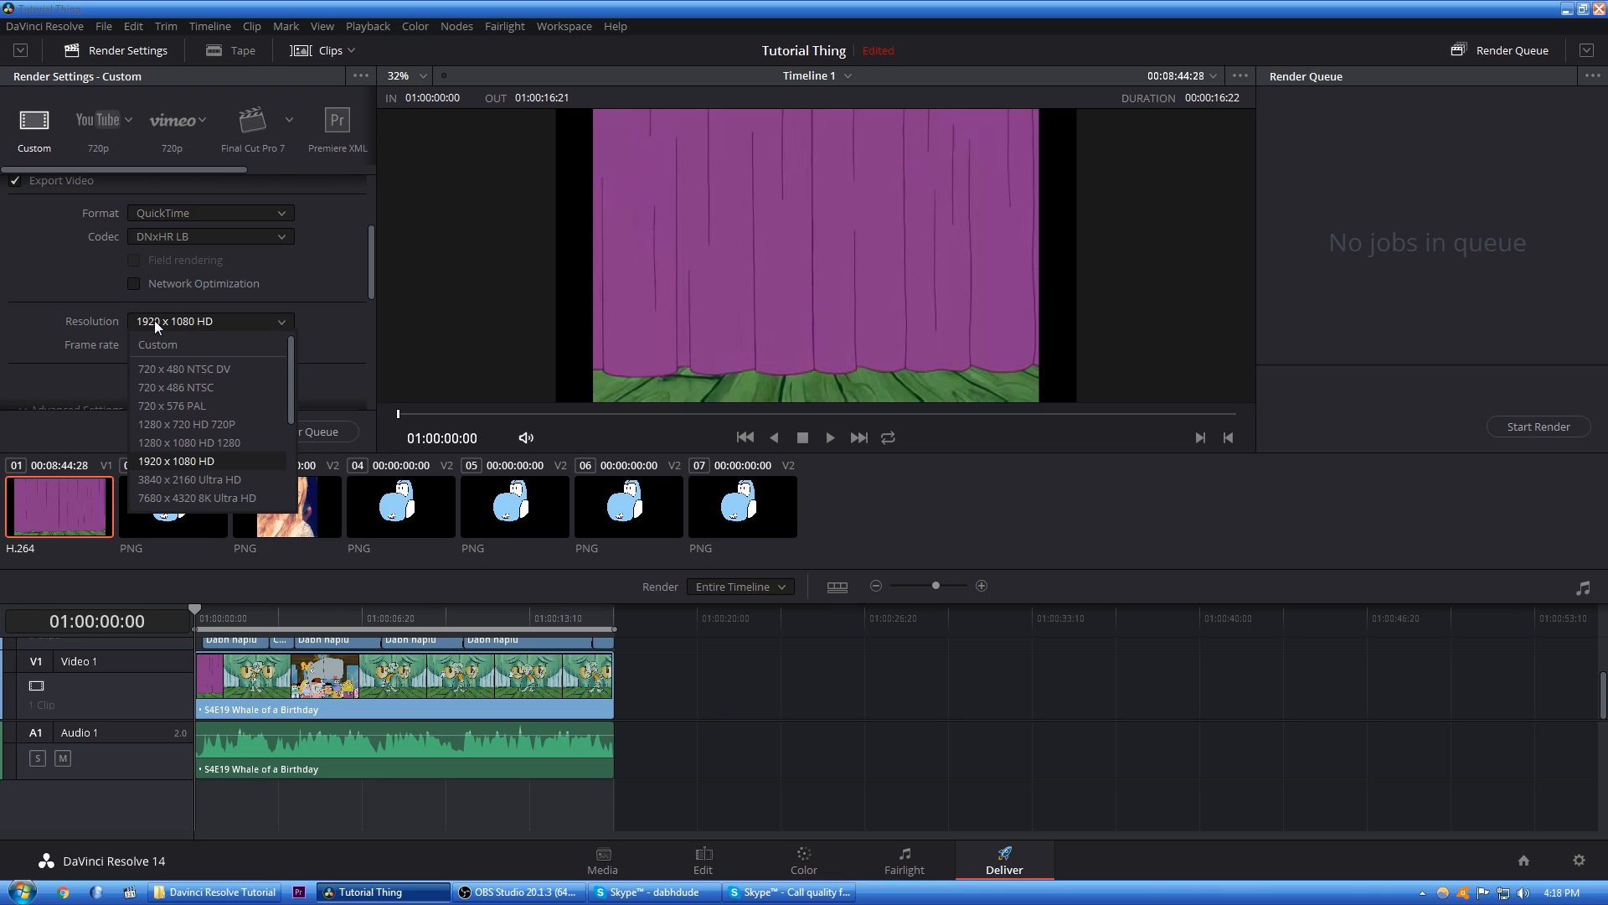
{"action": "mouse_move", "coordinate": [146, 502]}
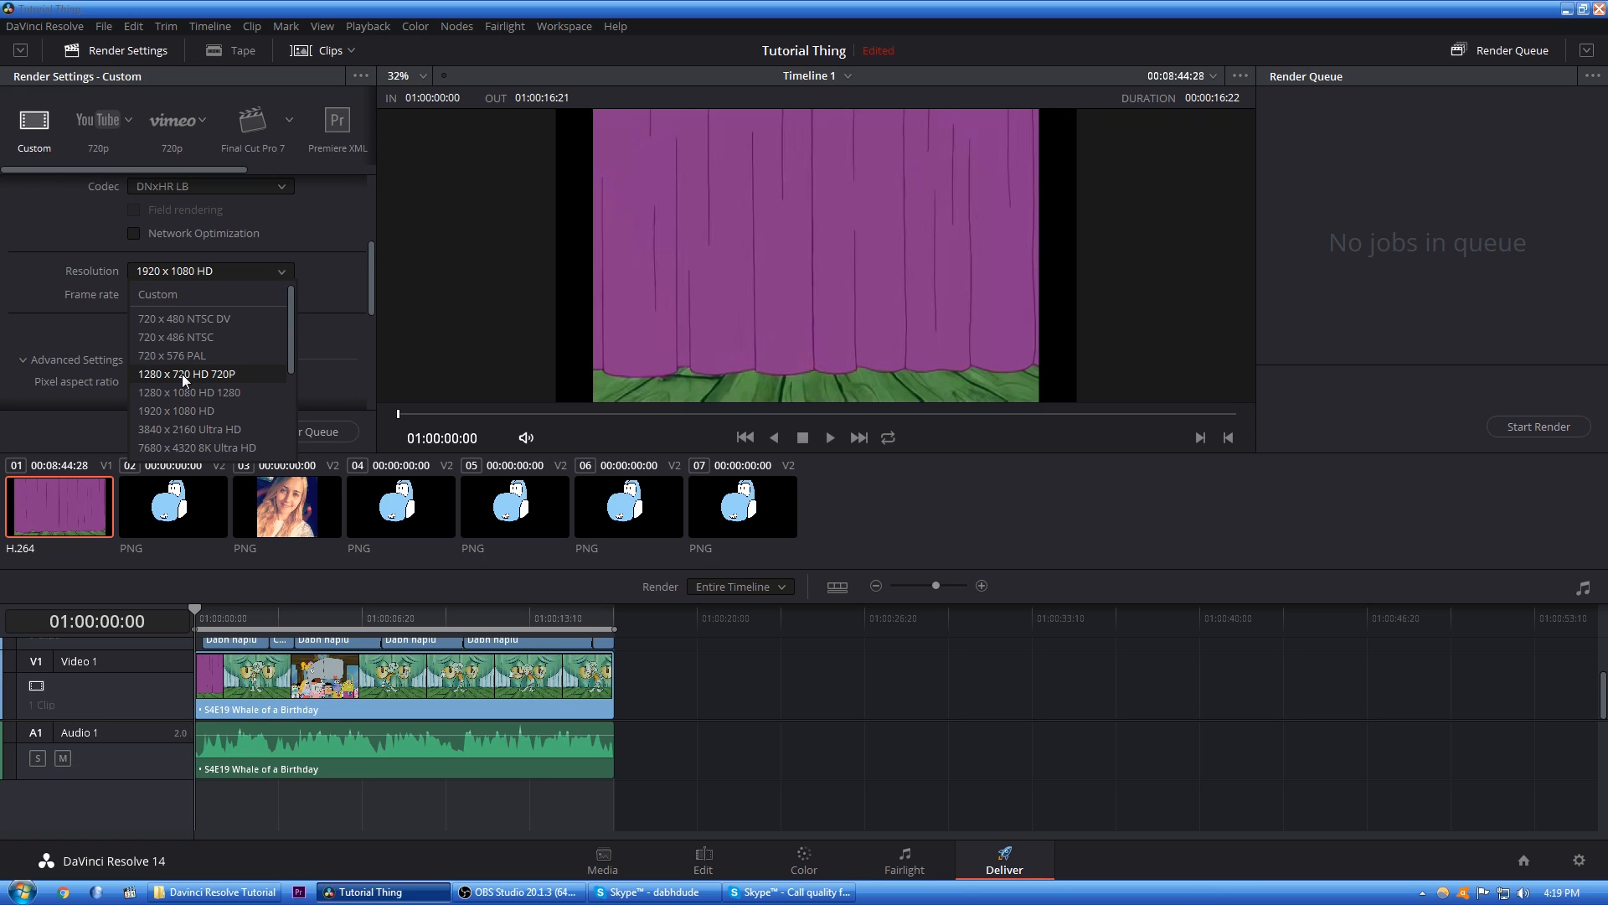
{"action": "left_click", "coordinate": [209, 300]}
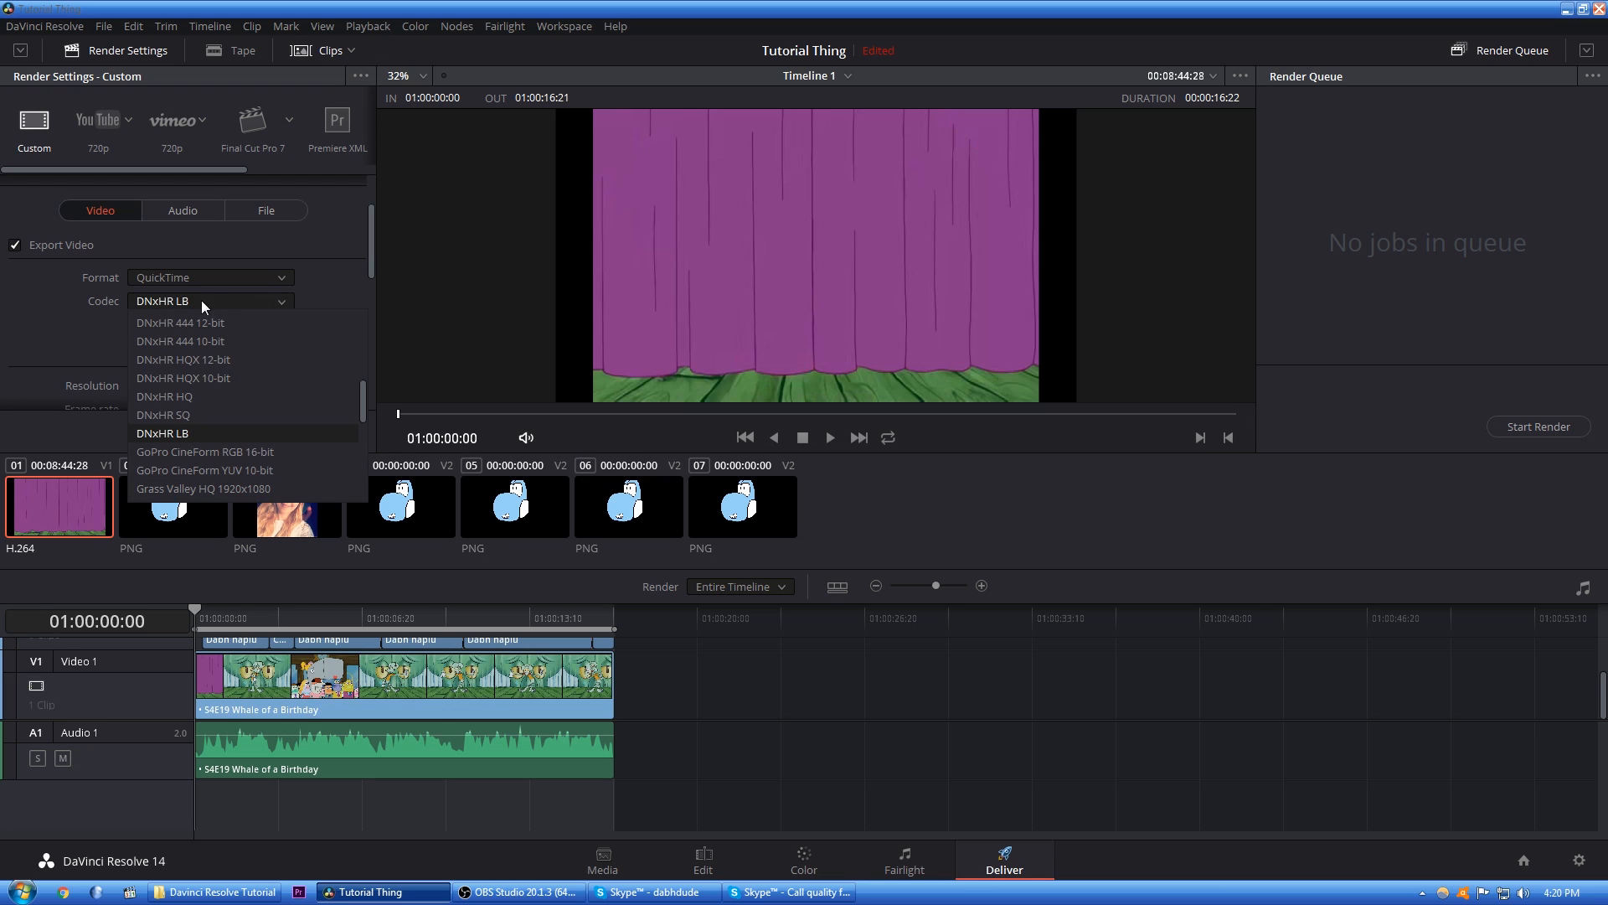
{"action": "scroll", "scroll_direction": "down", "scroll_amount": 3}
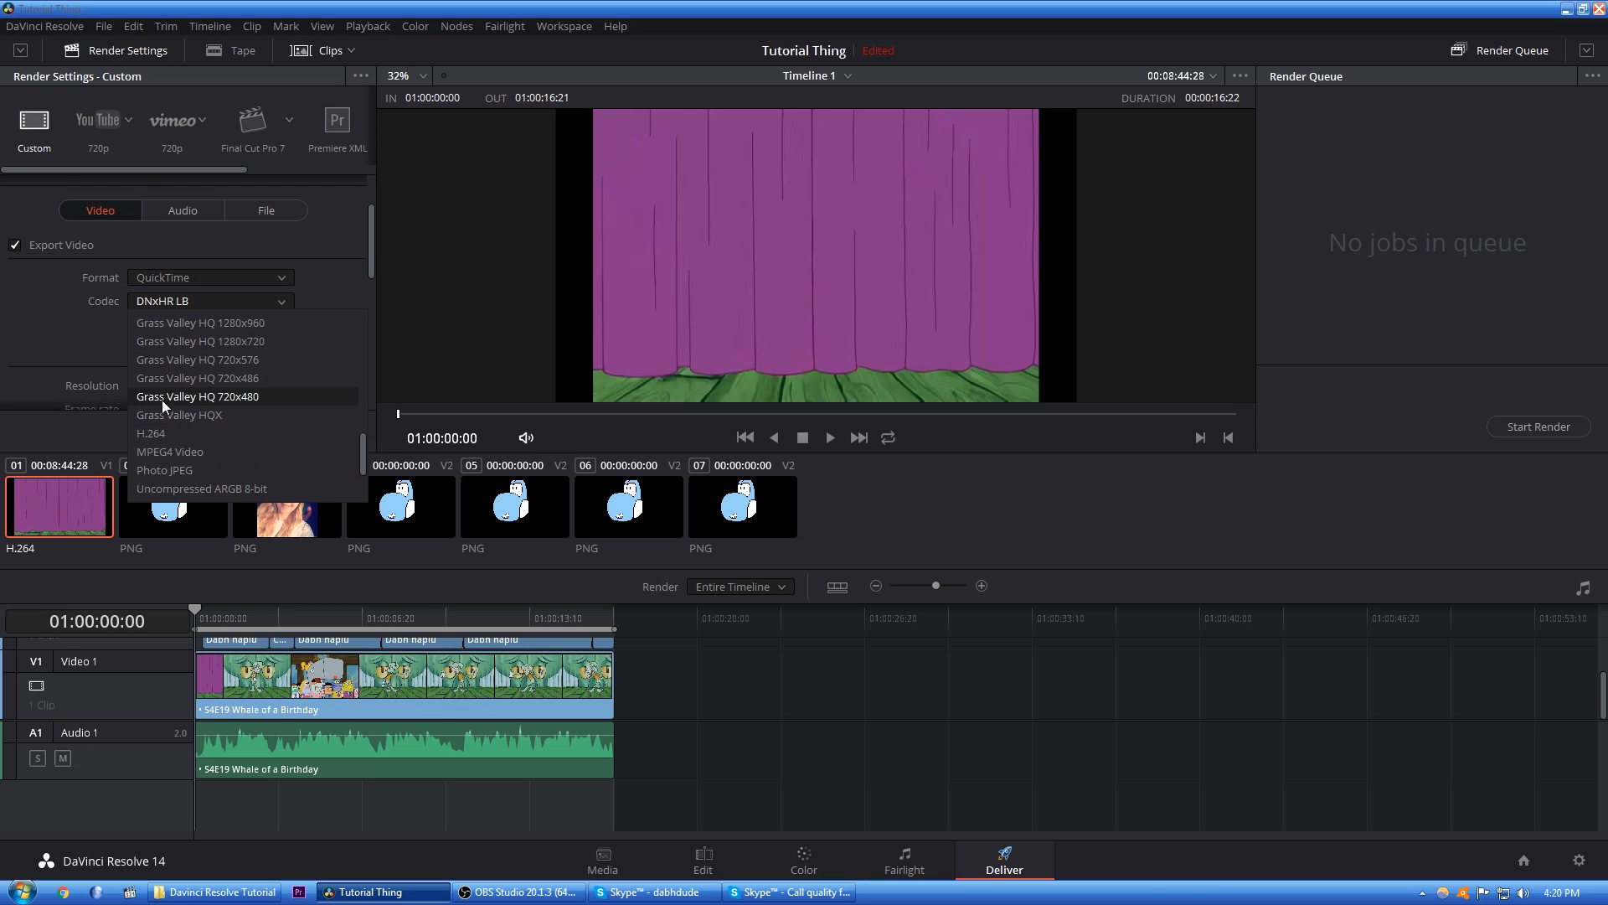
{"action": "left_click", "coordinate": [210, 300]}
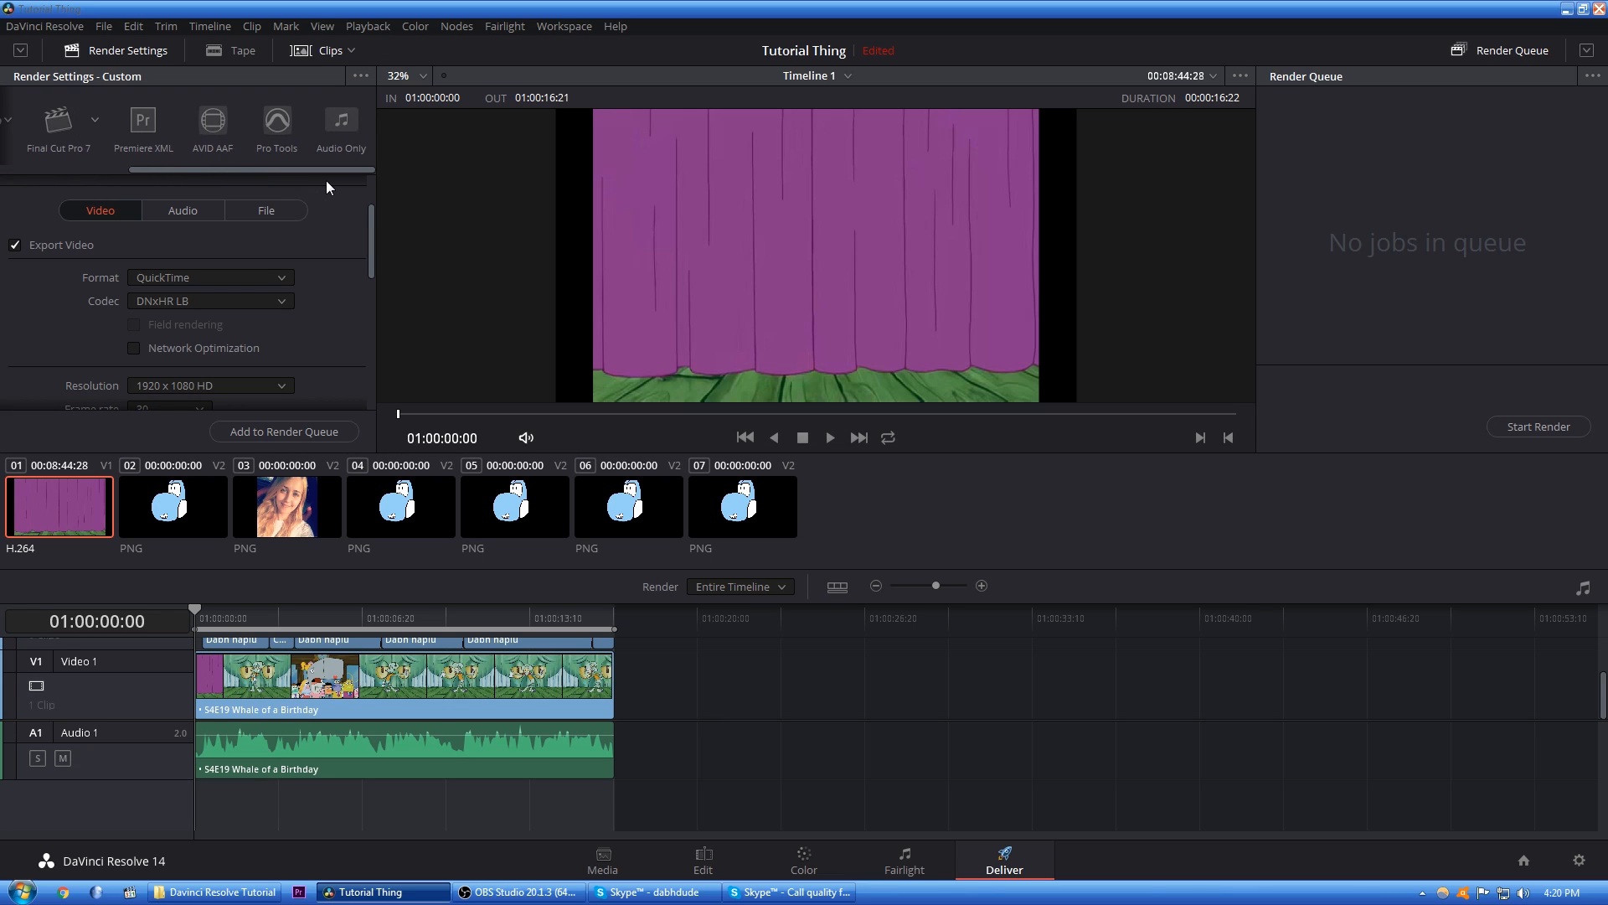
{"action": "mouse_move", "coordinate": [246, 177]}
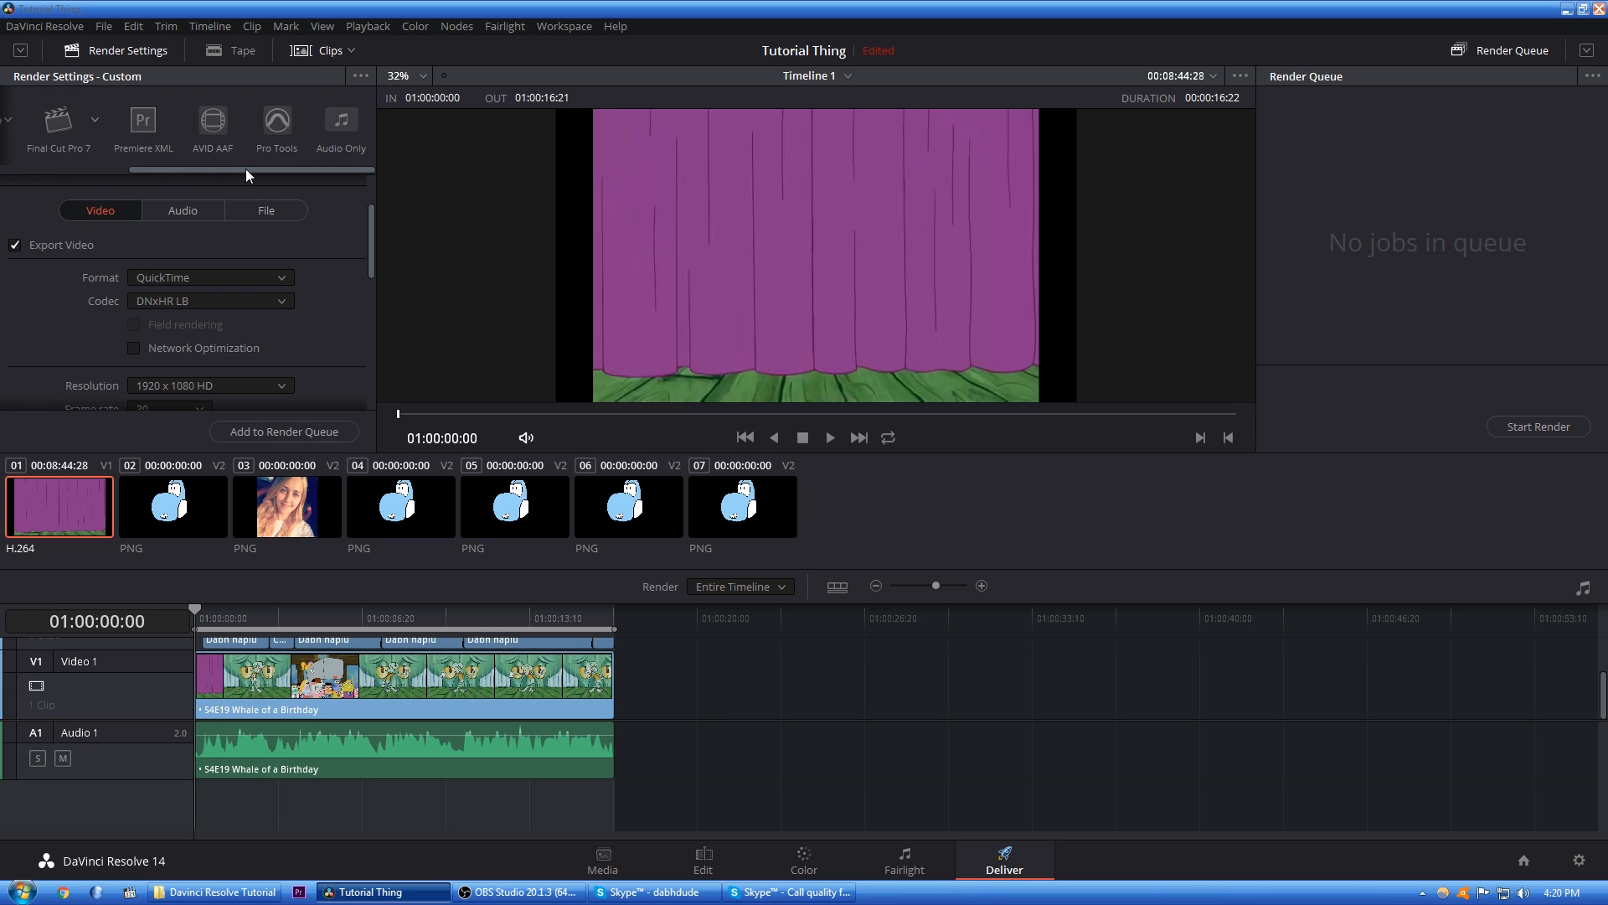
{"action": "mouse_move", "coordinate": [392, 183]}
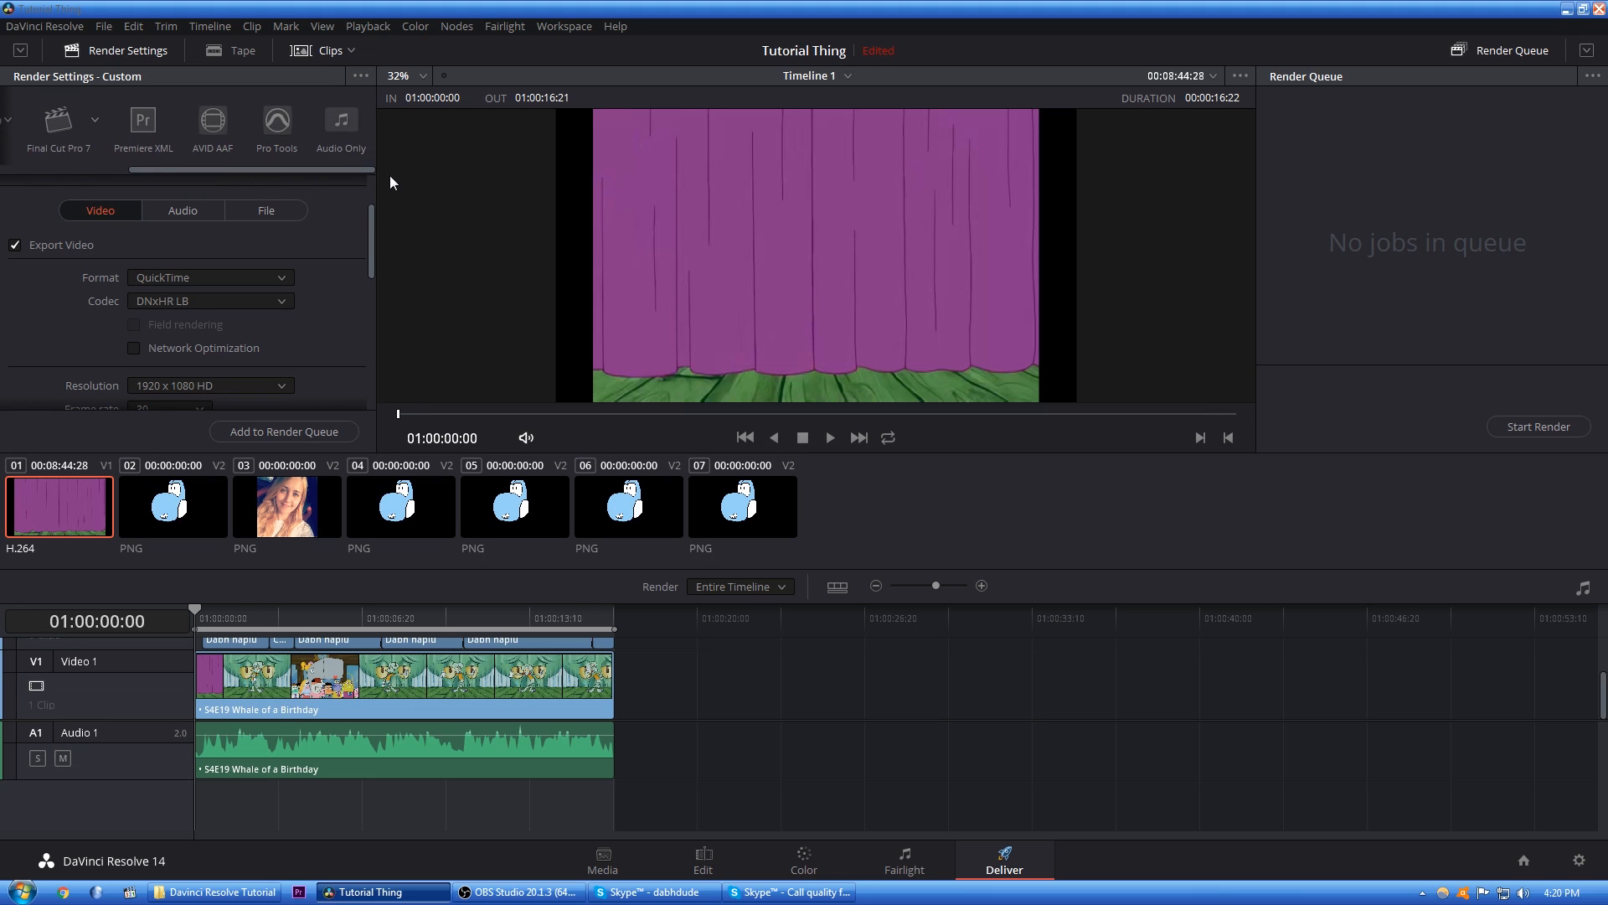
{"action": "mouse_move", "coordinate": [341, 124]}
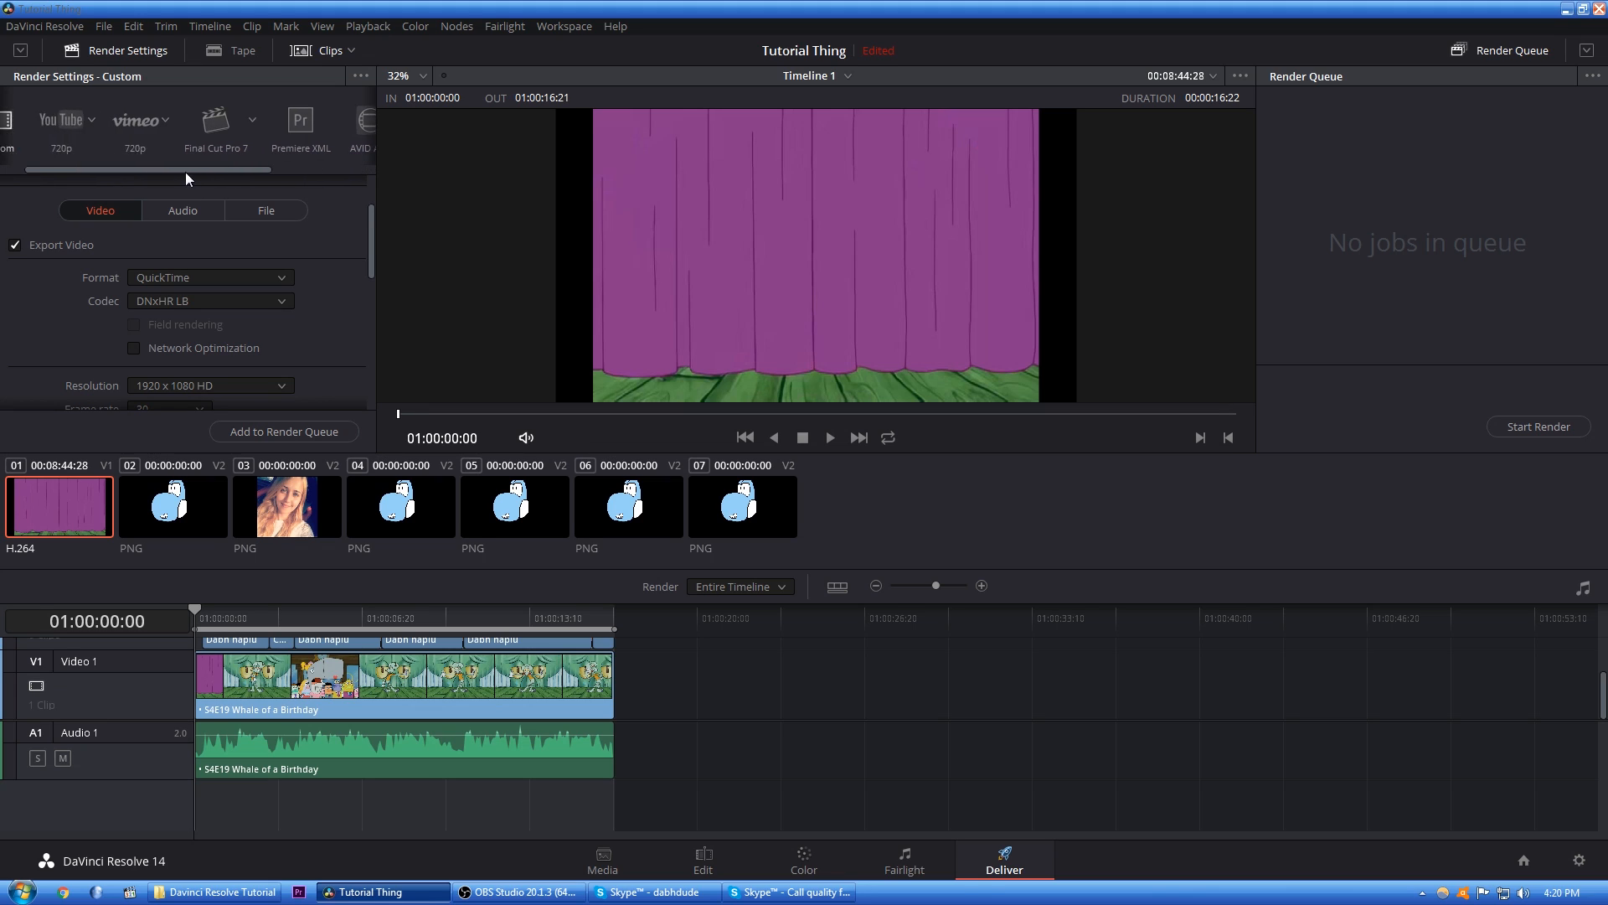
- Set the export audio codec to AAC at 192 Kb/s
{"action": "scroll", "scroll_direction": "left", "scroll_amount": 3}
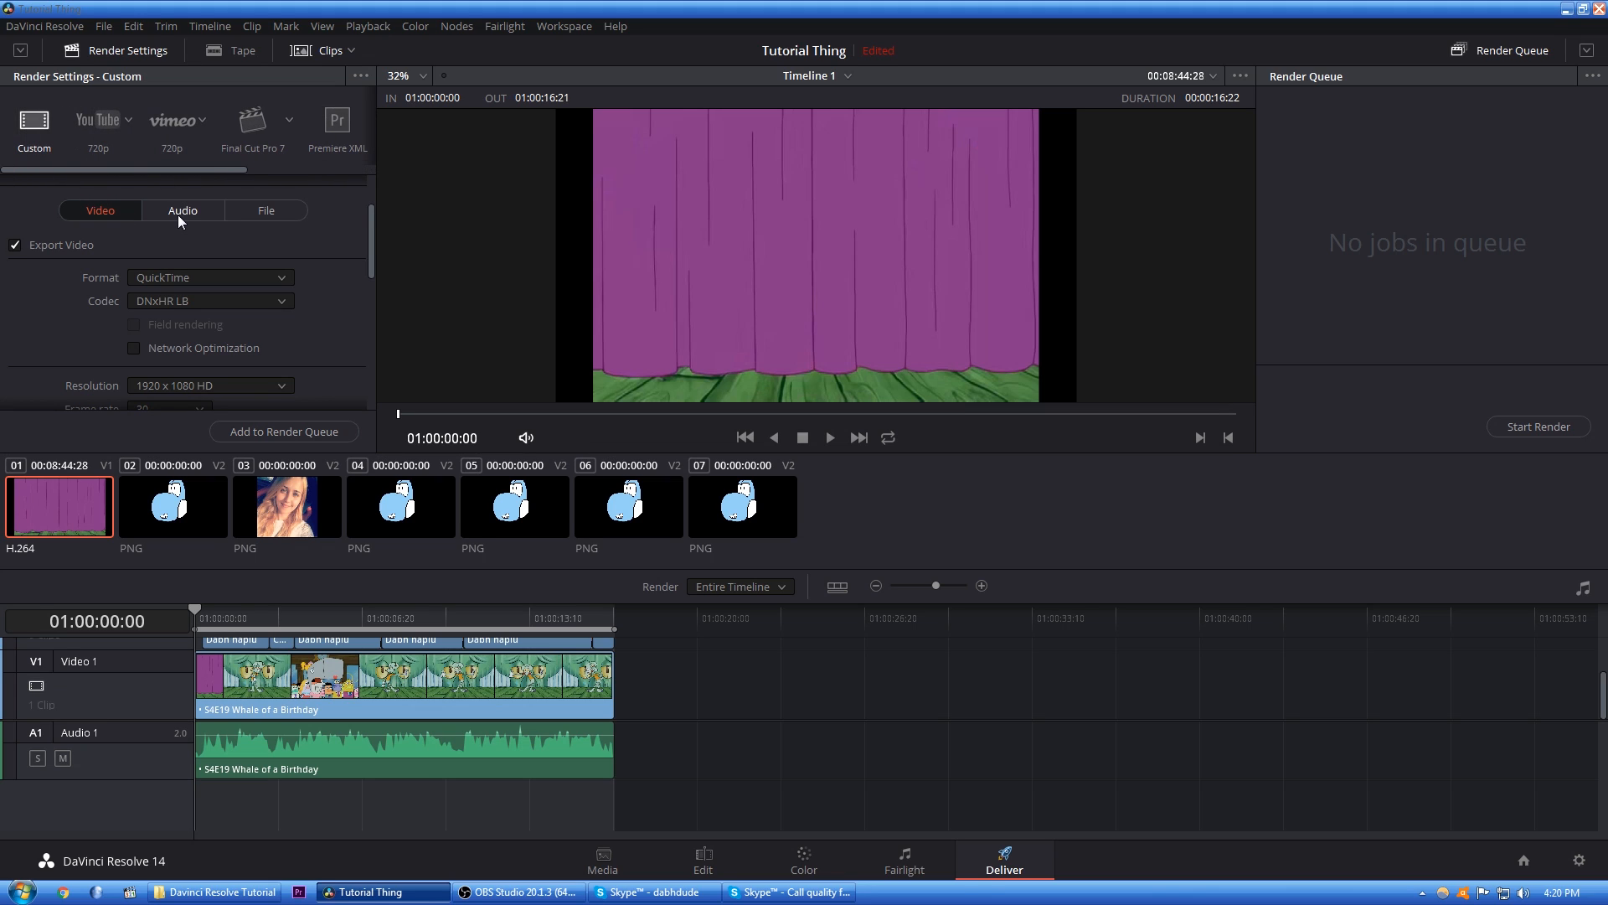
{"action": "left_click", "coordinate": [183, 210]}
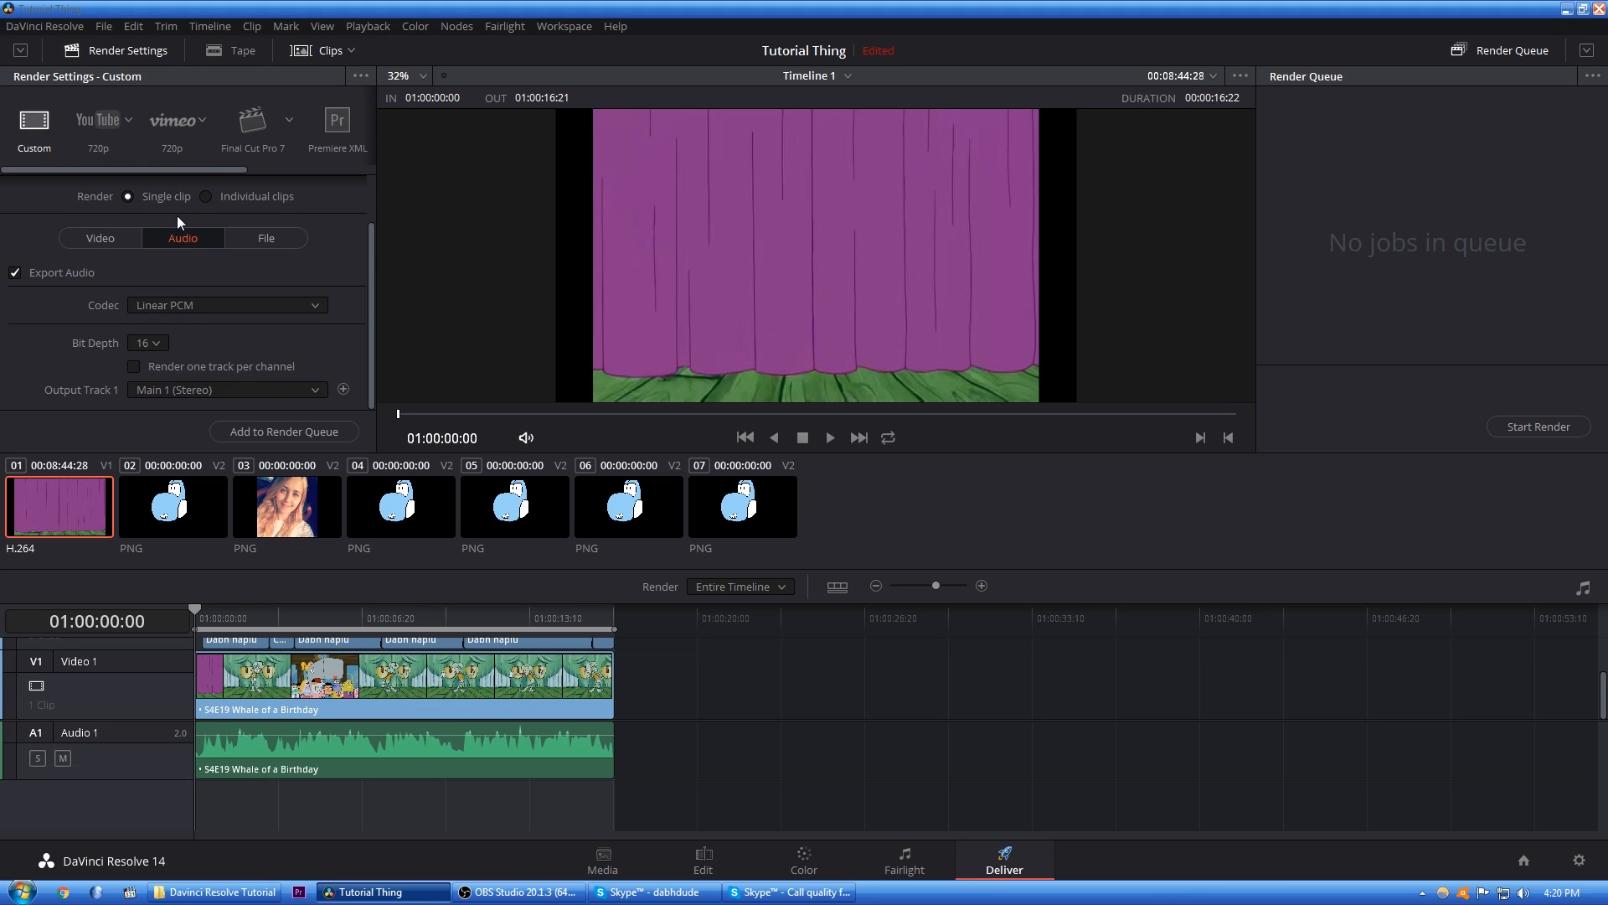
{"action": "left_click", "coordinate": [225, 305]}
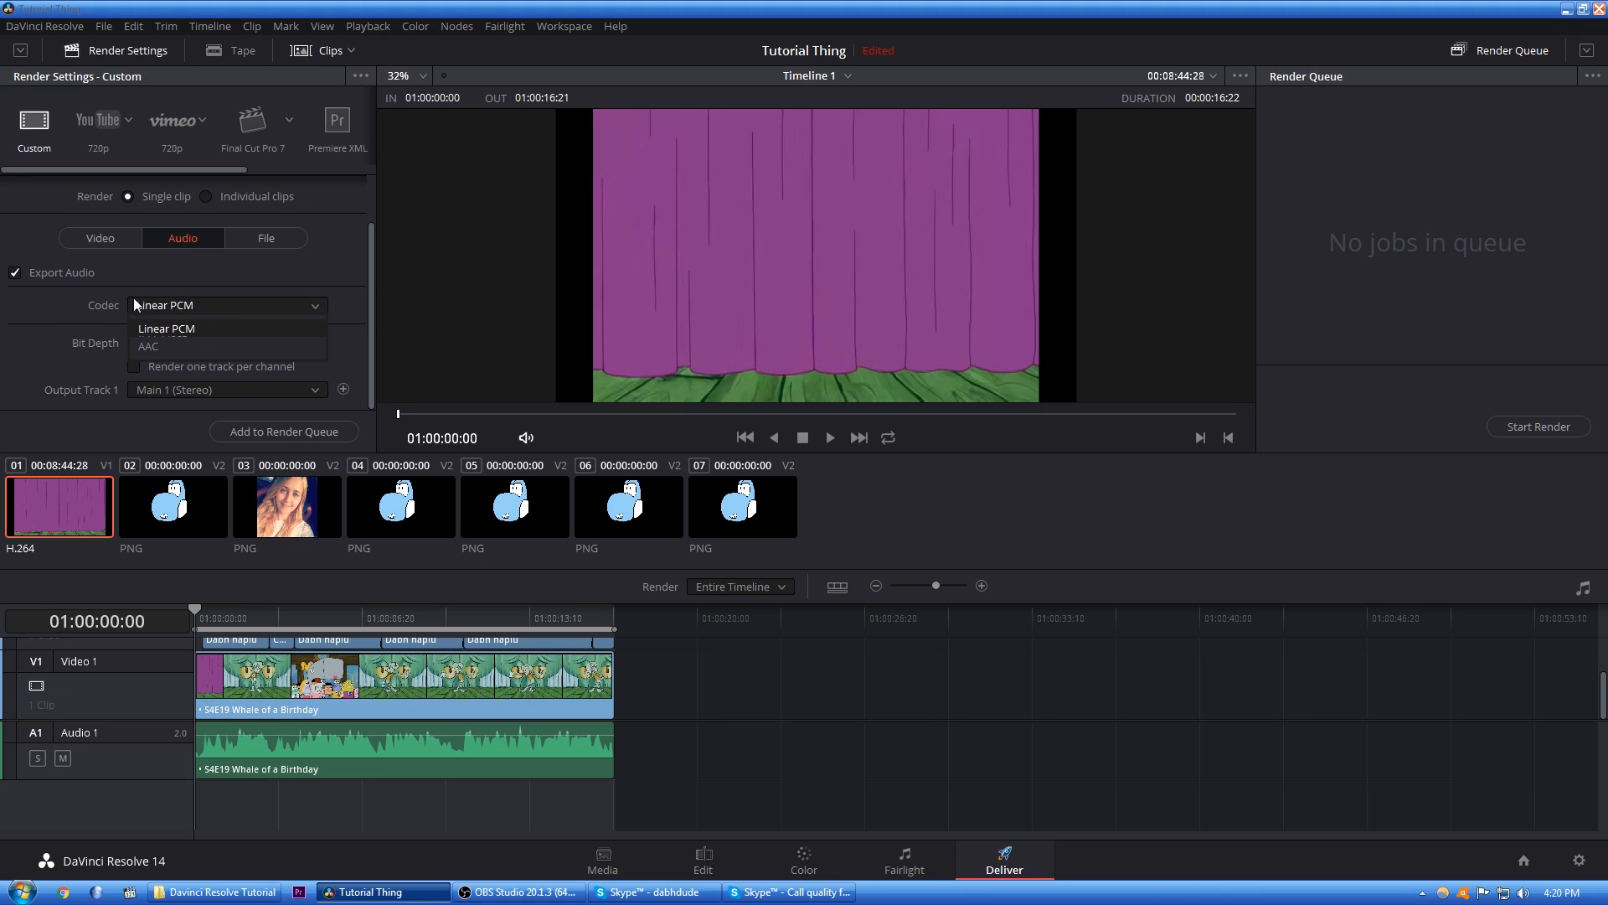
{"action": "left_click", "coordinate": [149, 346]}
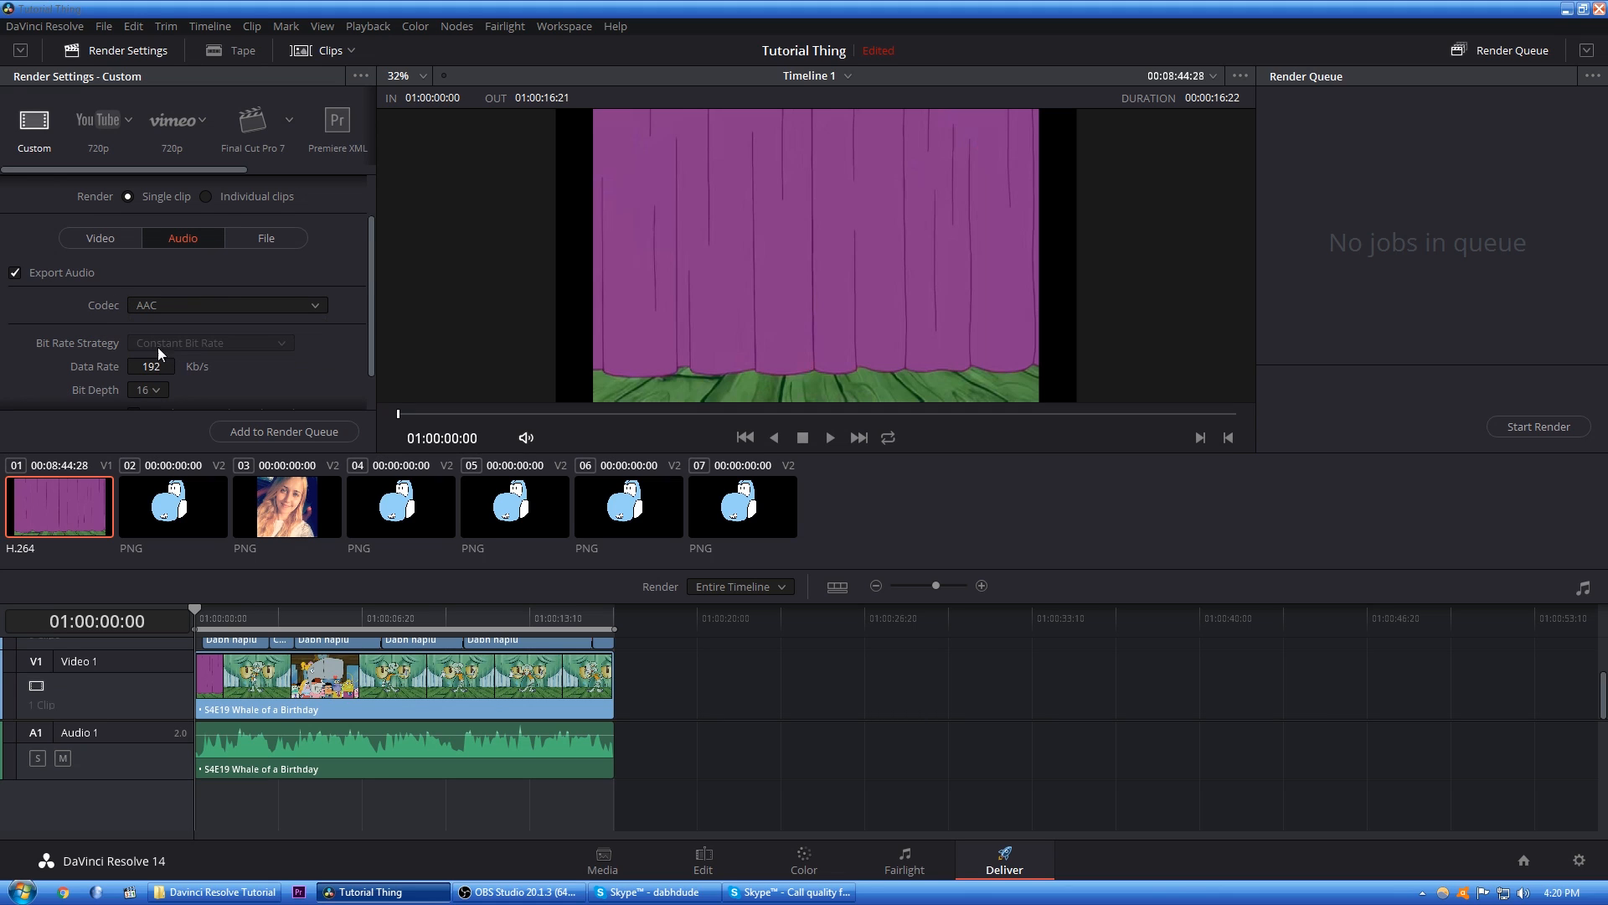
{"action": "mouse_move", "coordinate": [178, 299]}
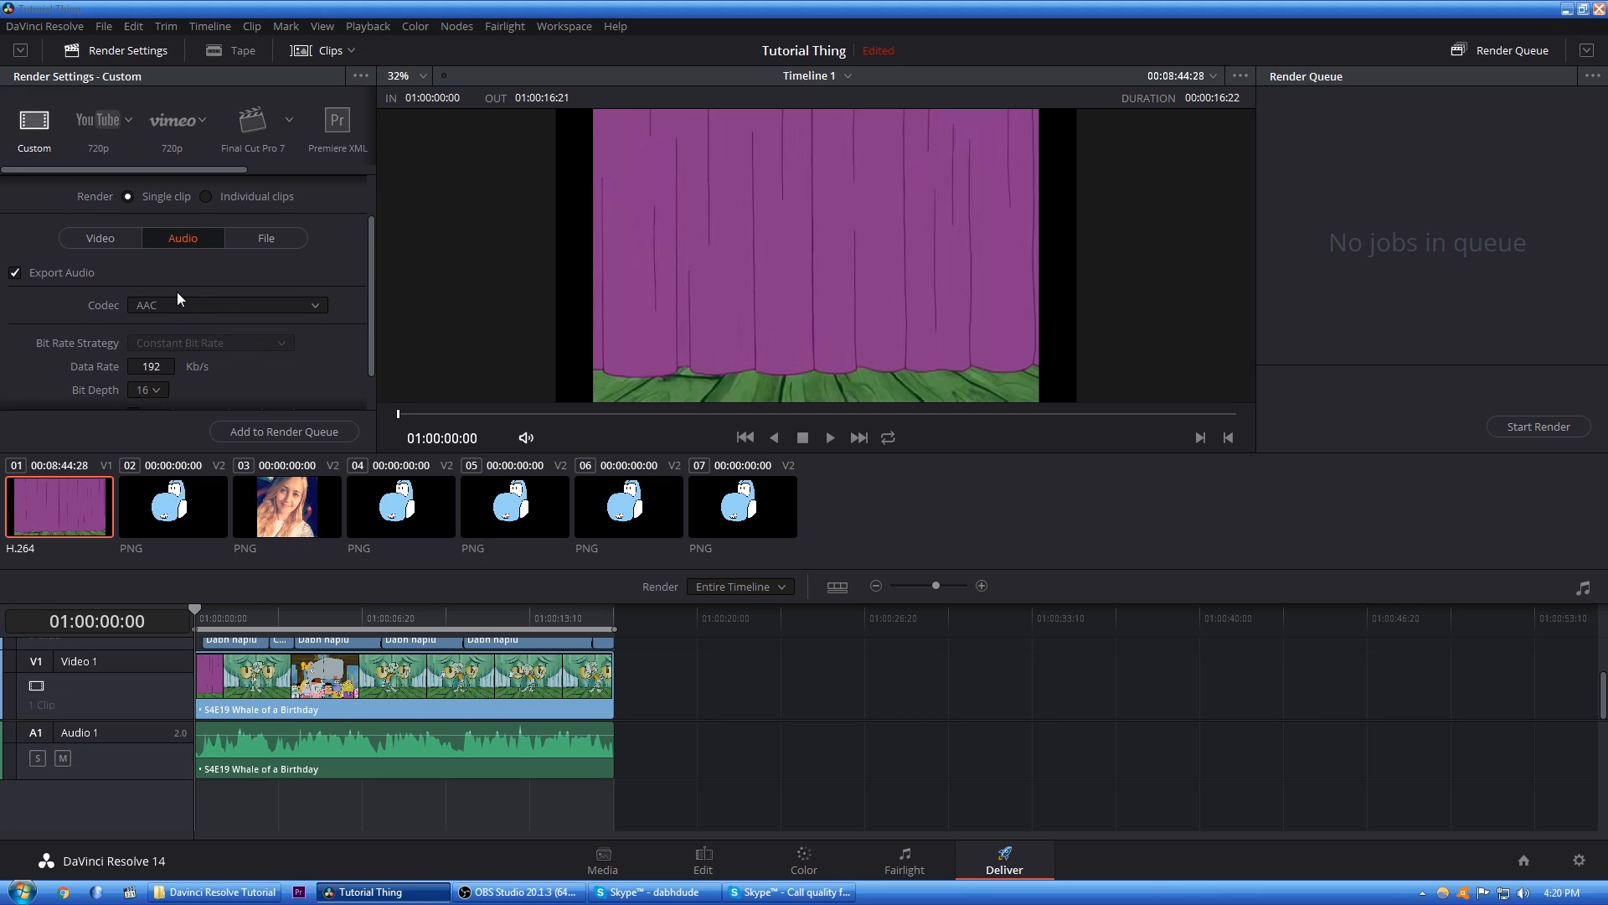
{"action": "left_click", "coordinate": [265, 238]}
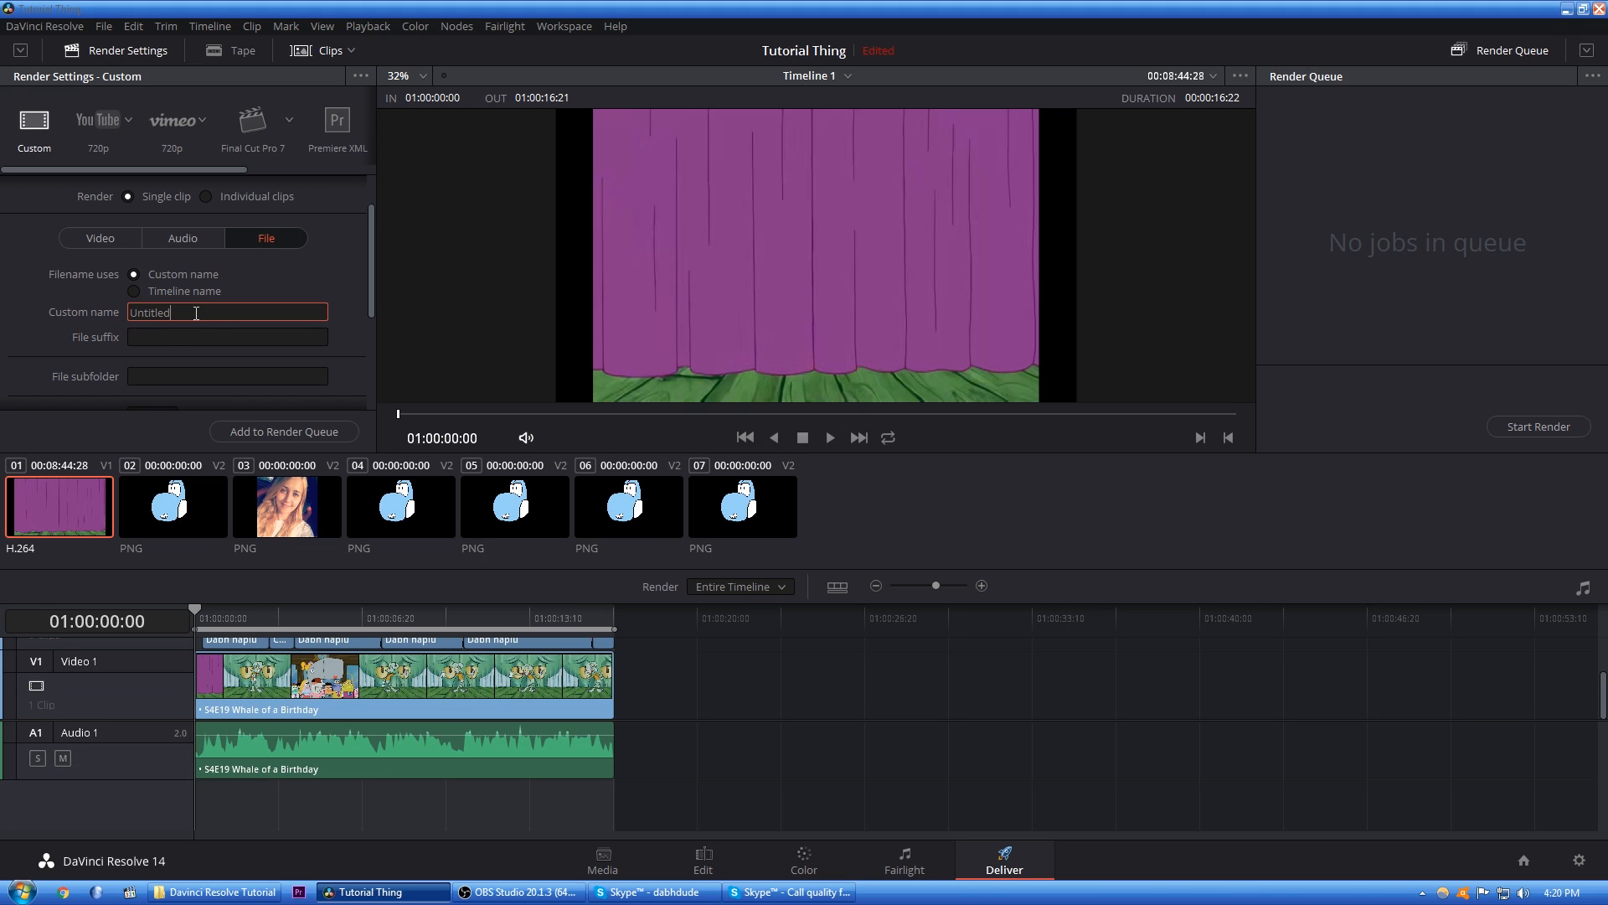
{"action": "mouse_move", "coordinate": [298, 312]}
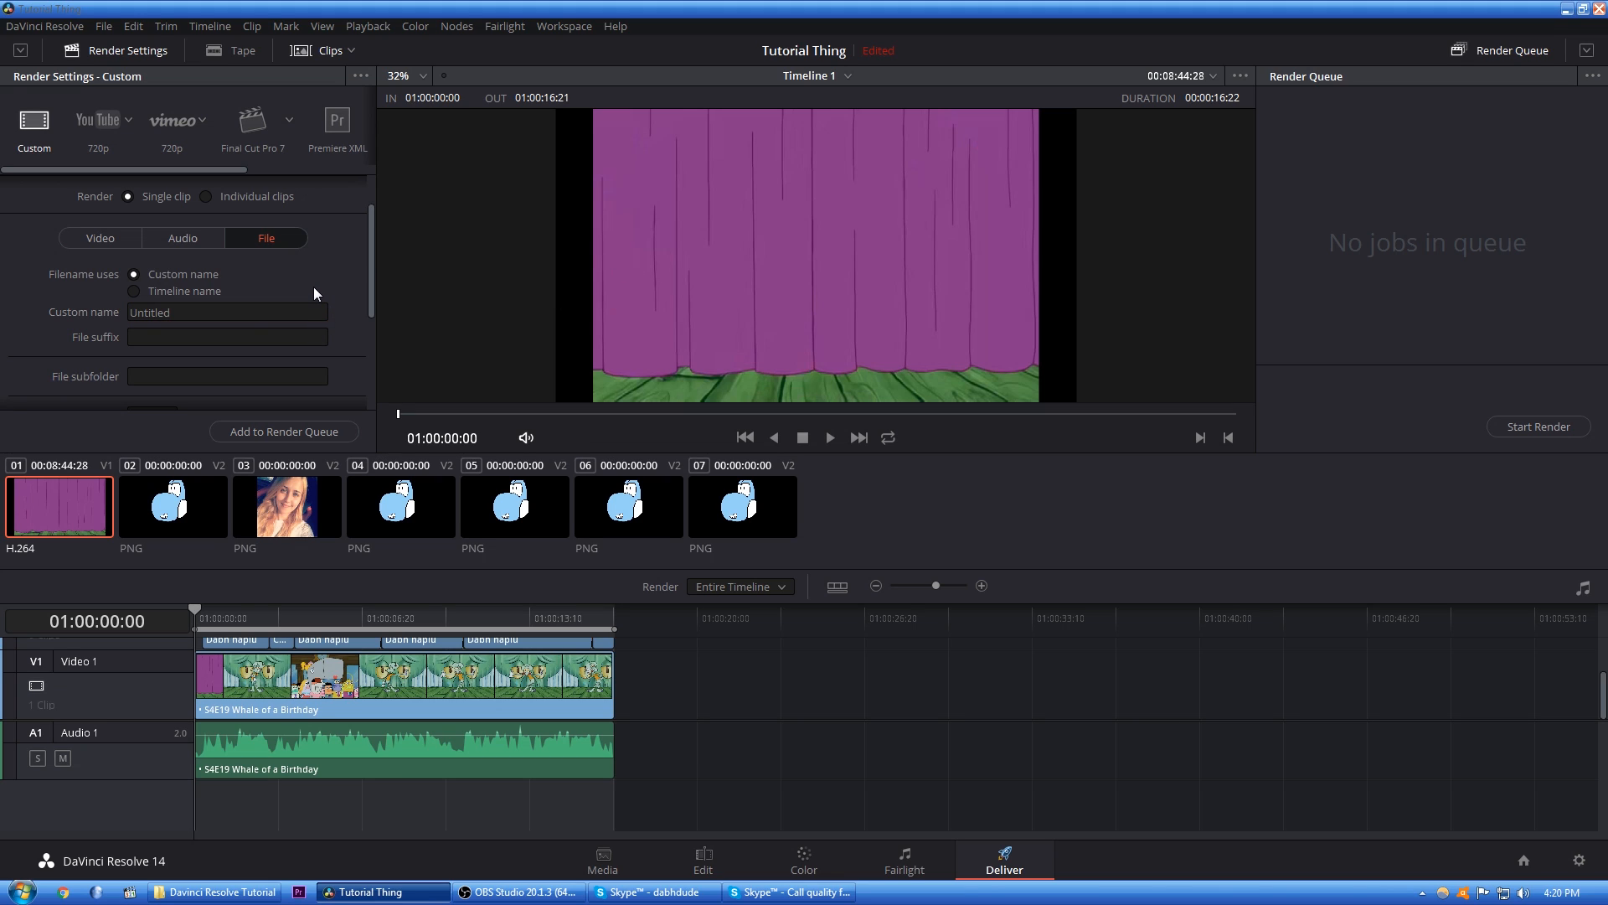
{"action": "mouse_move", "coordinate": [598, 567]}
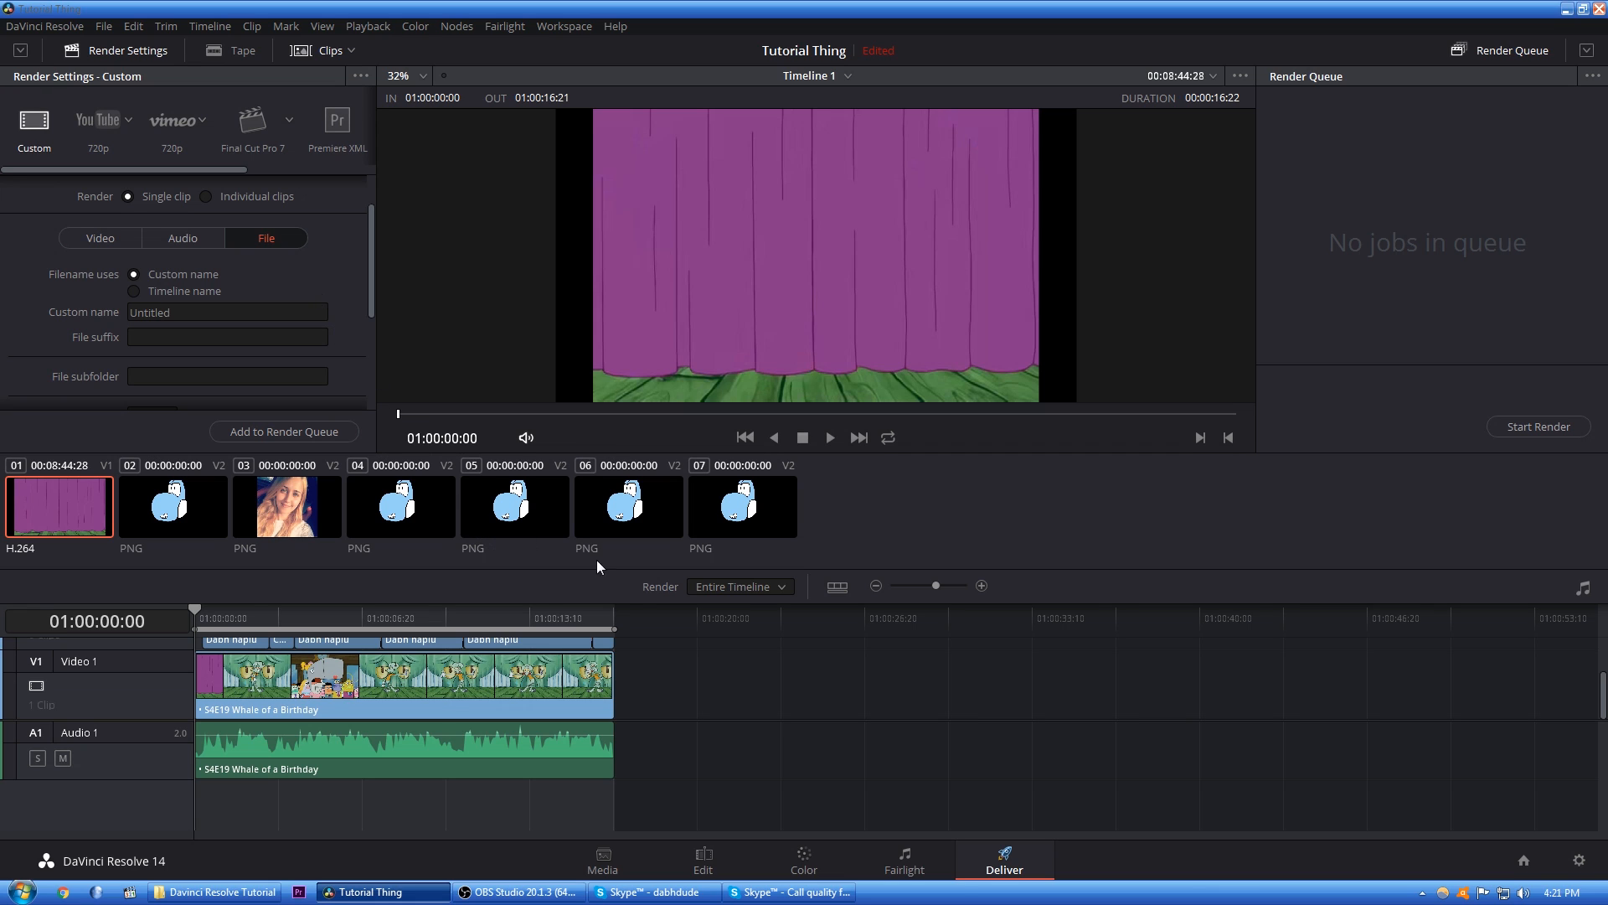
- Return to the Edit page showing Timeline 1 with the overlay images and episode clip
{"action": "left_click", "coordinate": [703, 860]}
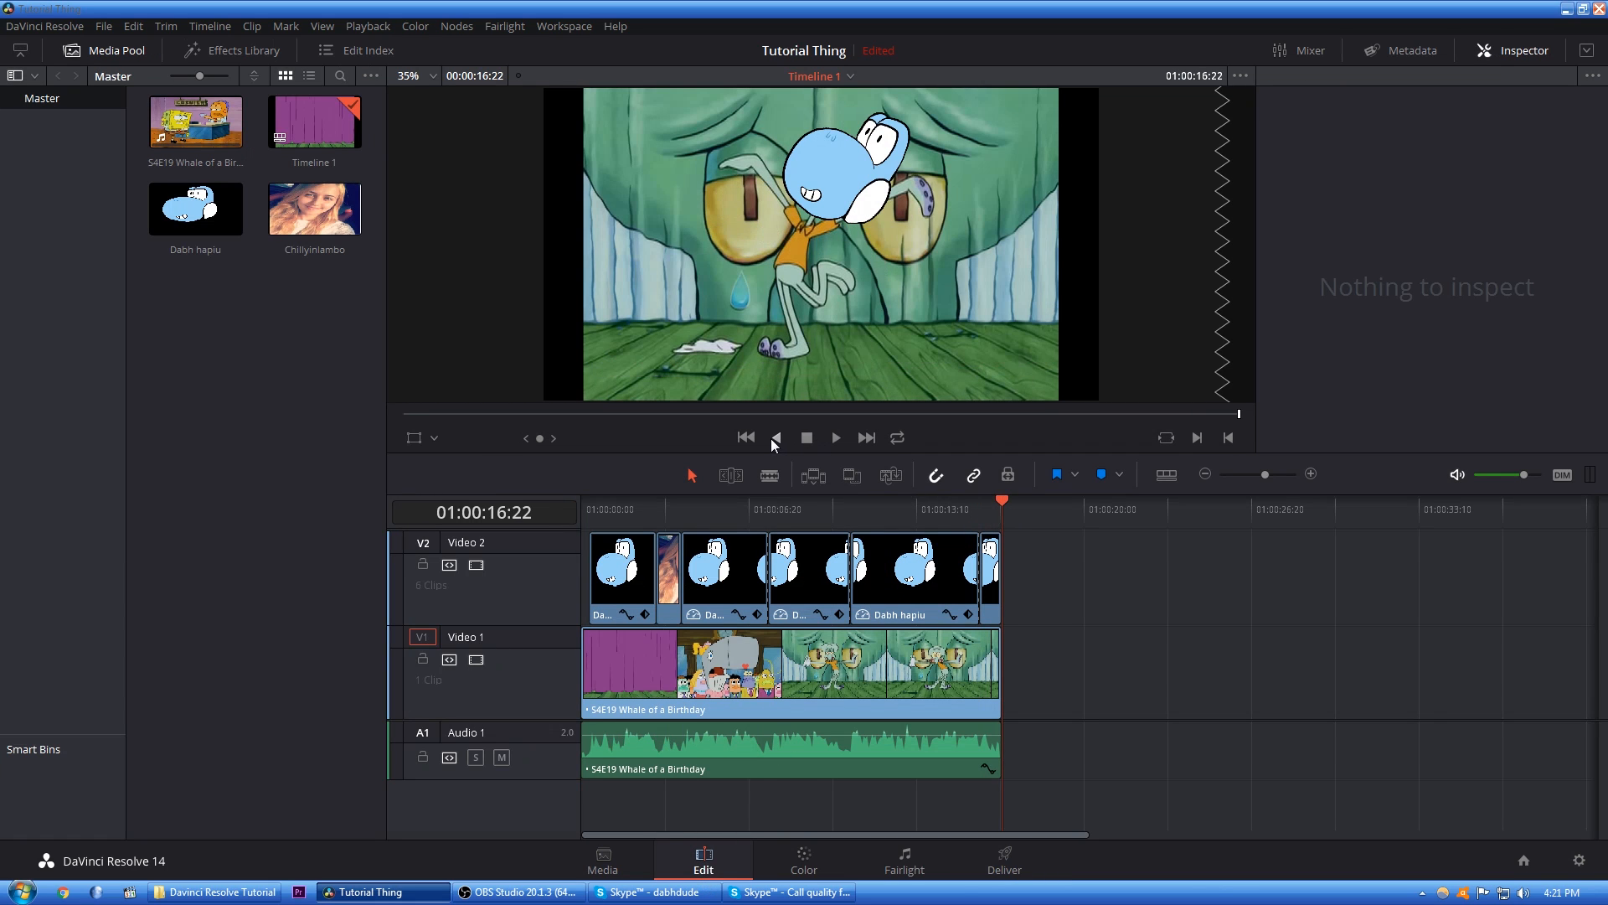
- Play Timeline 1 in reverse and stop on the first frame with the purple curtain
{"action": "left_click", "coordinate": [776, 438]}
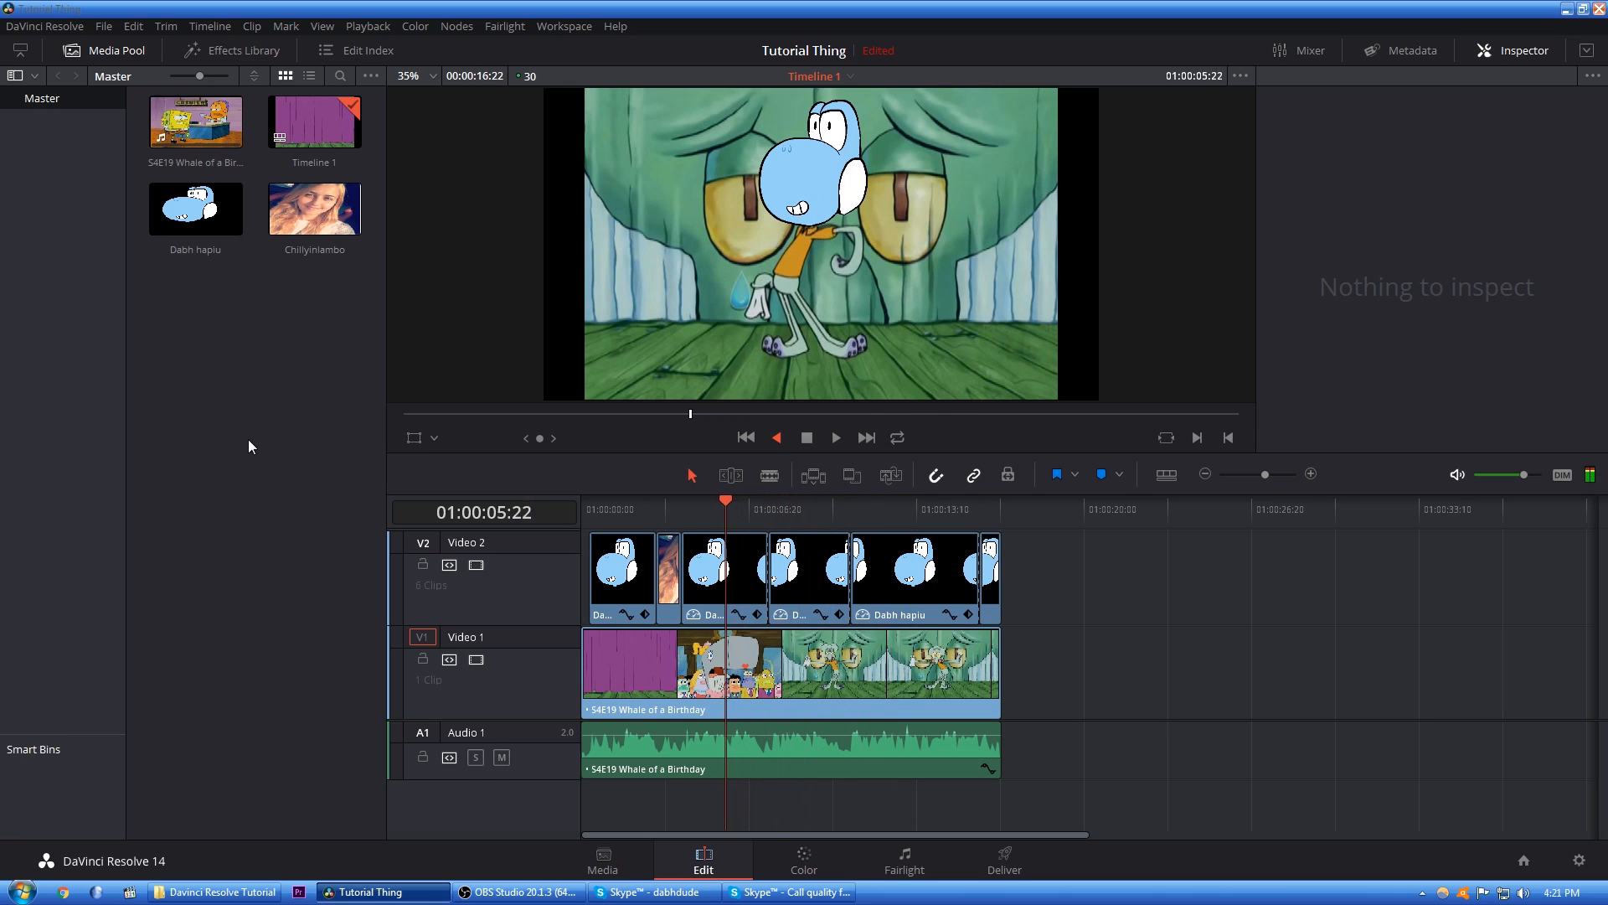
{"action": "left_click", "coordinate": [675, 502]}
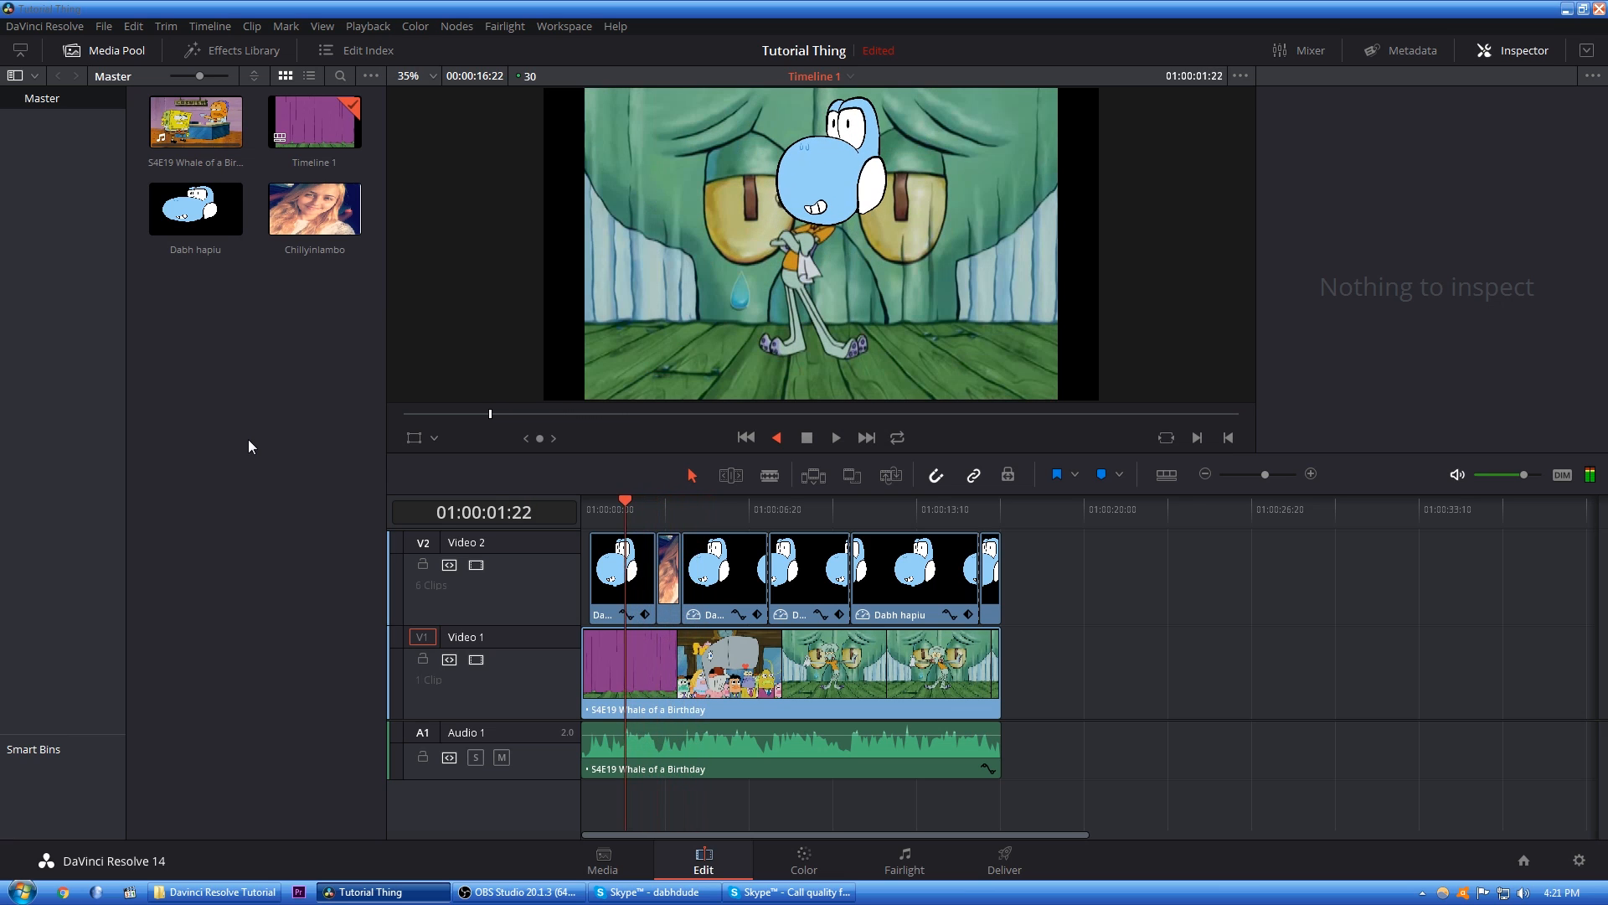
{"action": "left_click", "coordinate": [746, 437]}
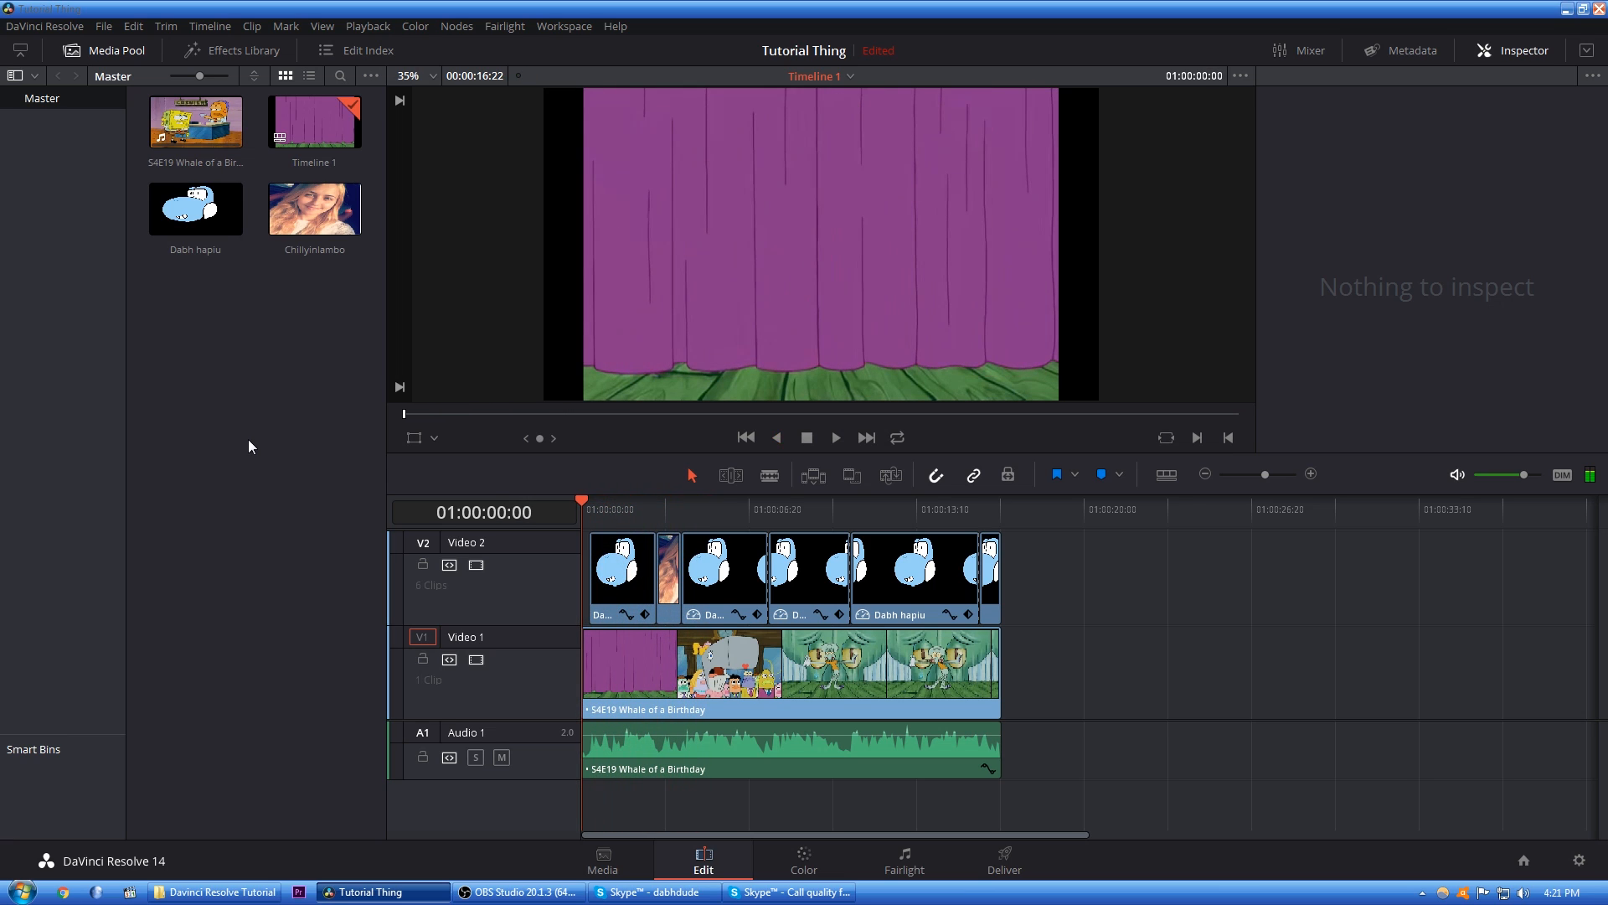